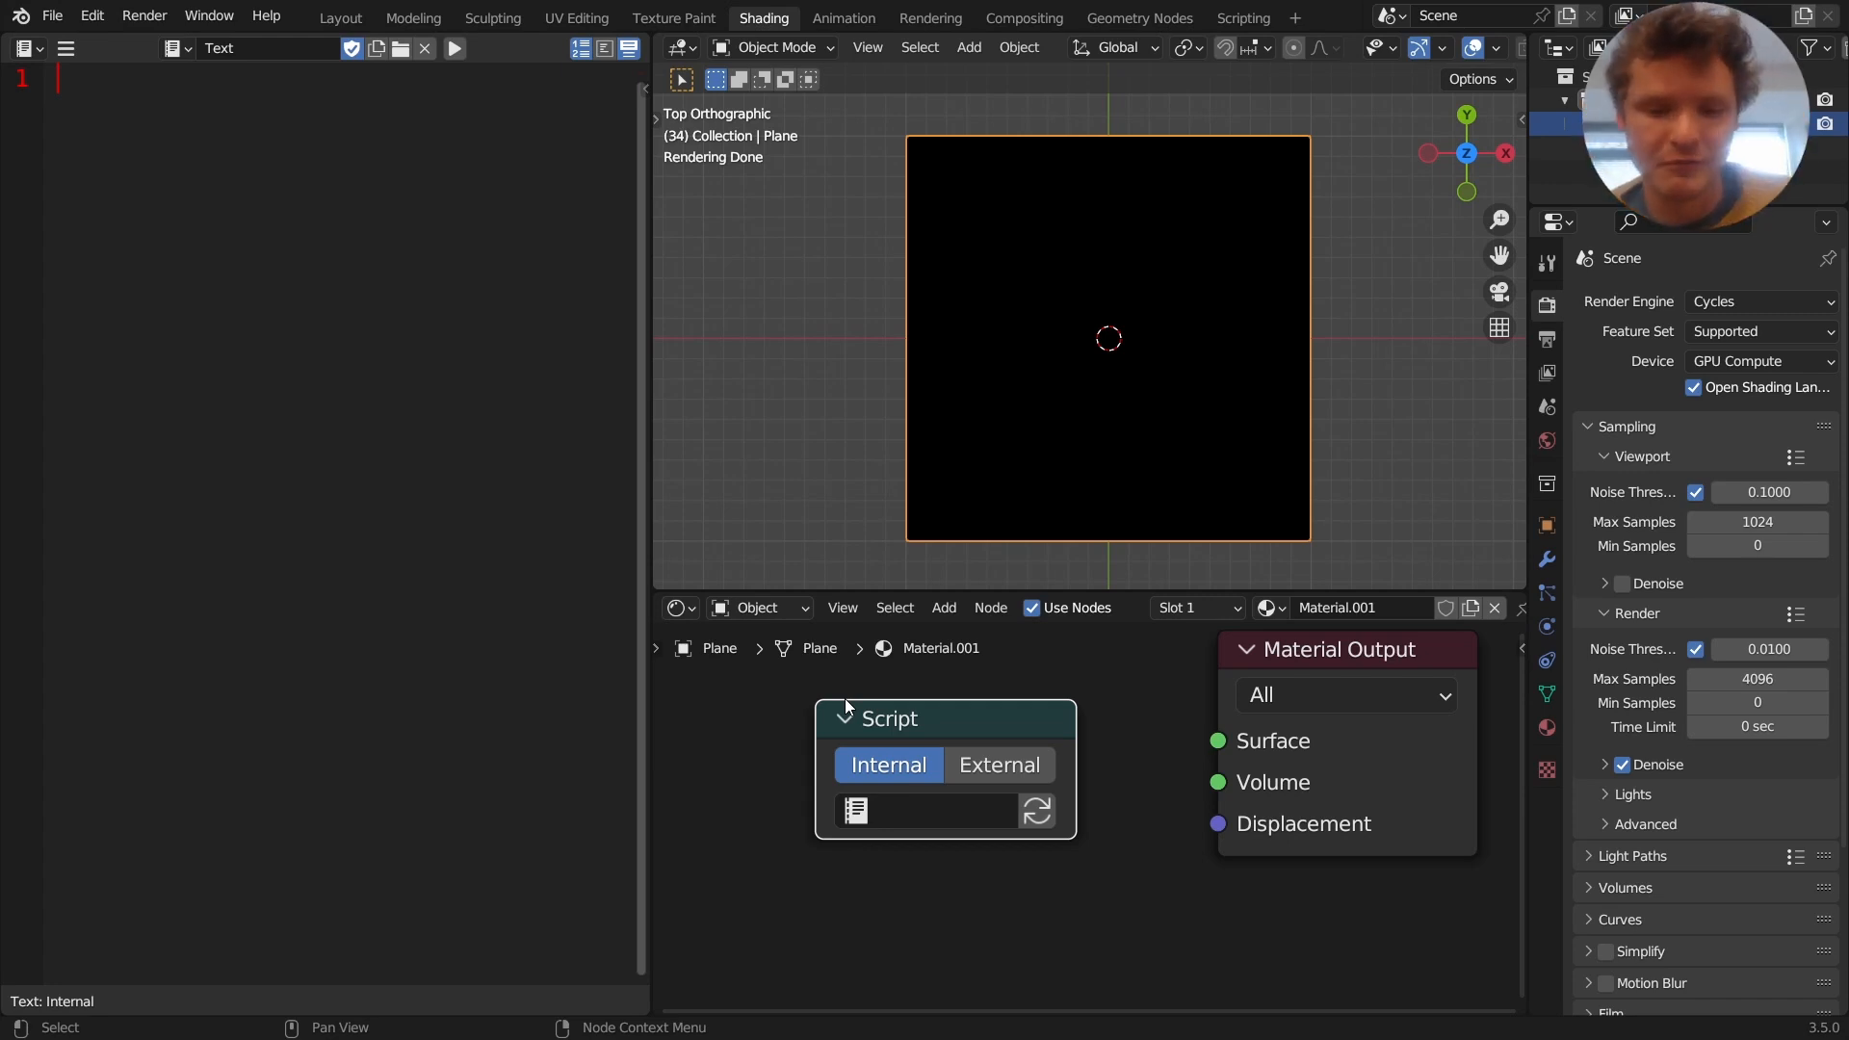
# Write the skeleton 'shader random(){}' in the Text Editor
pyautogui.write('n')
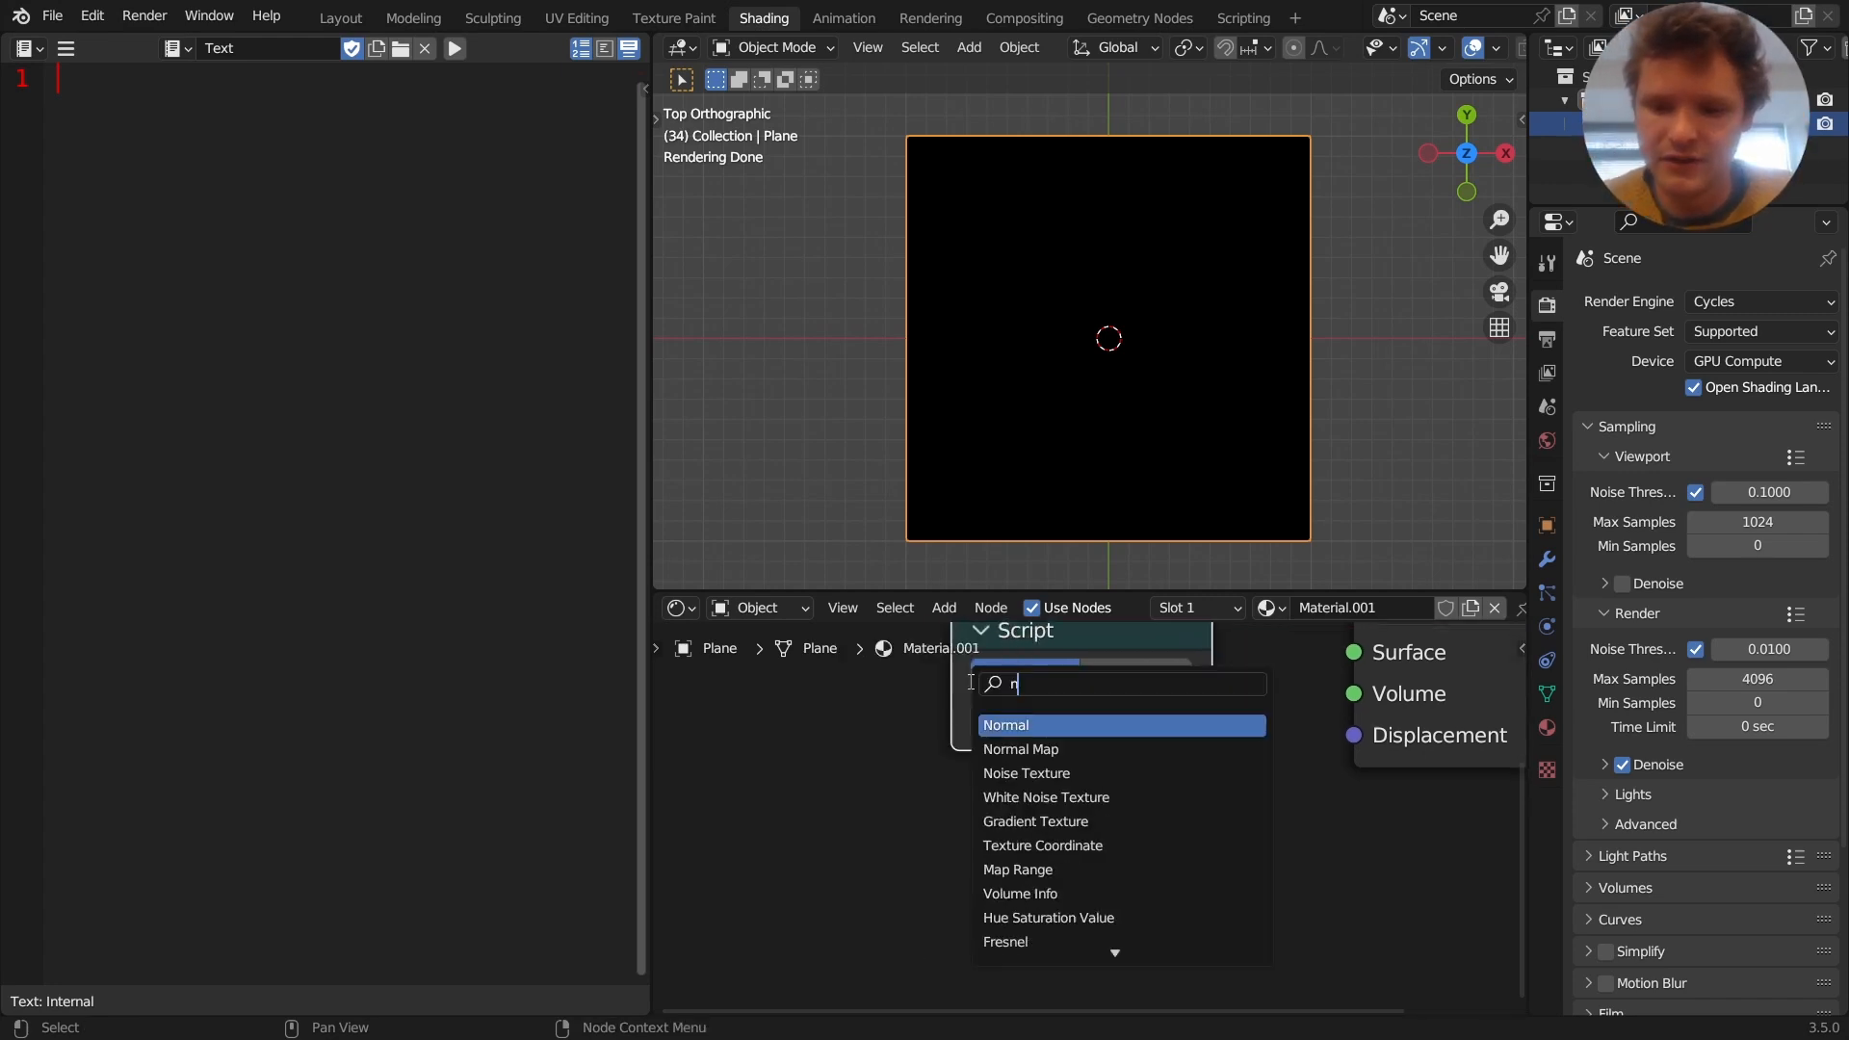
pyautogui.click(1025, 773)
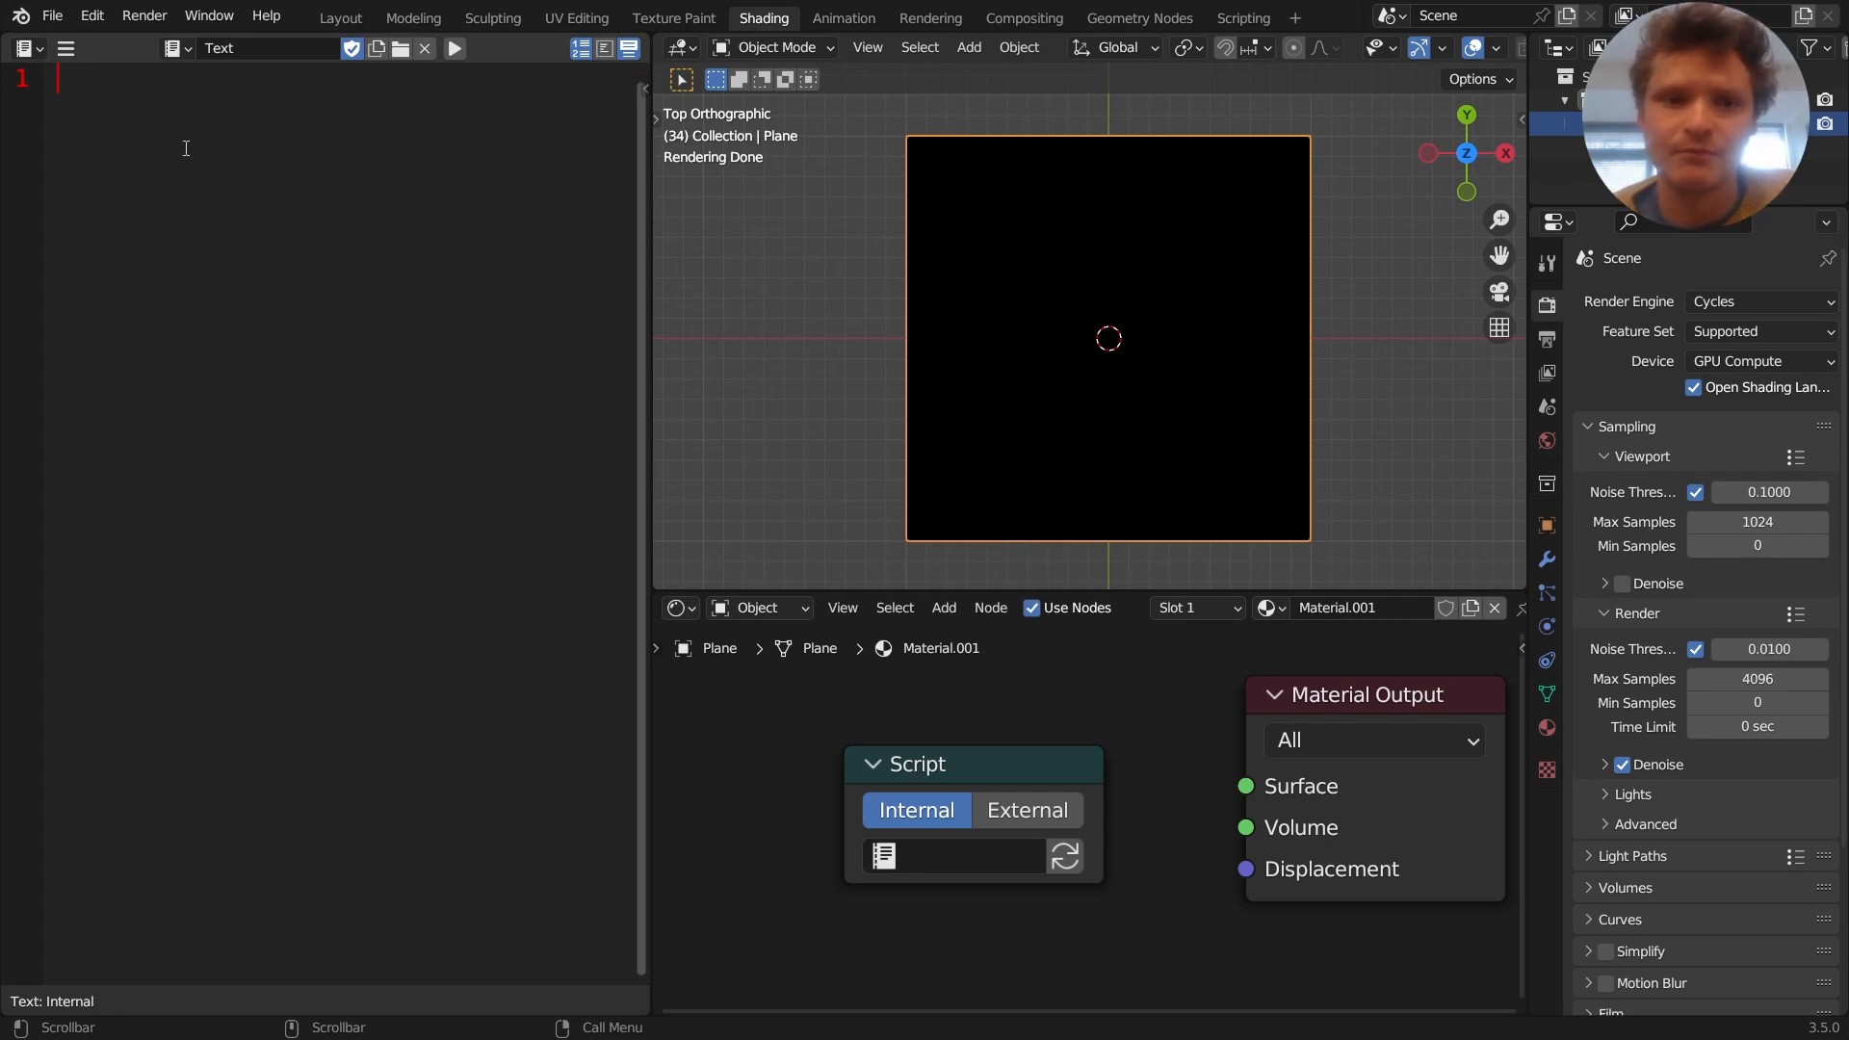
pyautogui.write('shader random')
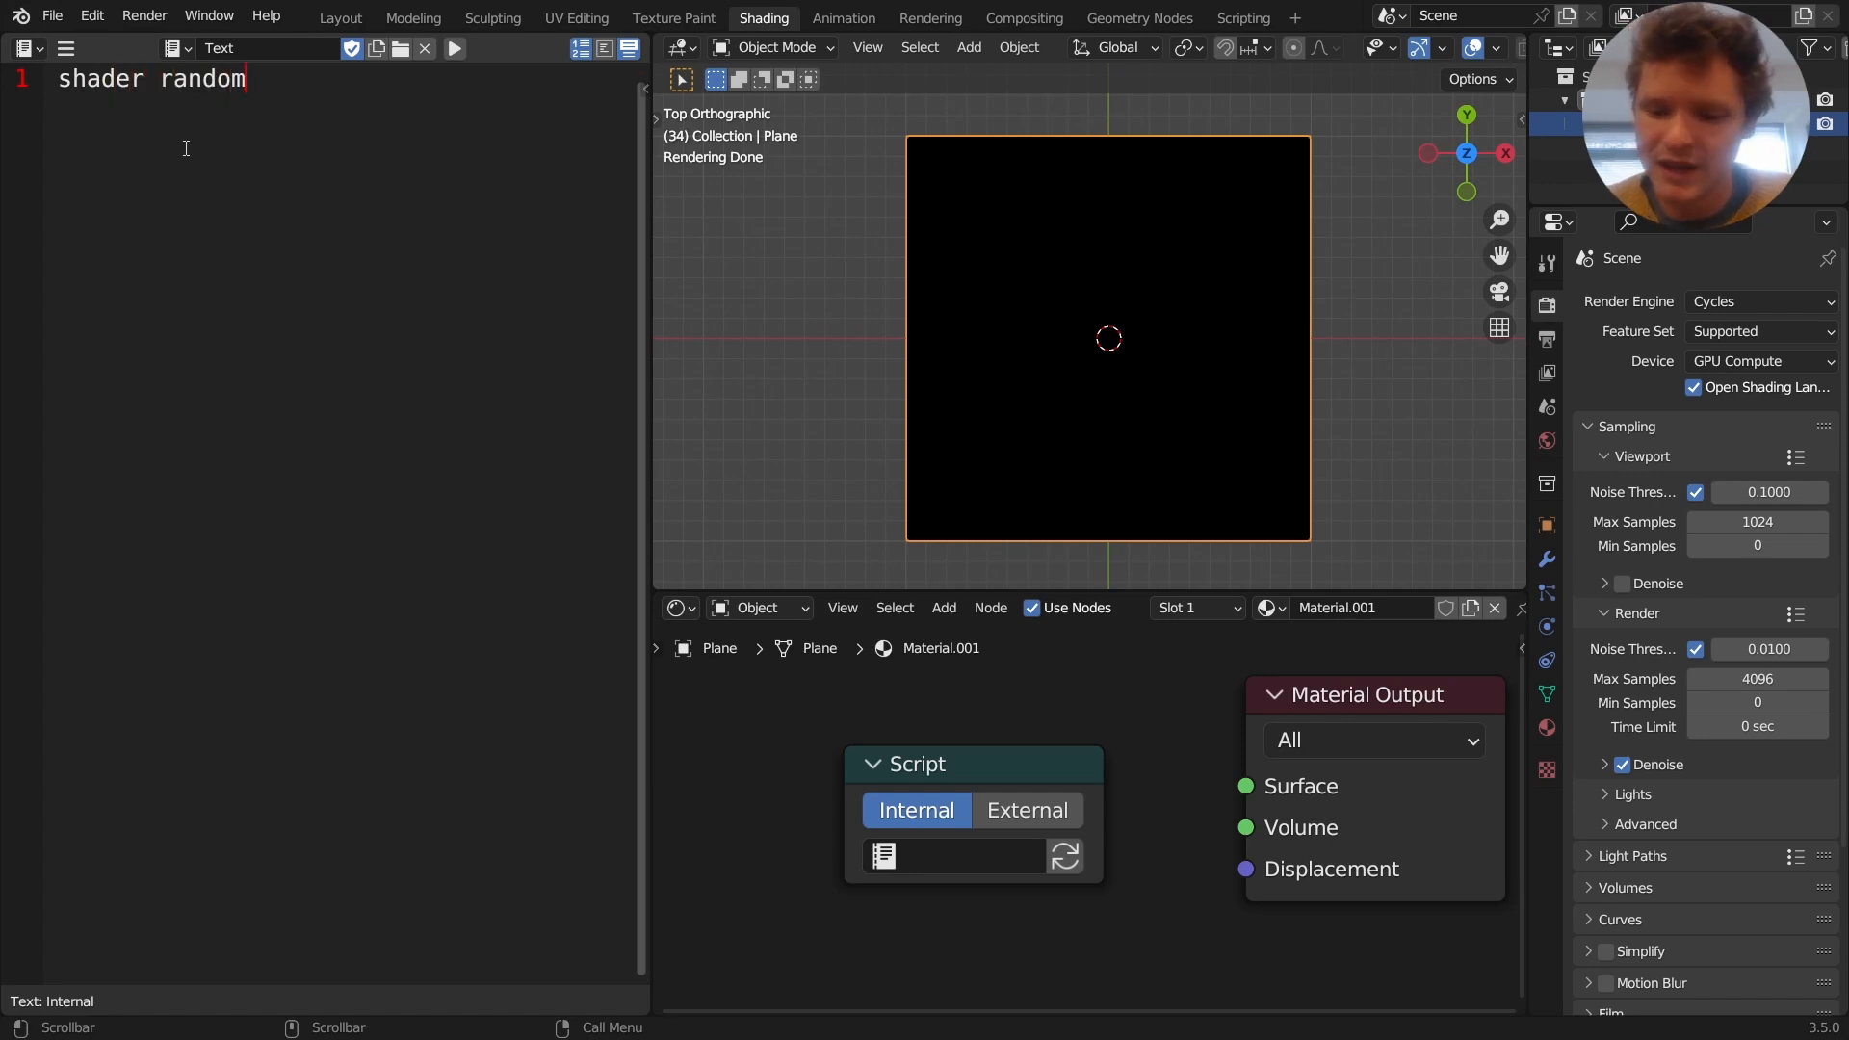
pyautogui.write('(){}')
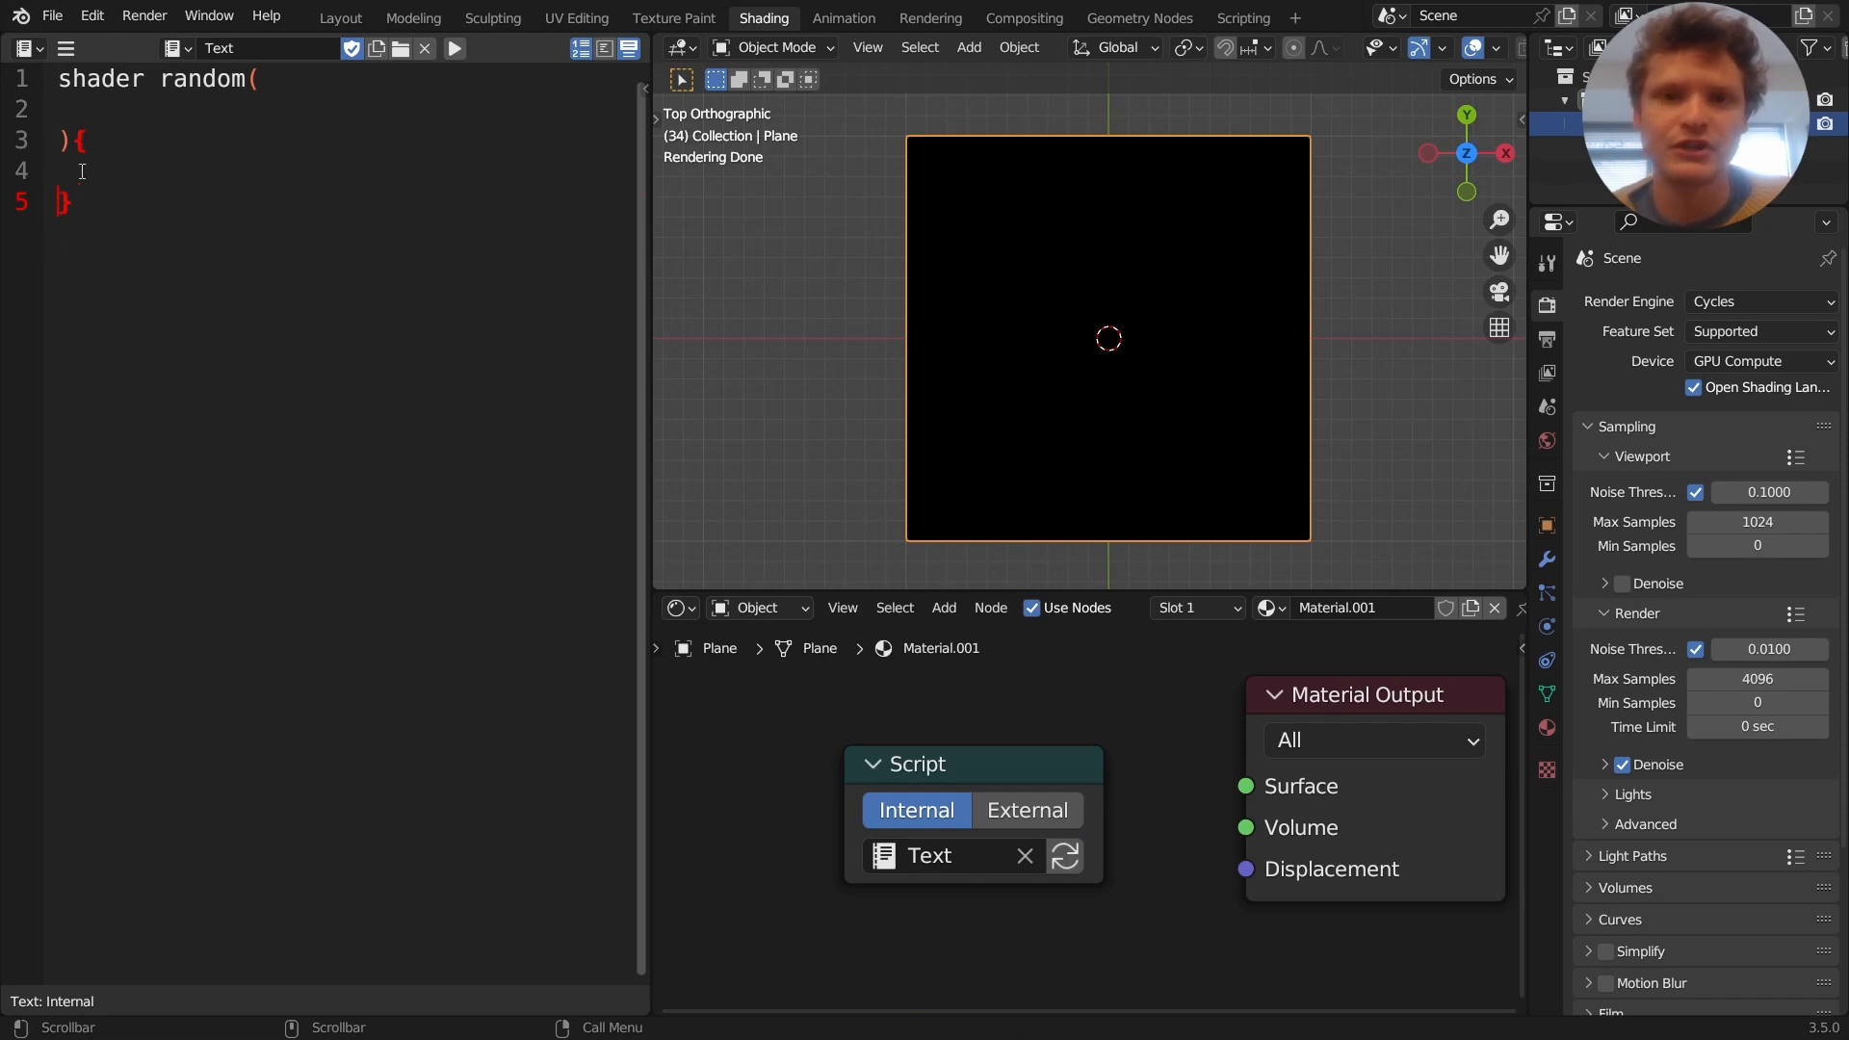
# Declare the parameter 'output float out = 0' in the shader signature
pyautogui.write('out')
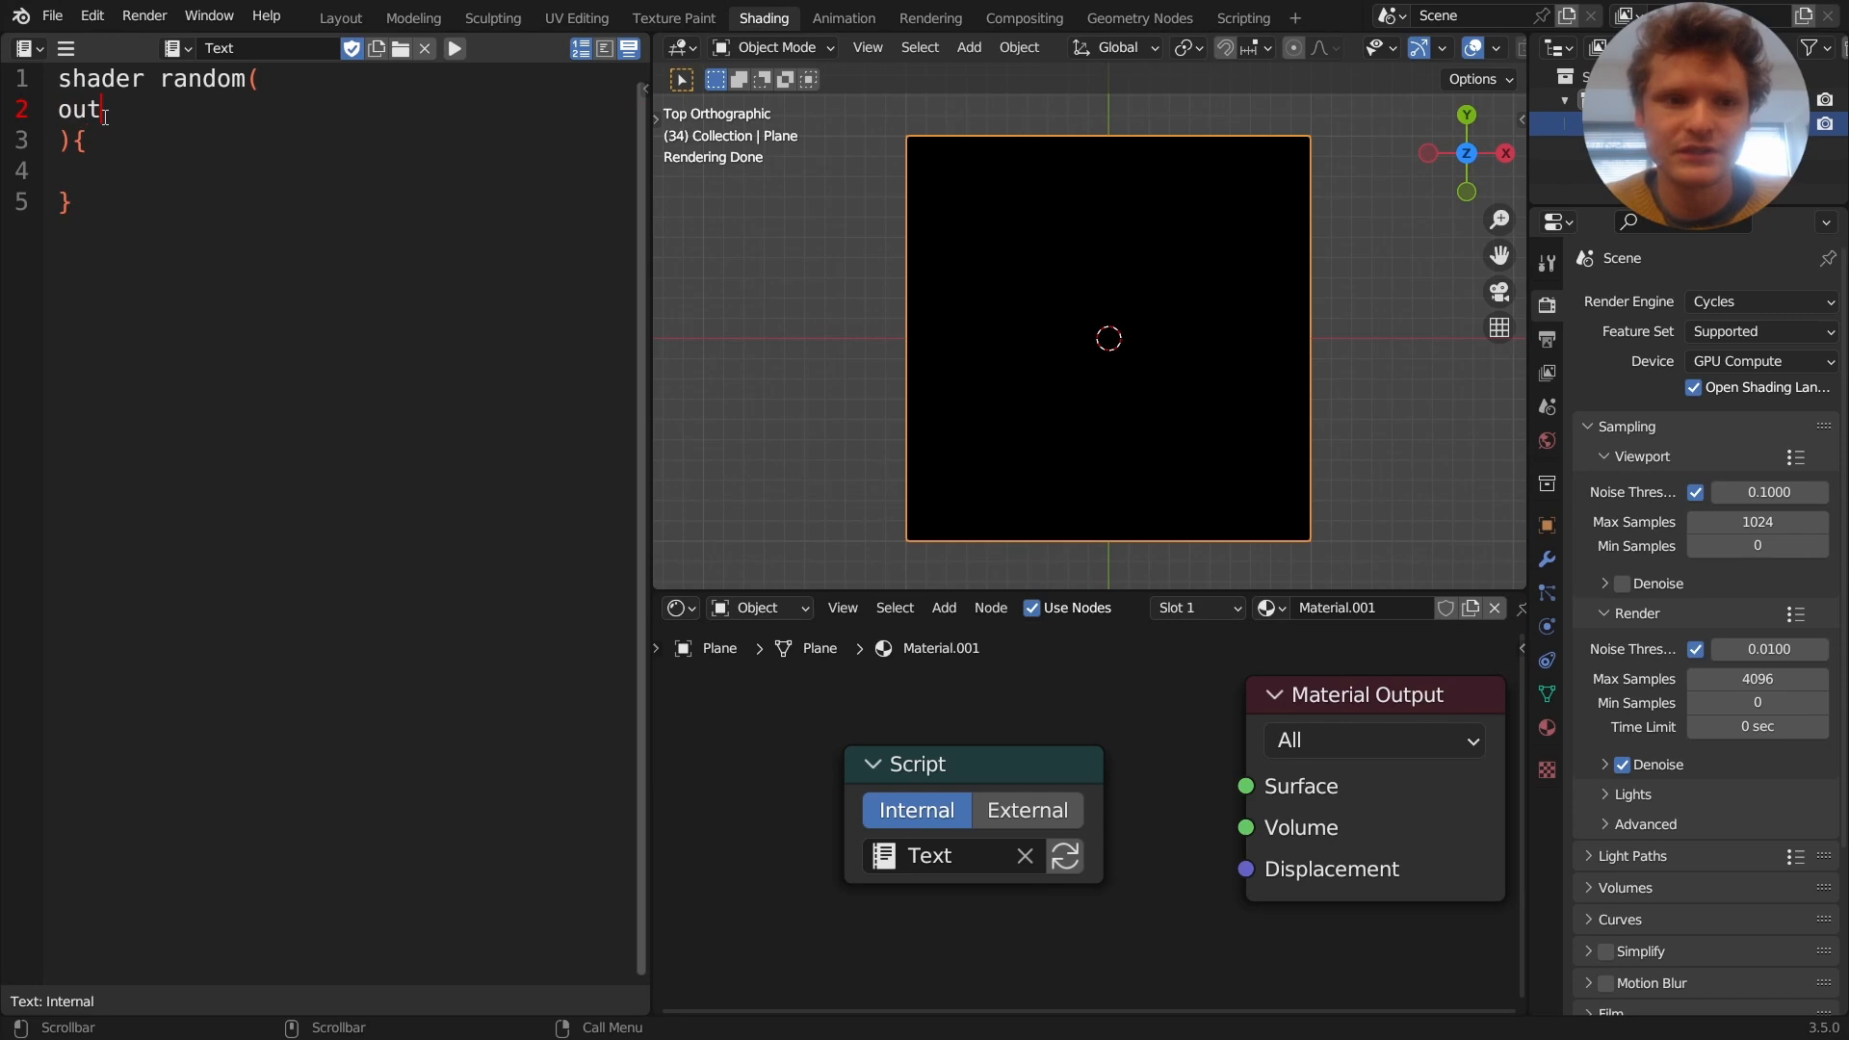
pyautogui.write('put')
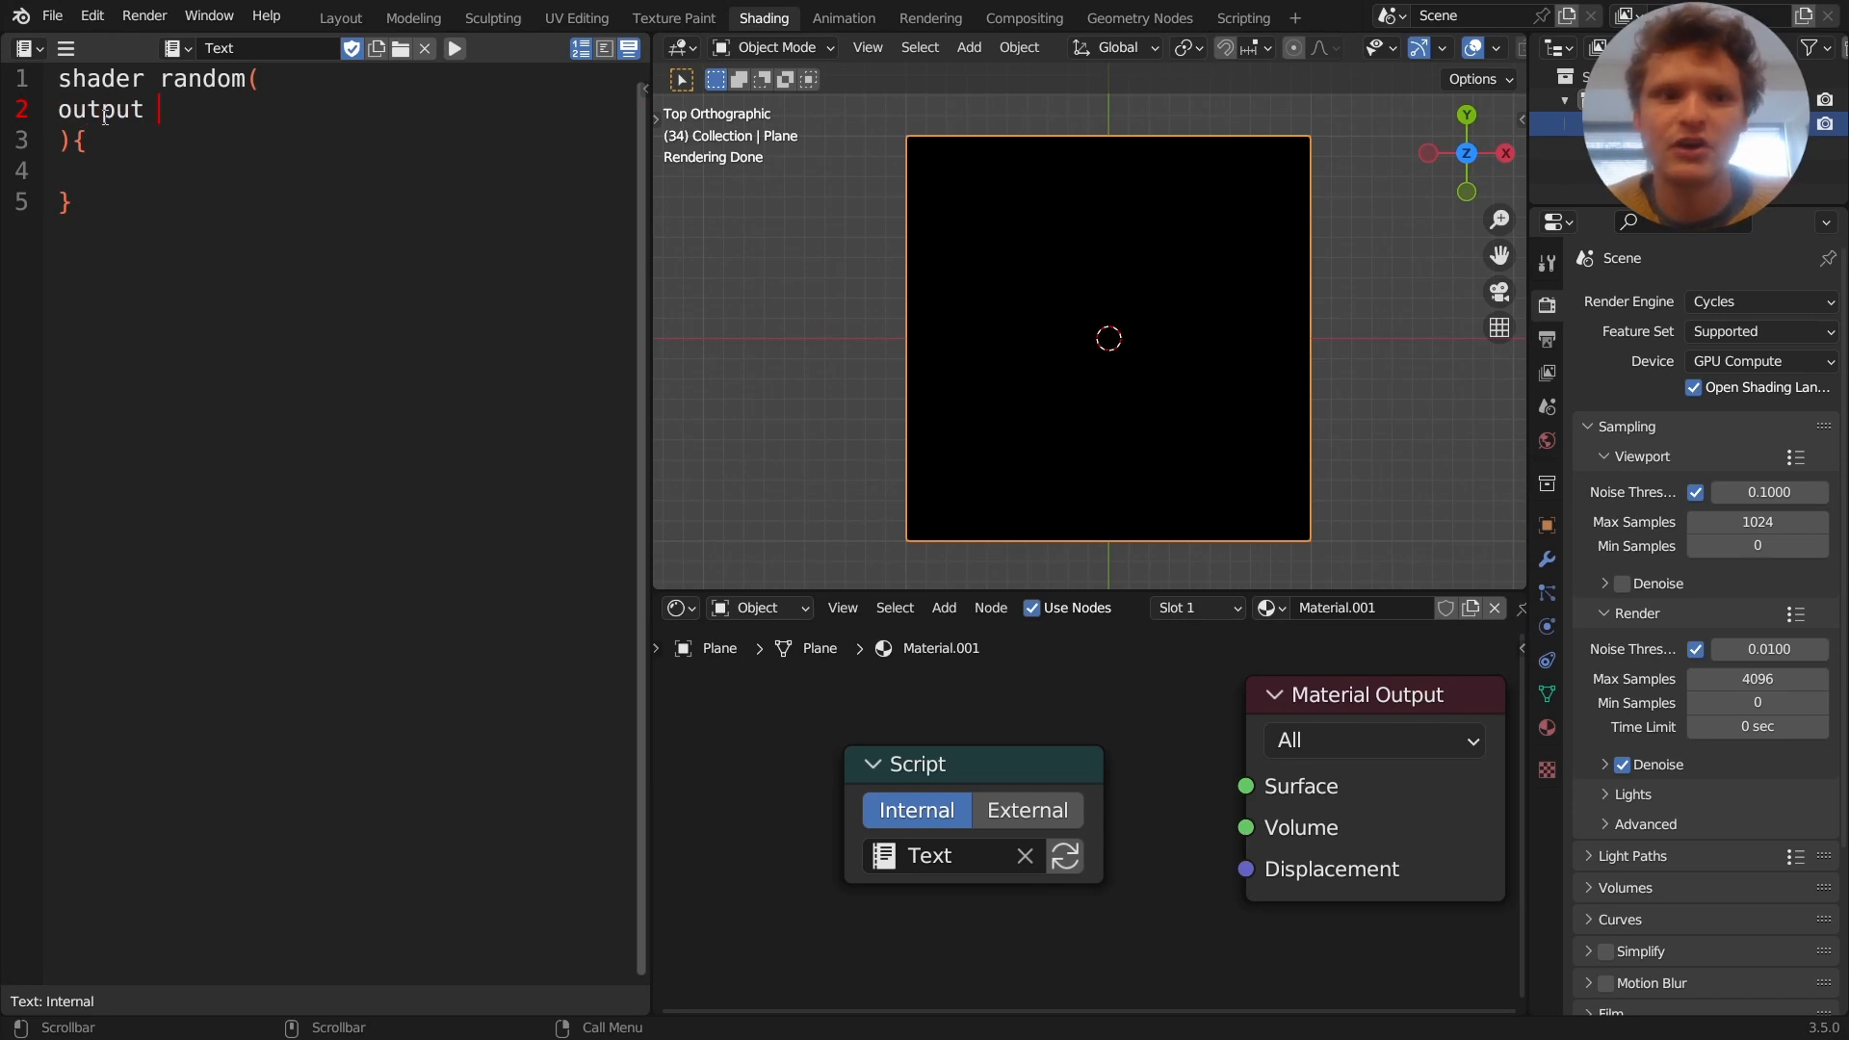
pyautogui.write('fl')
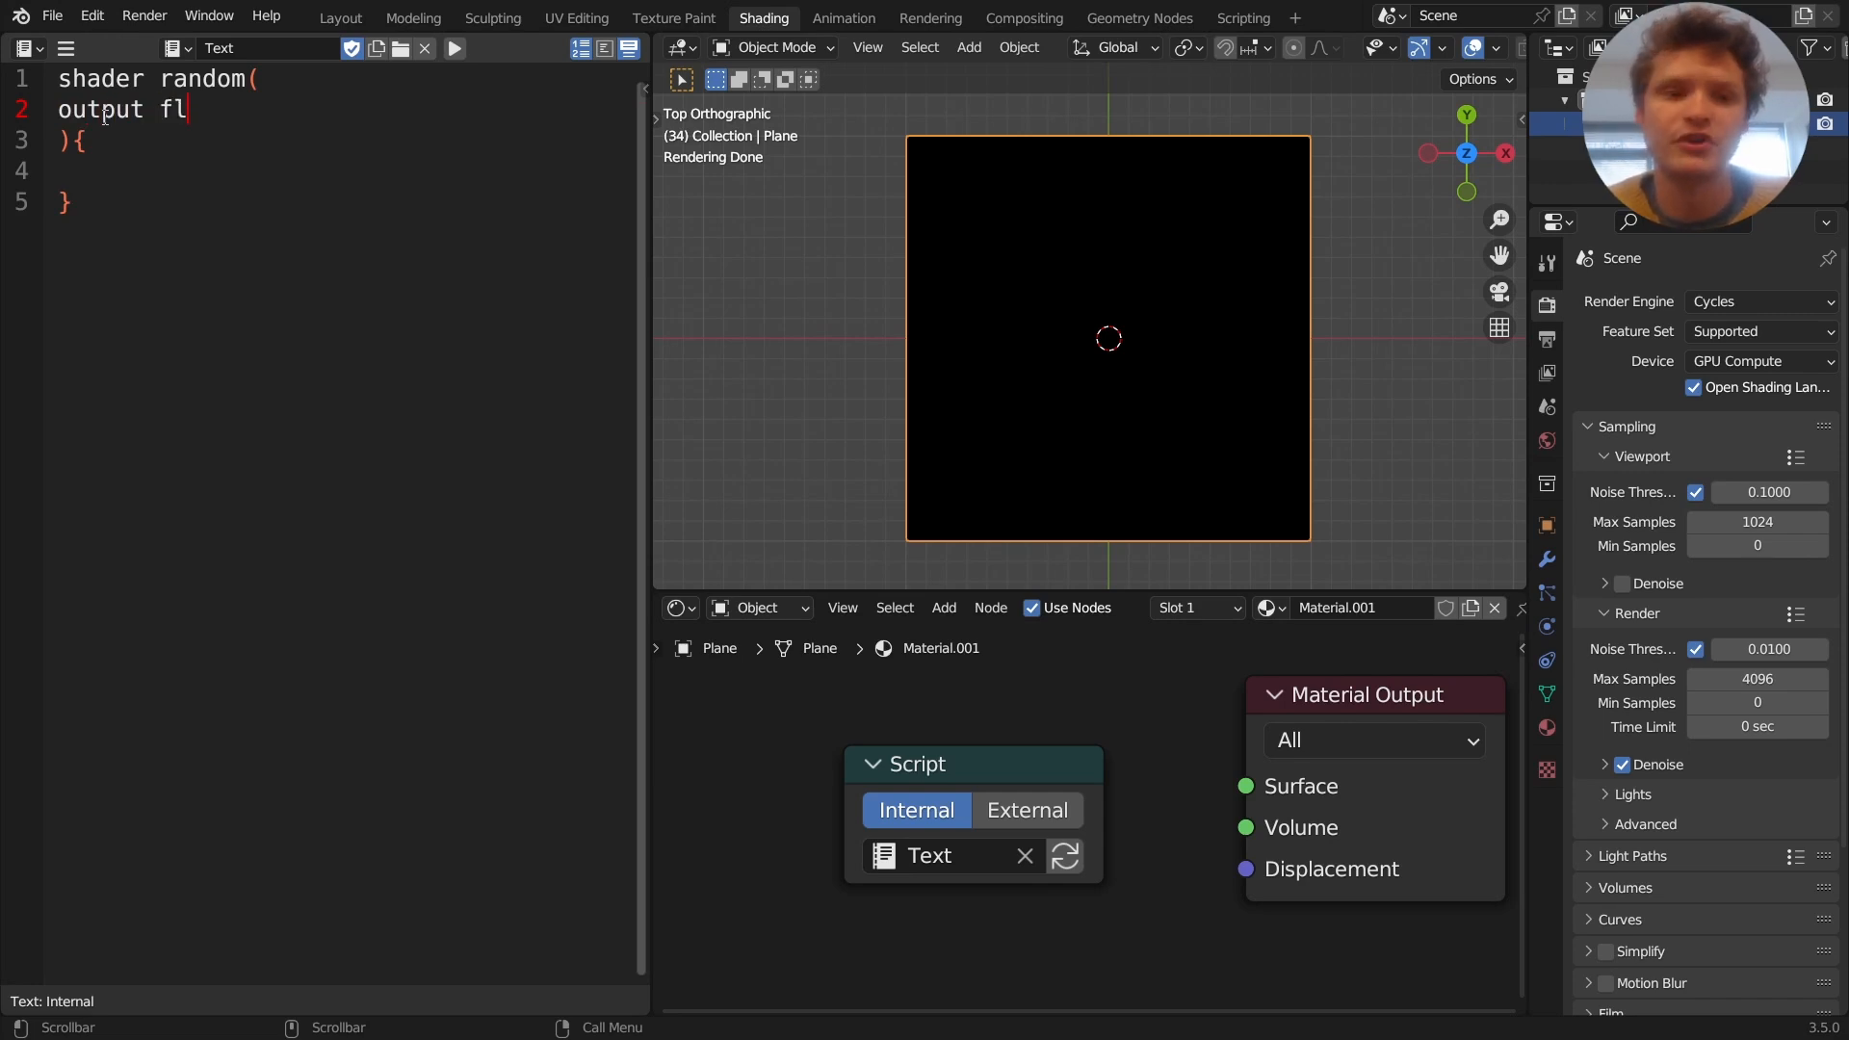
pyautogui.write('oat')
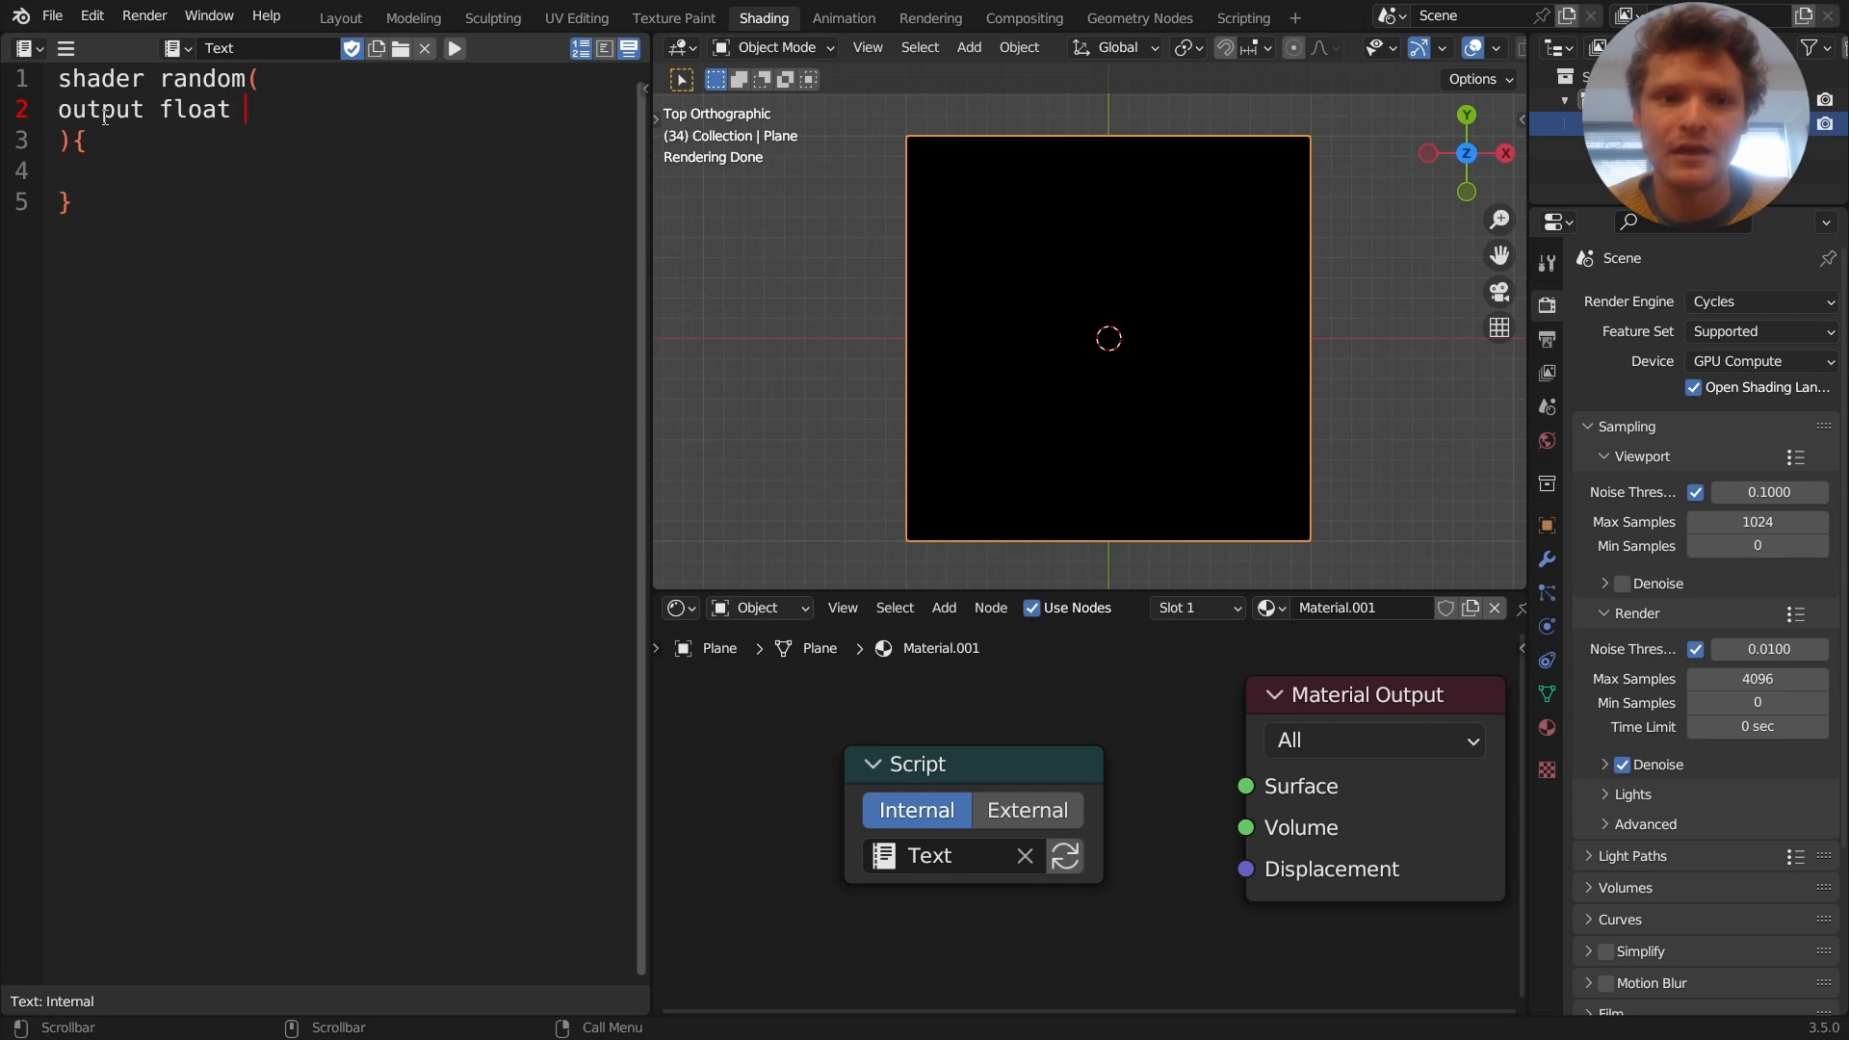
pyautogui.write('out =')
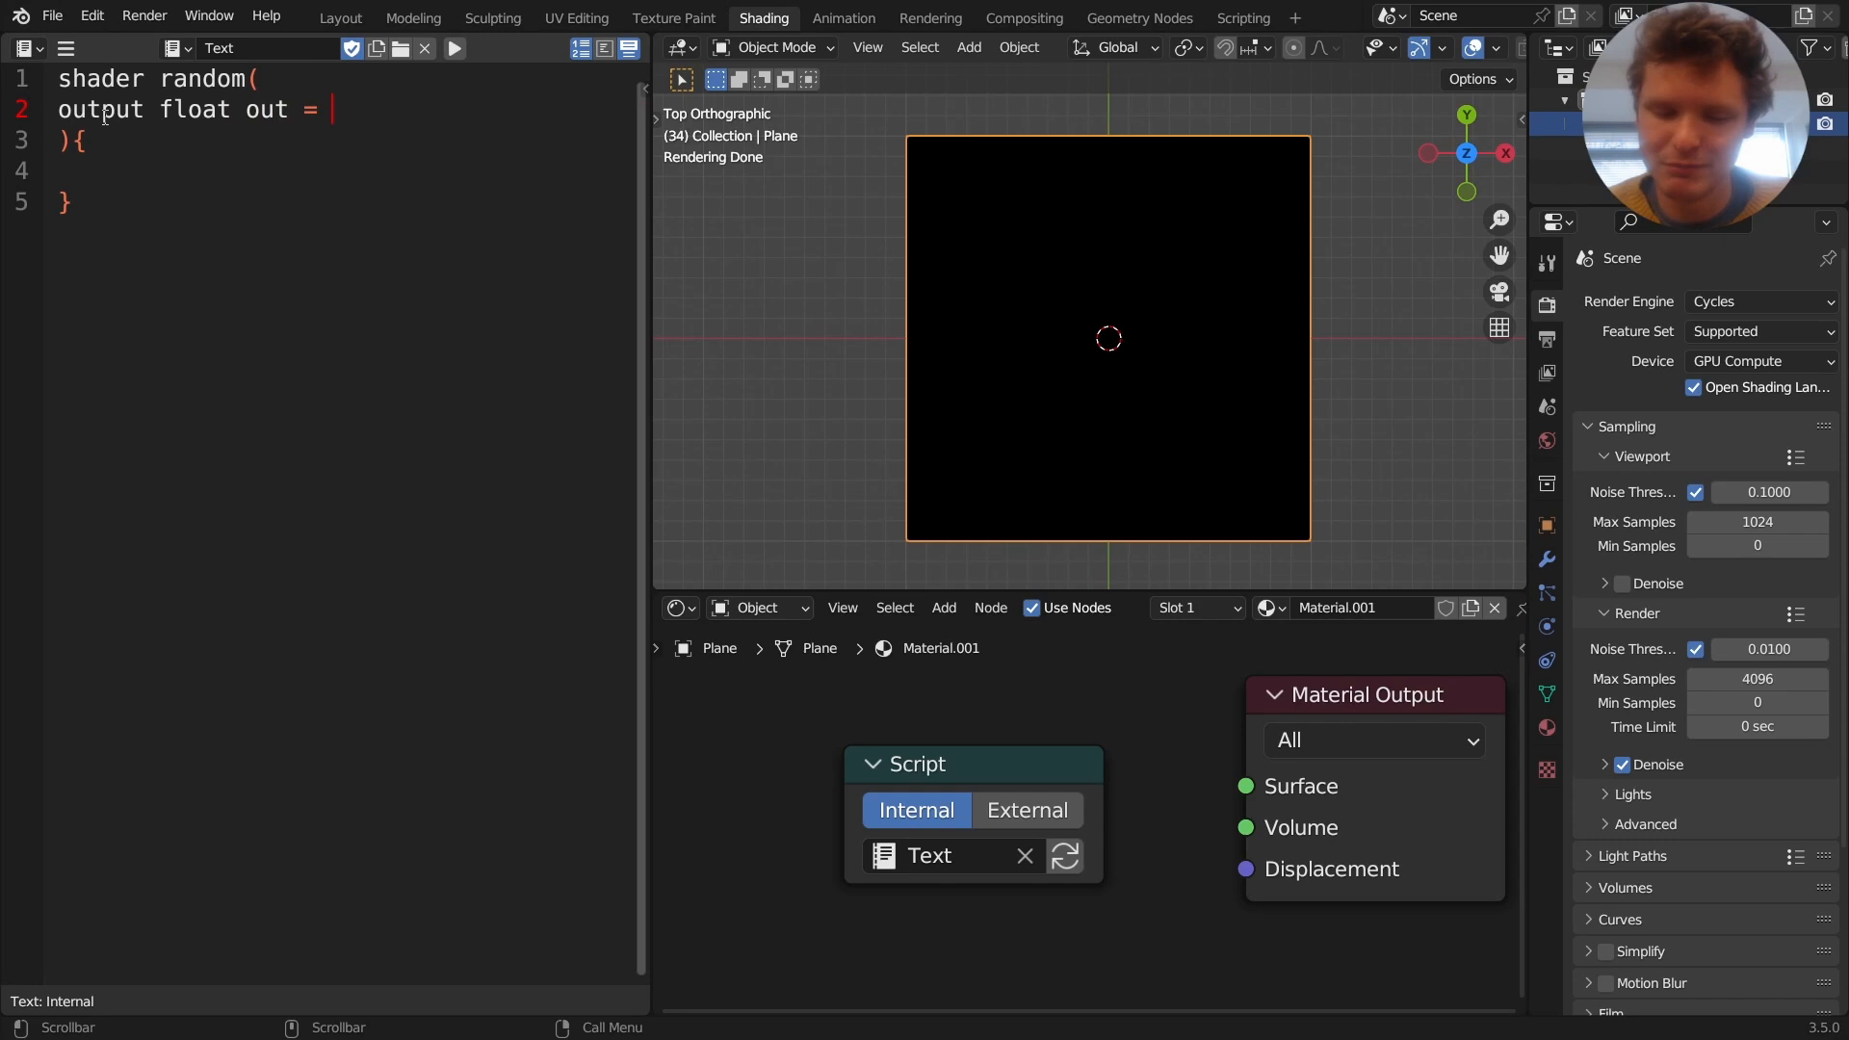
pyautogui.write('0')
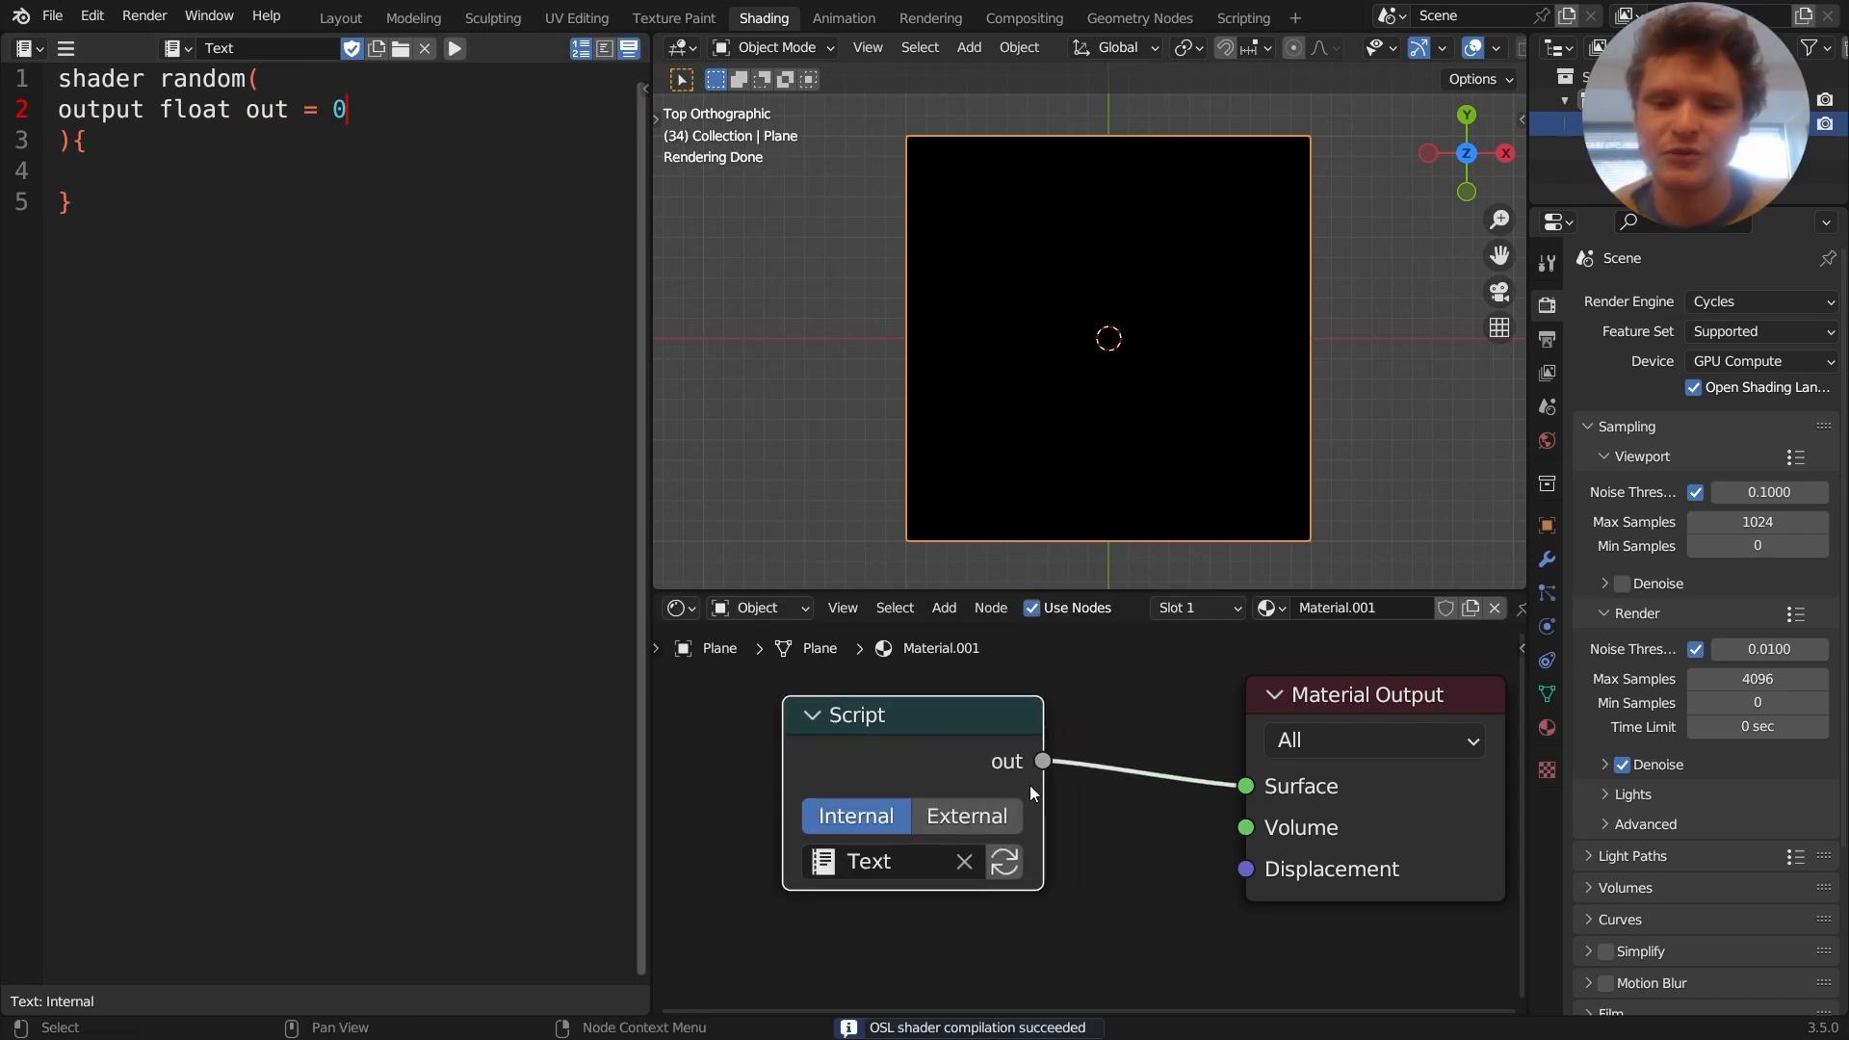
pyautogui.moveTo(1030, 776)
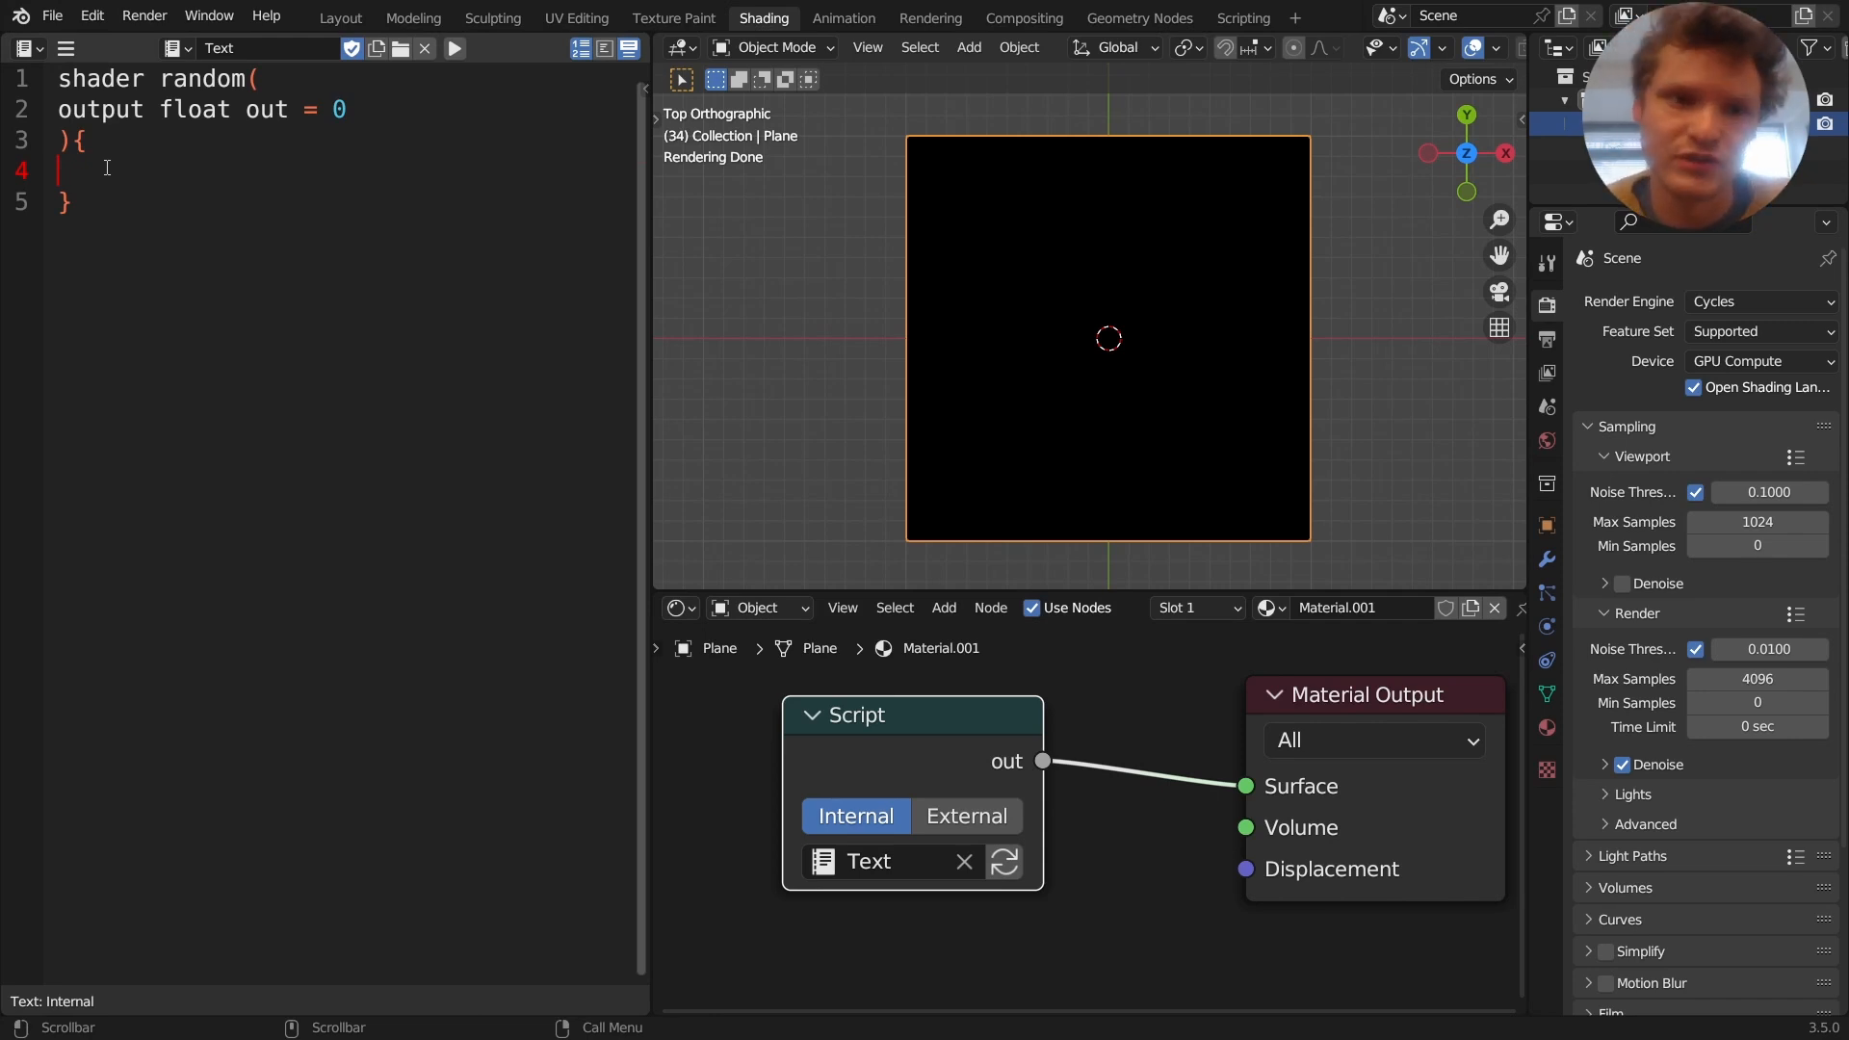
# Add the body line 'out = noise(P);' inside the shader's braces
pyautogui.write('out =')
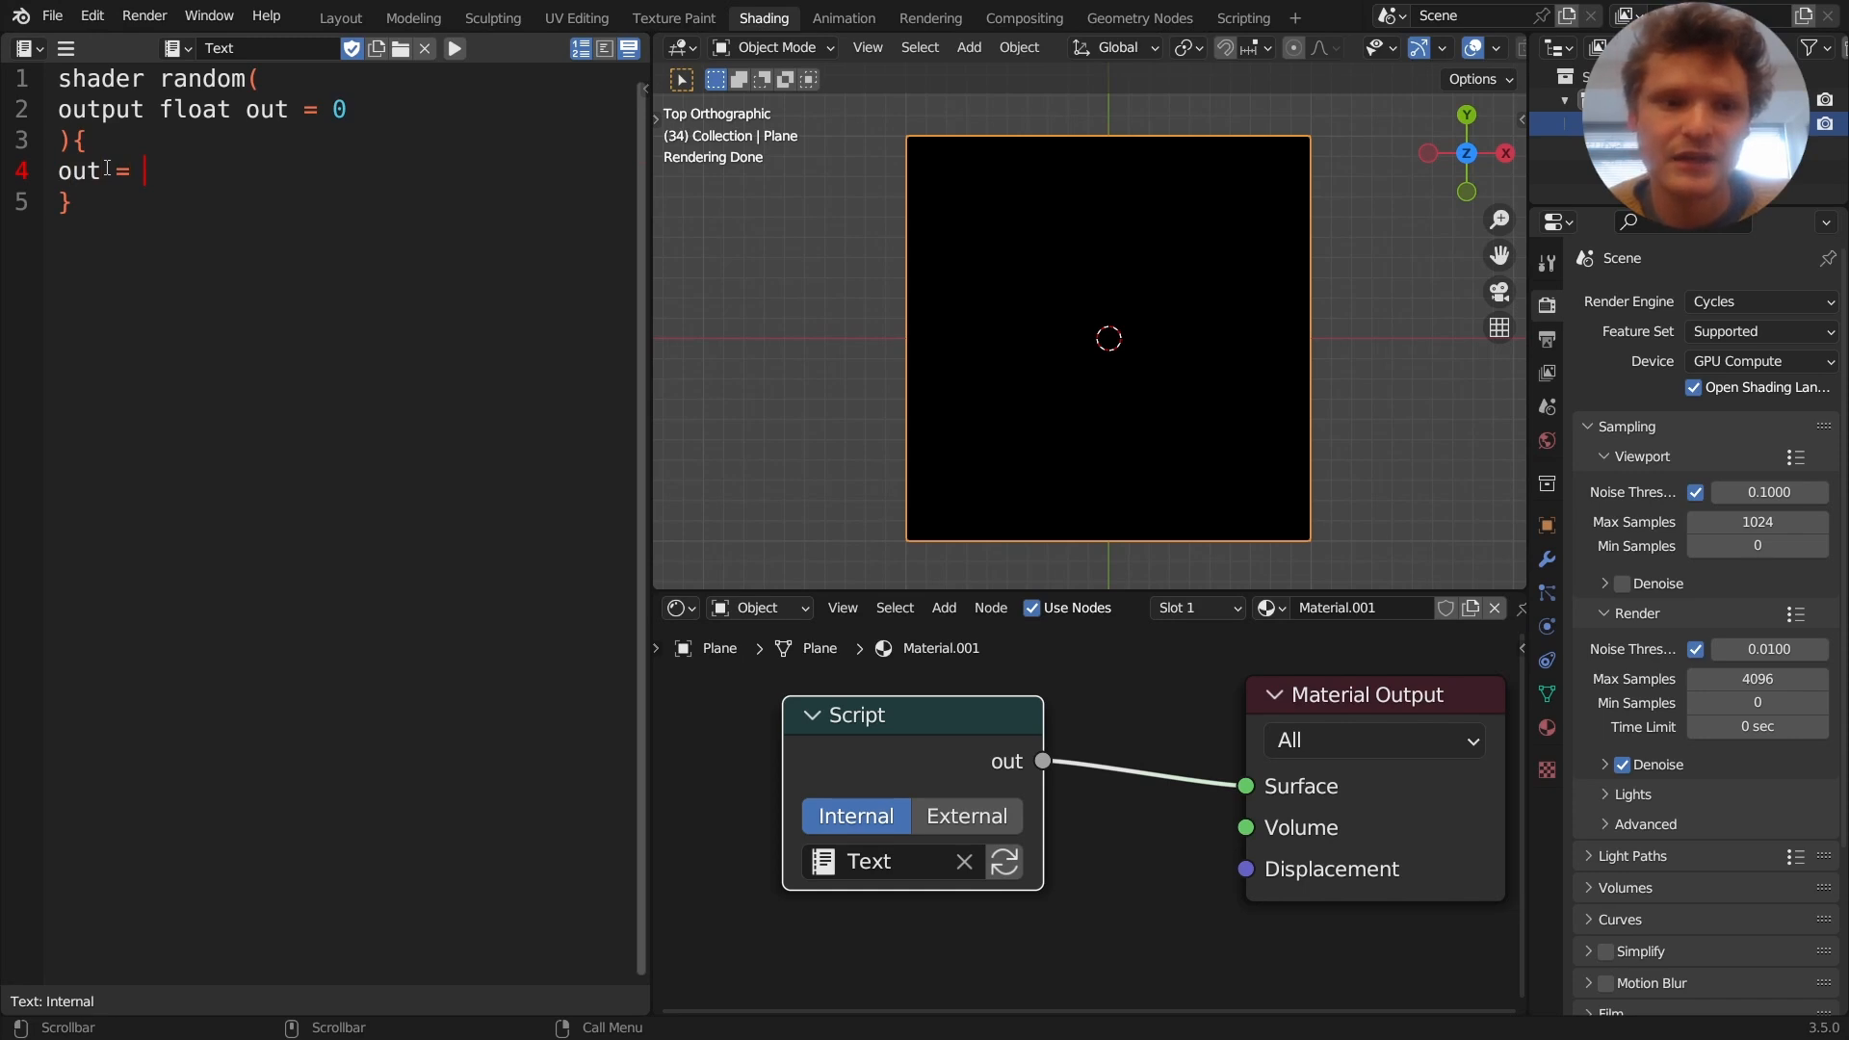
pyautogui.write('noise')
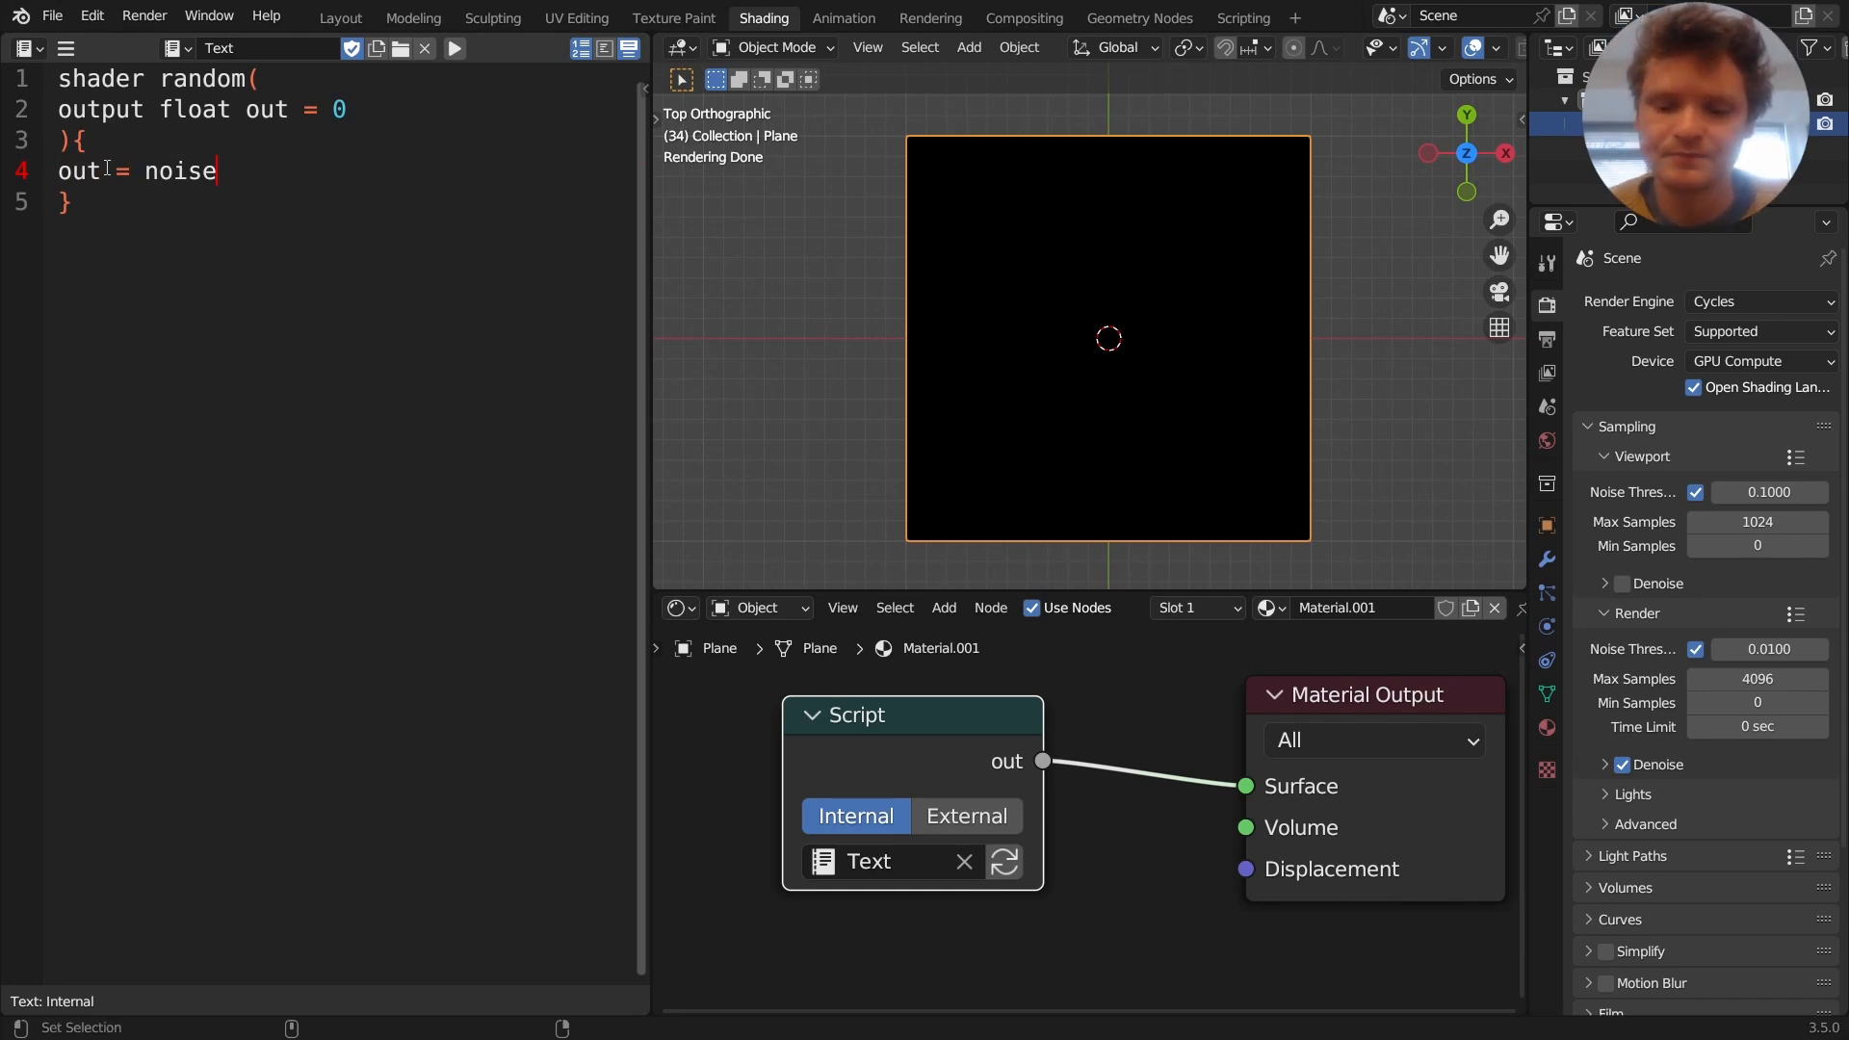
pyautogui.write('(P)')
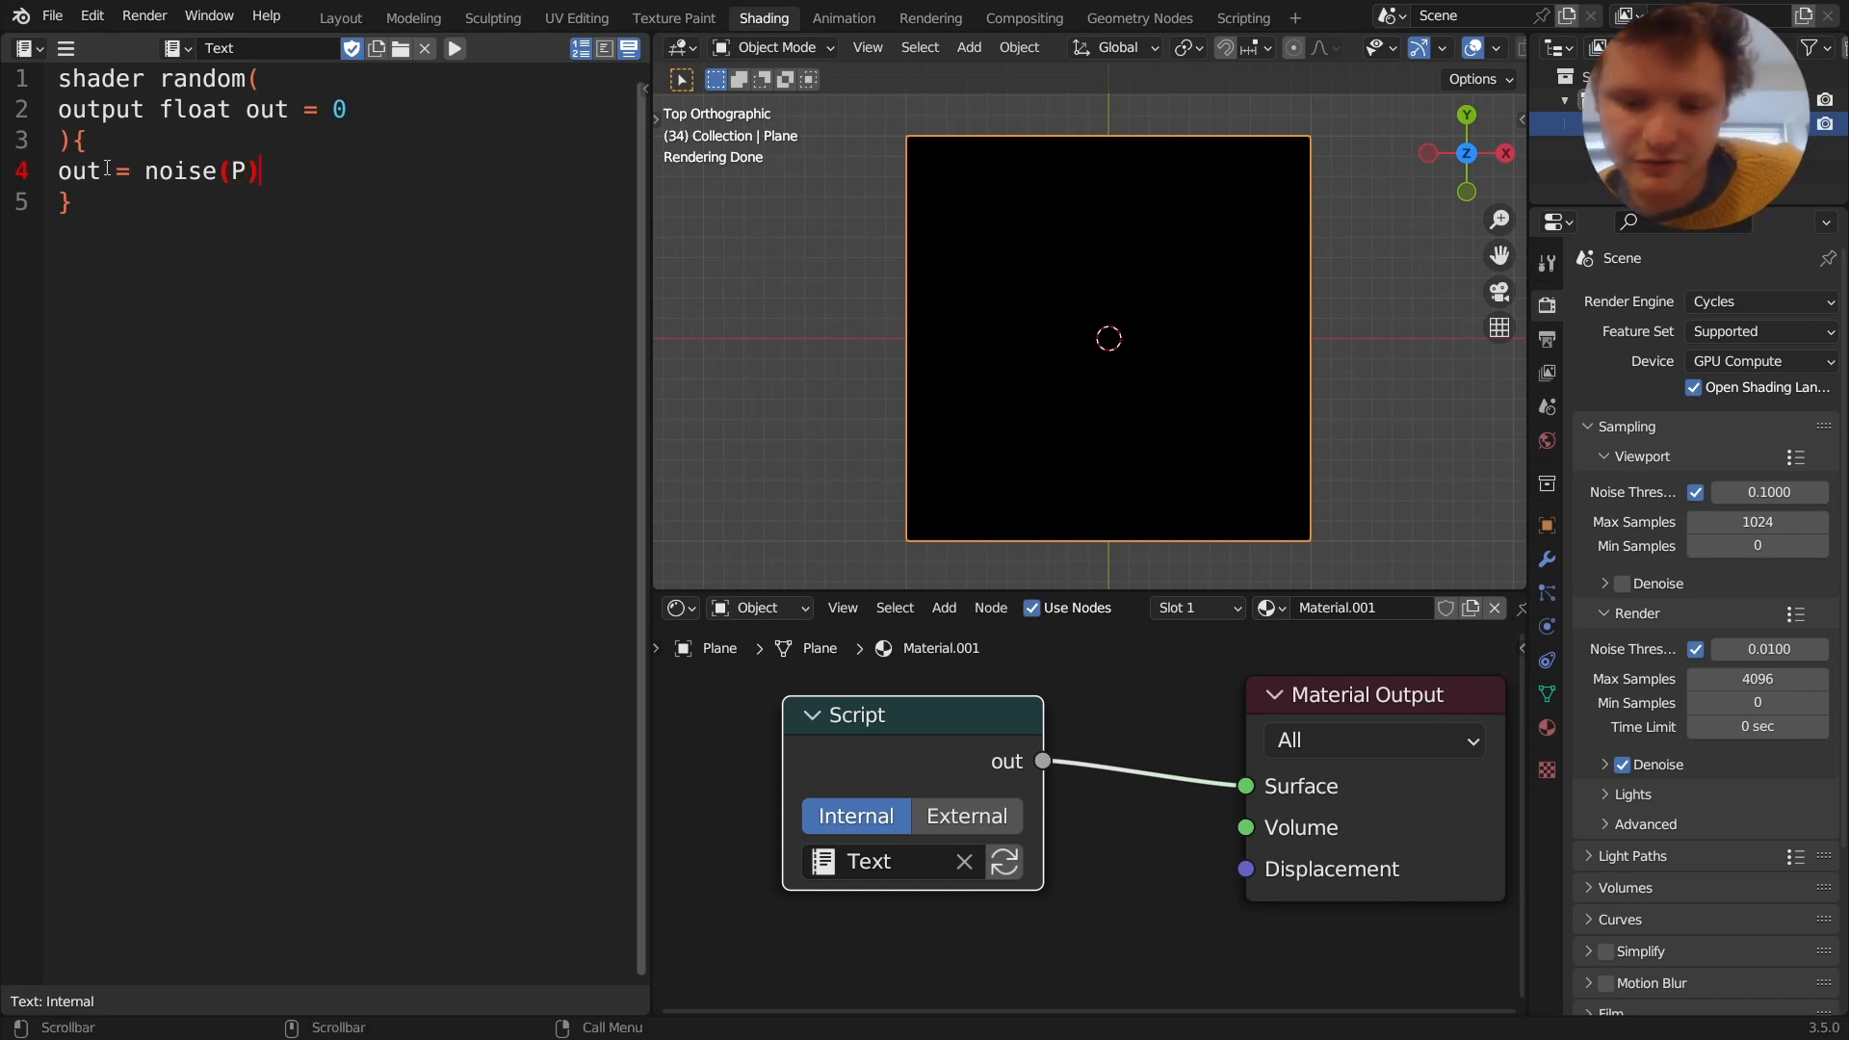
pyautogui.write(';')
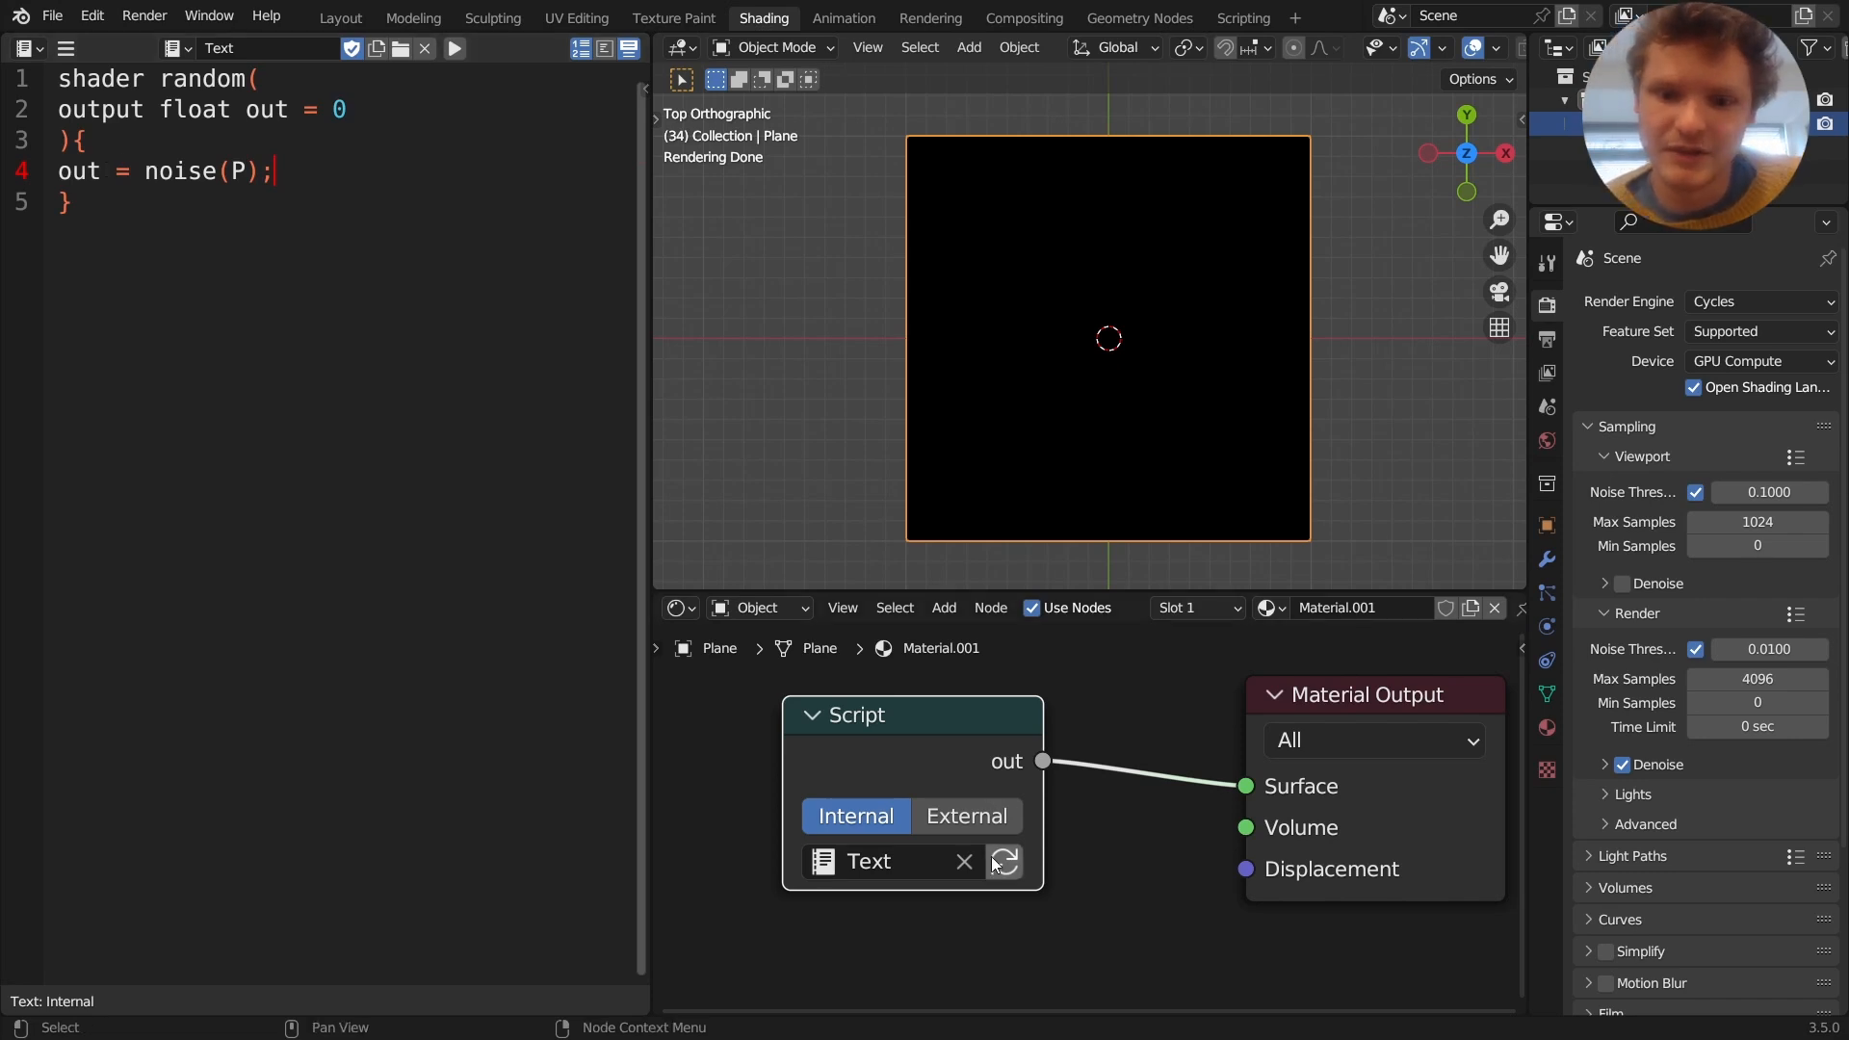
# Recompile the Script node and change the call to noise(P*5) for a finer pattern
pyautogui.click(1003, 861)
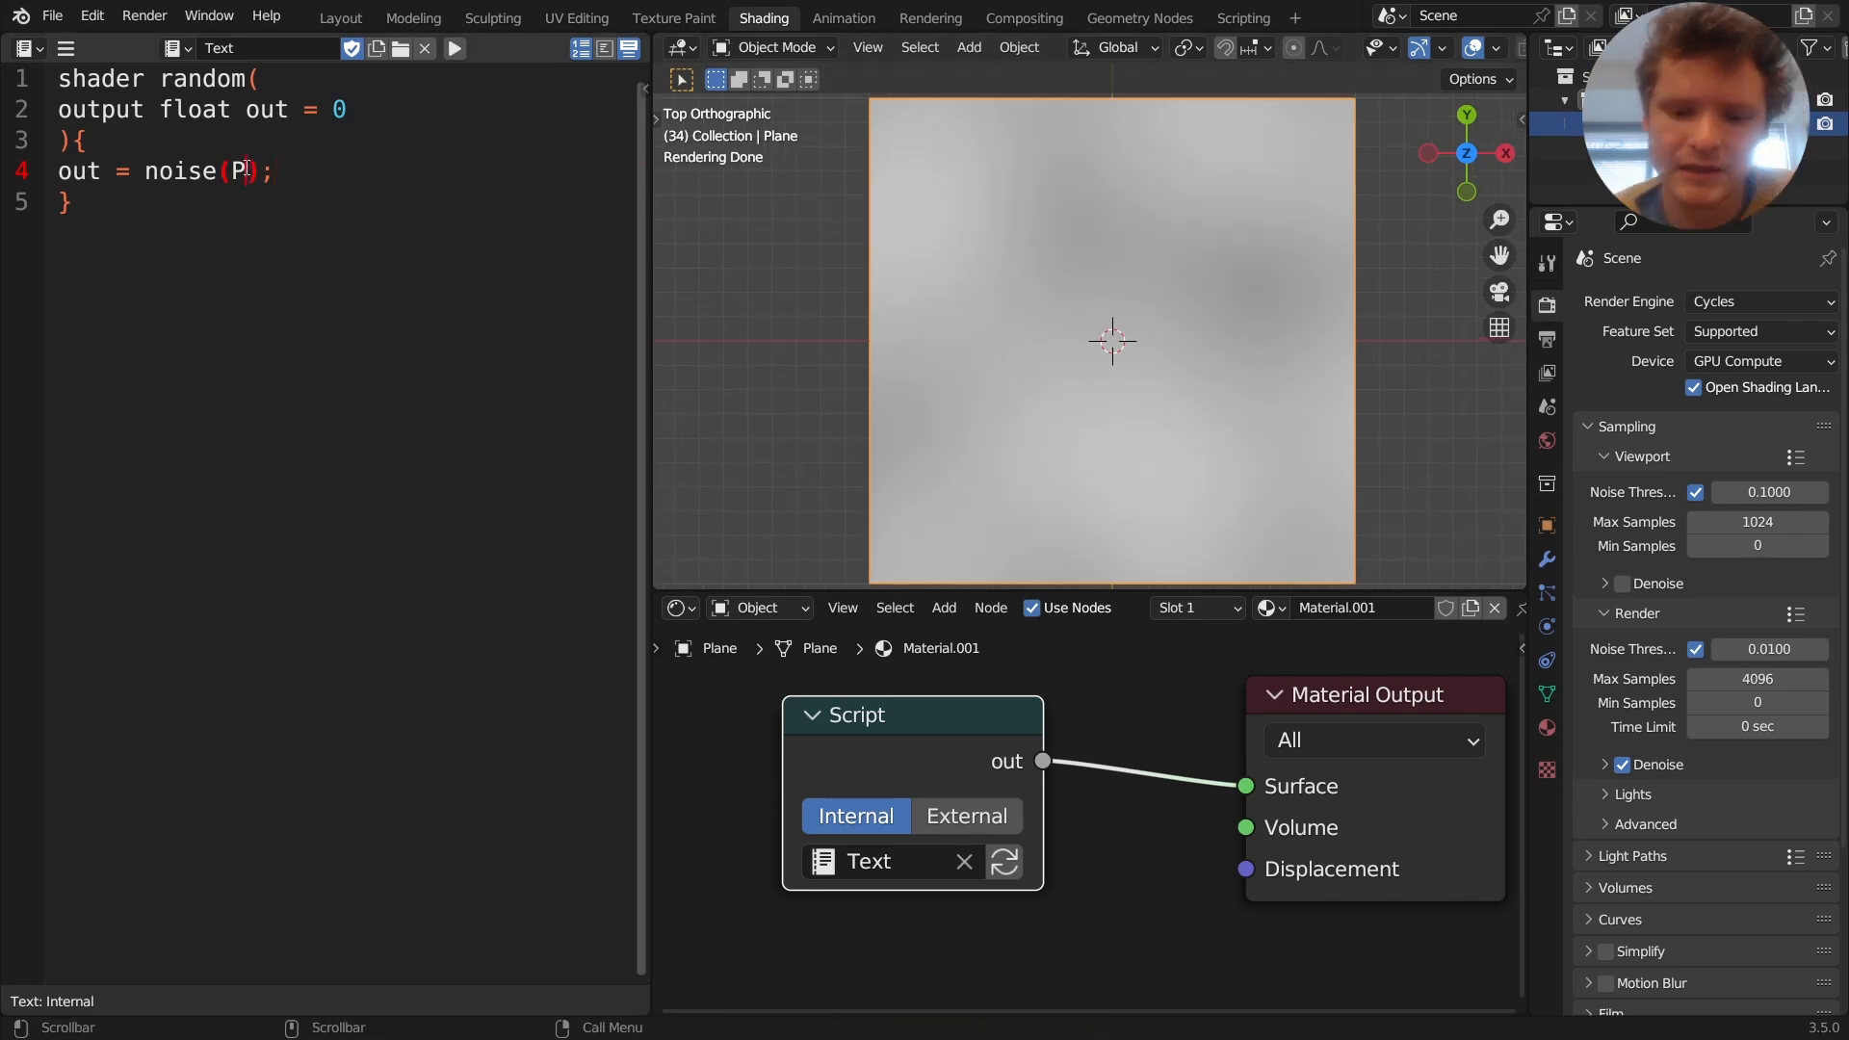
pyautogui.write('*5')
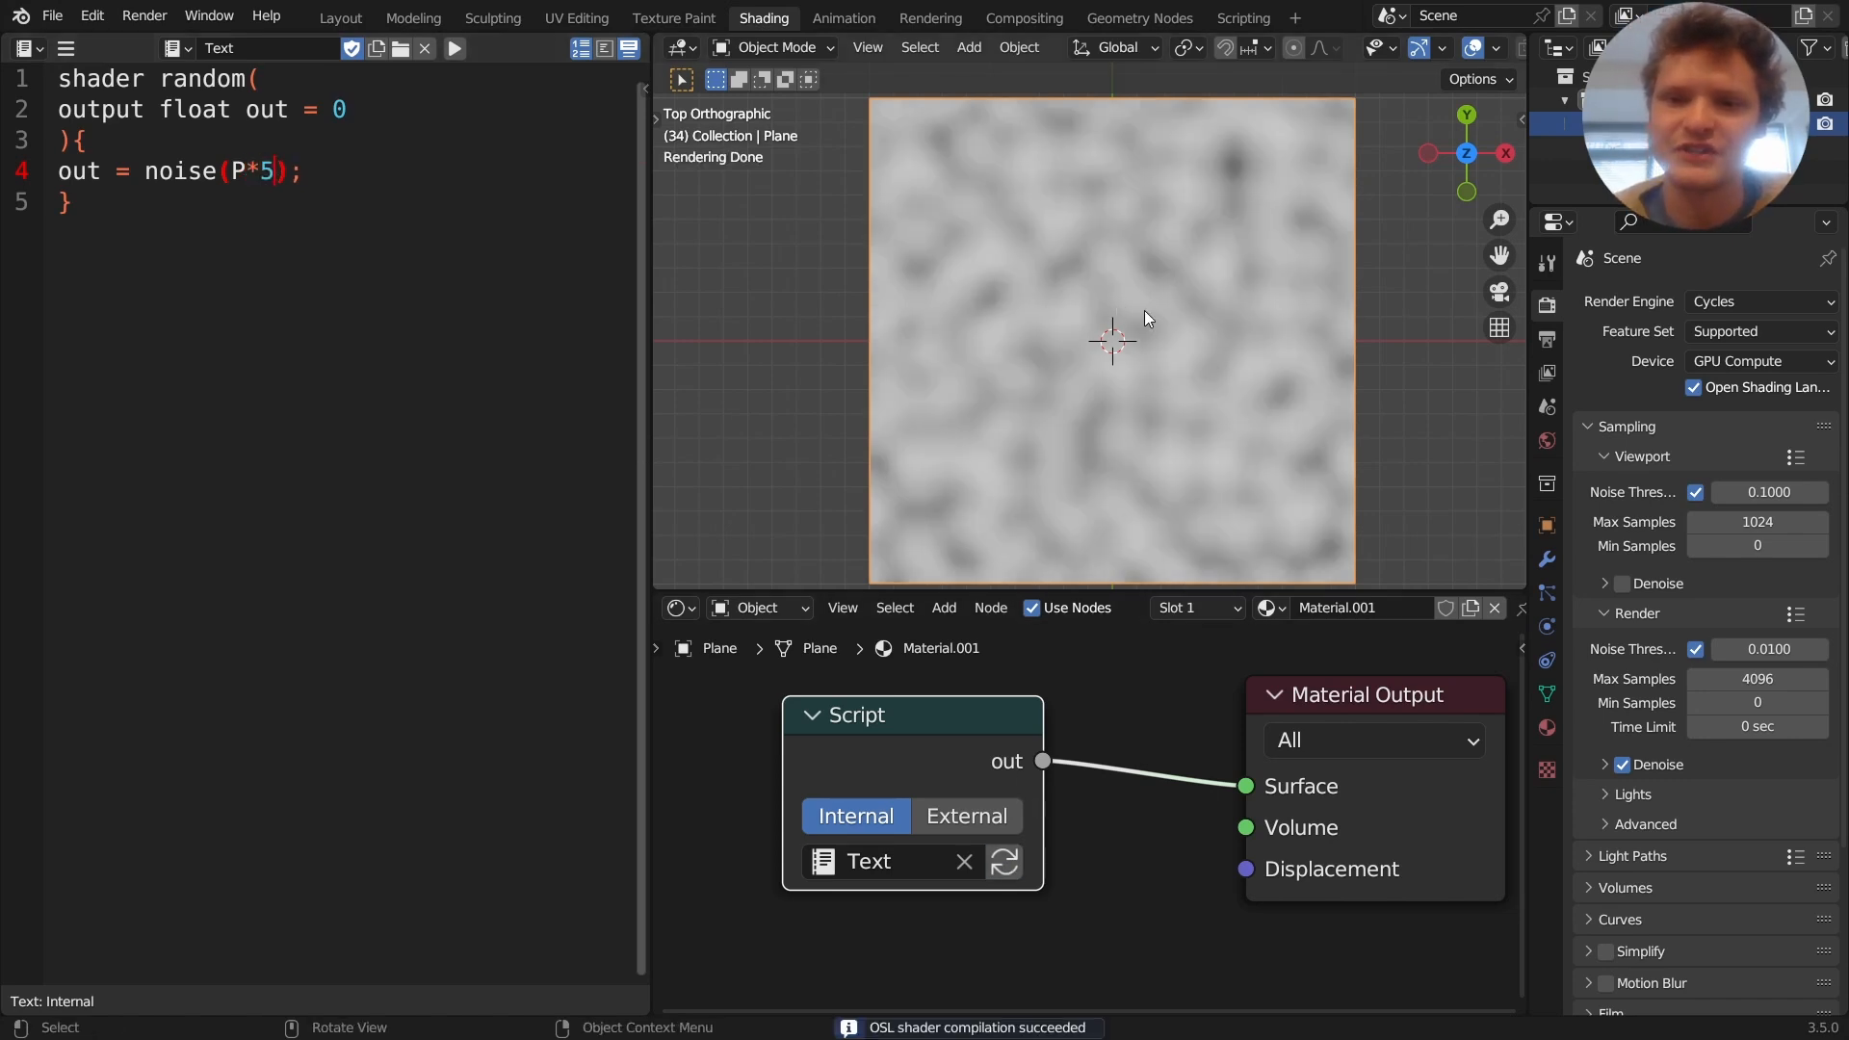
pyautogui.moveTo(1027, 327)
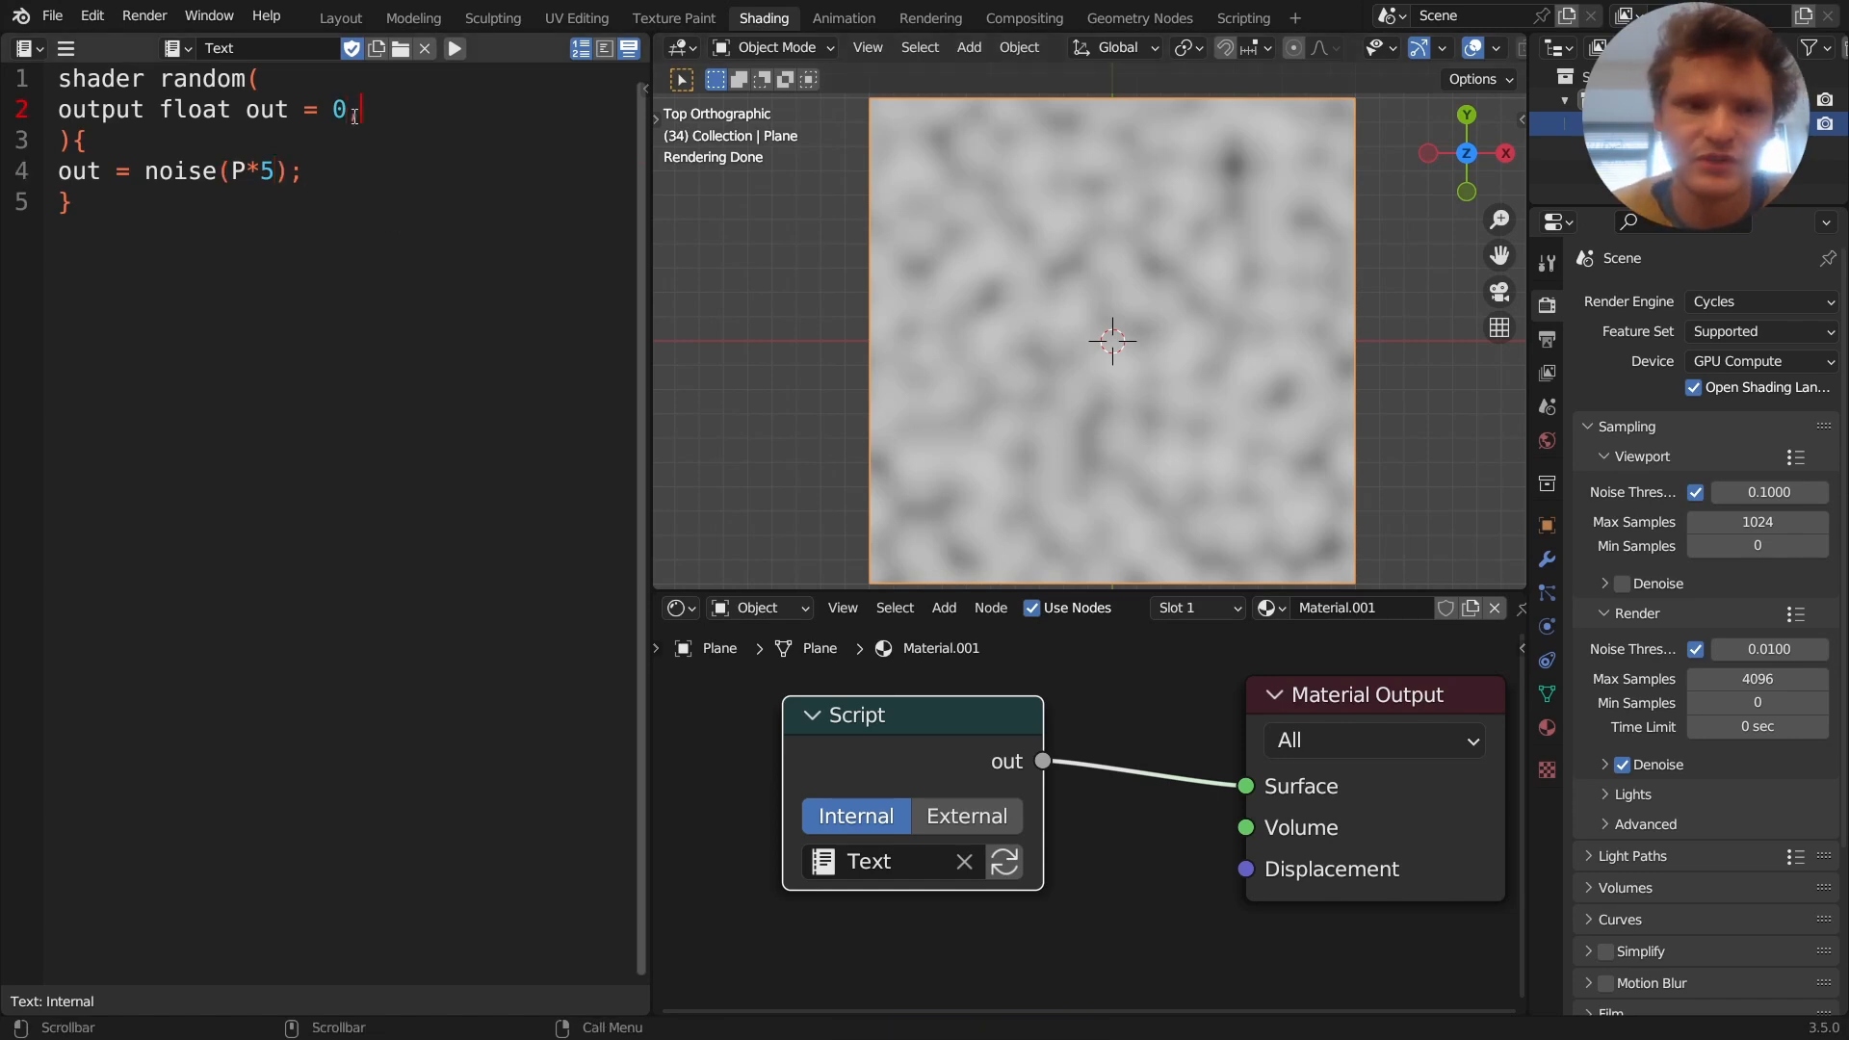
# Add a 'float scale = 0' parameter and use it in noise(P*scale)
pyautogui.write('float')
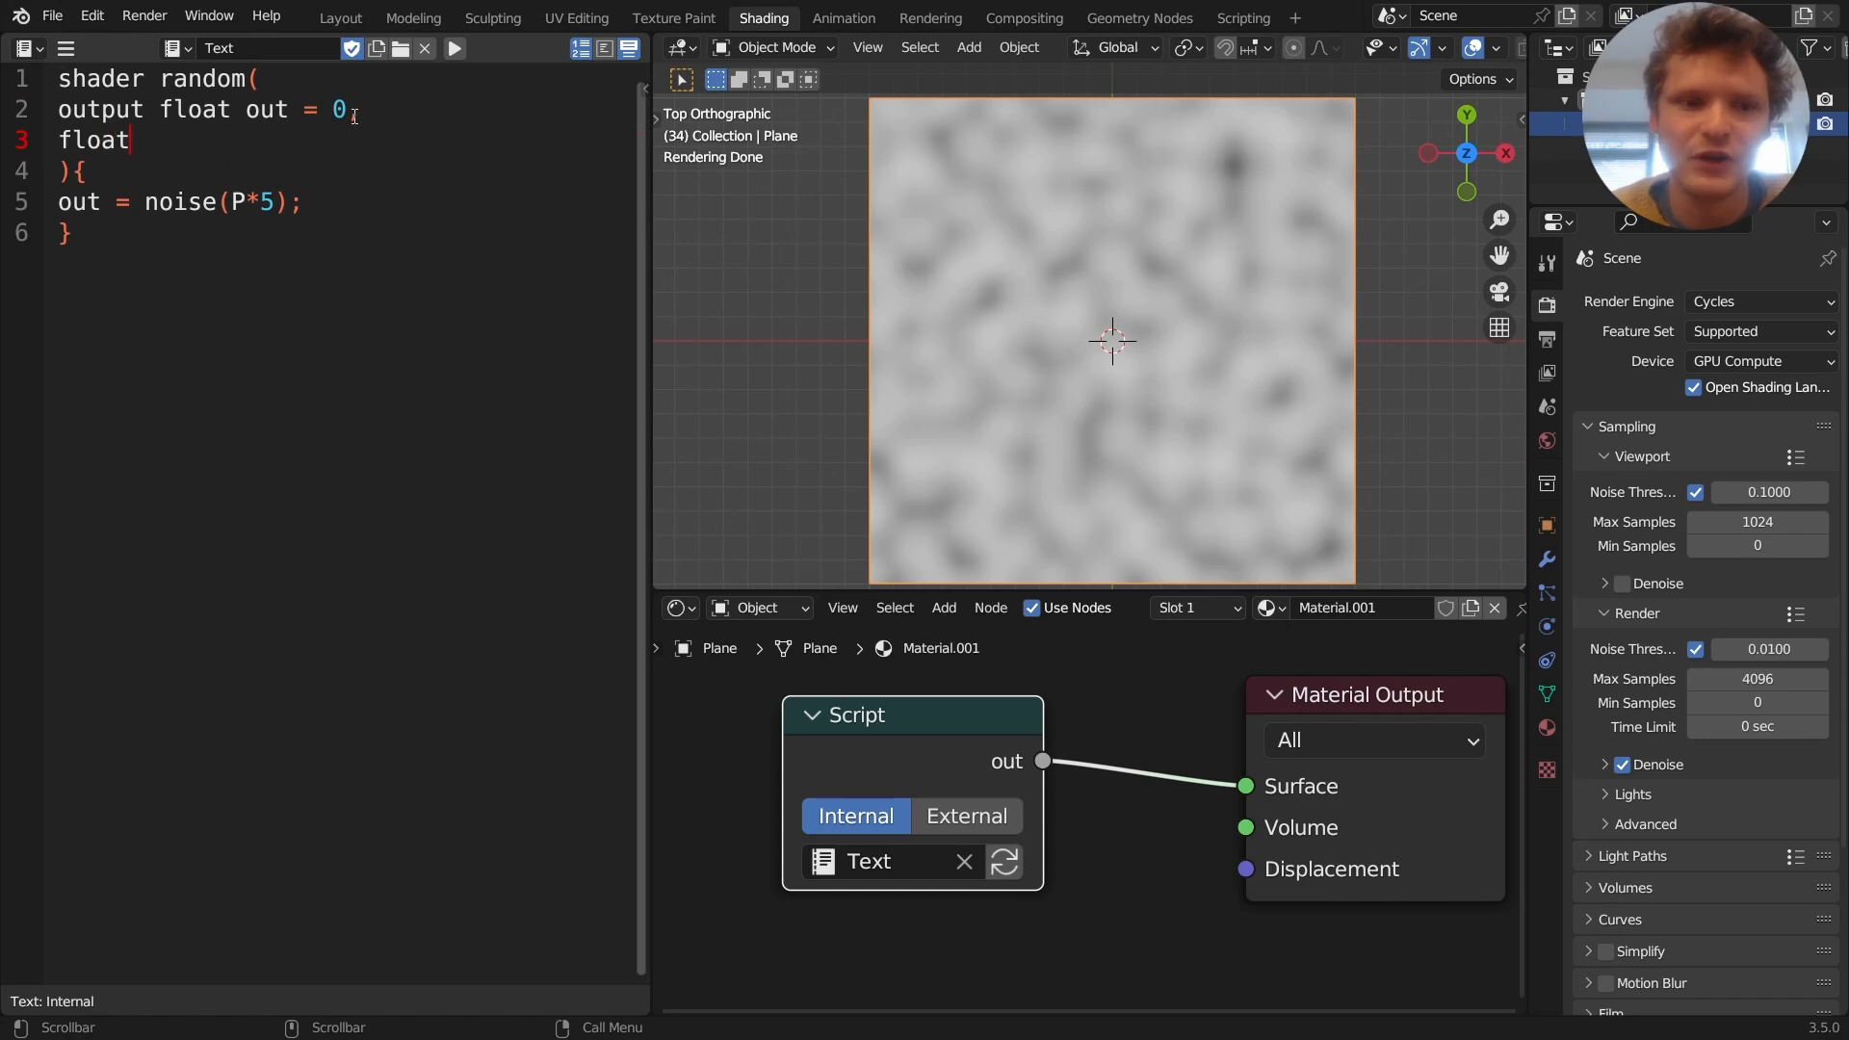
pyautogui.write('scale')
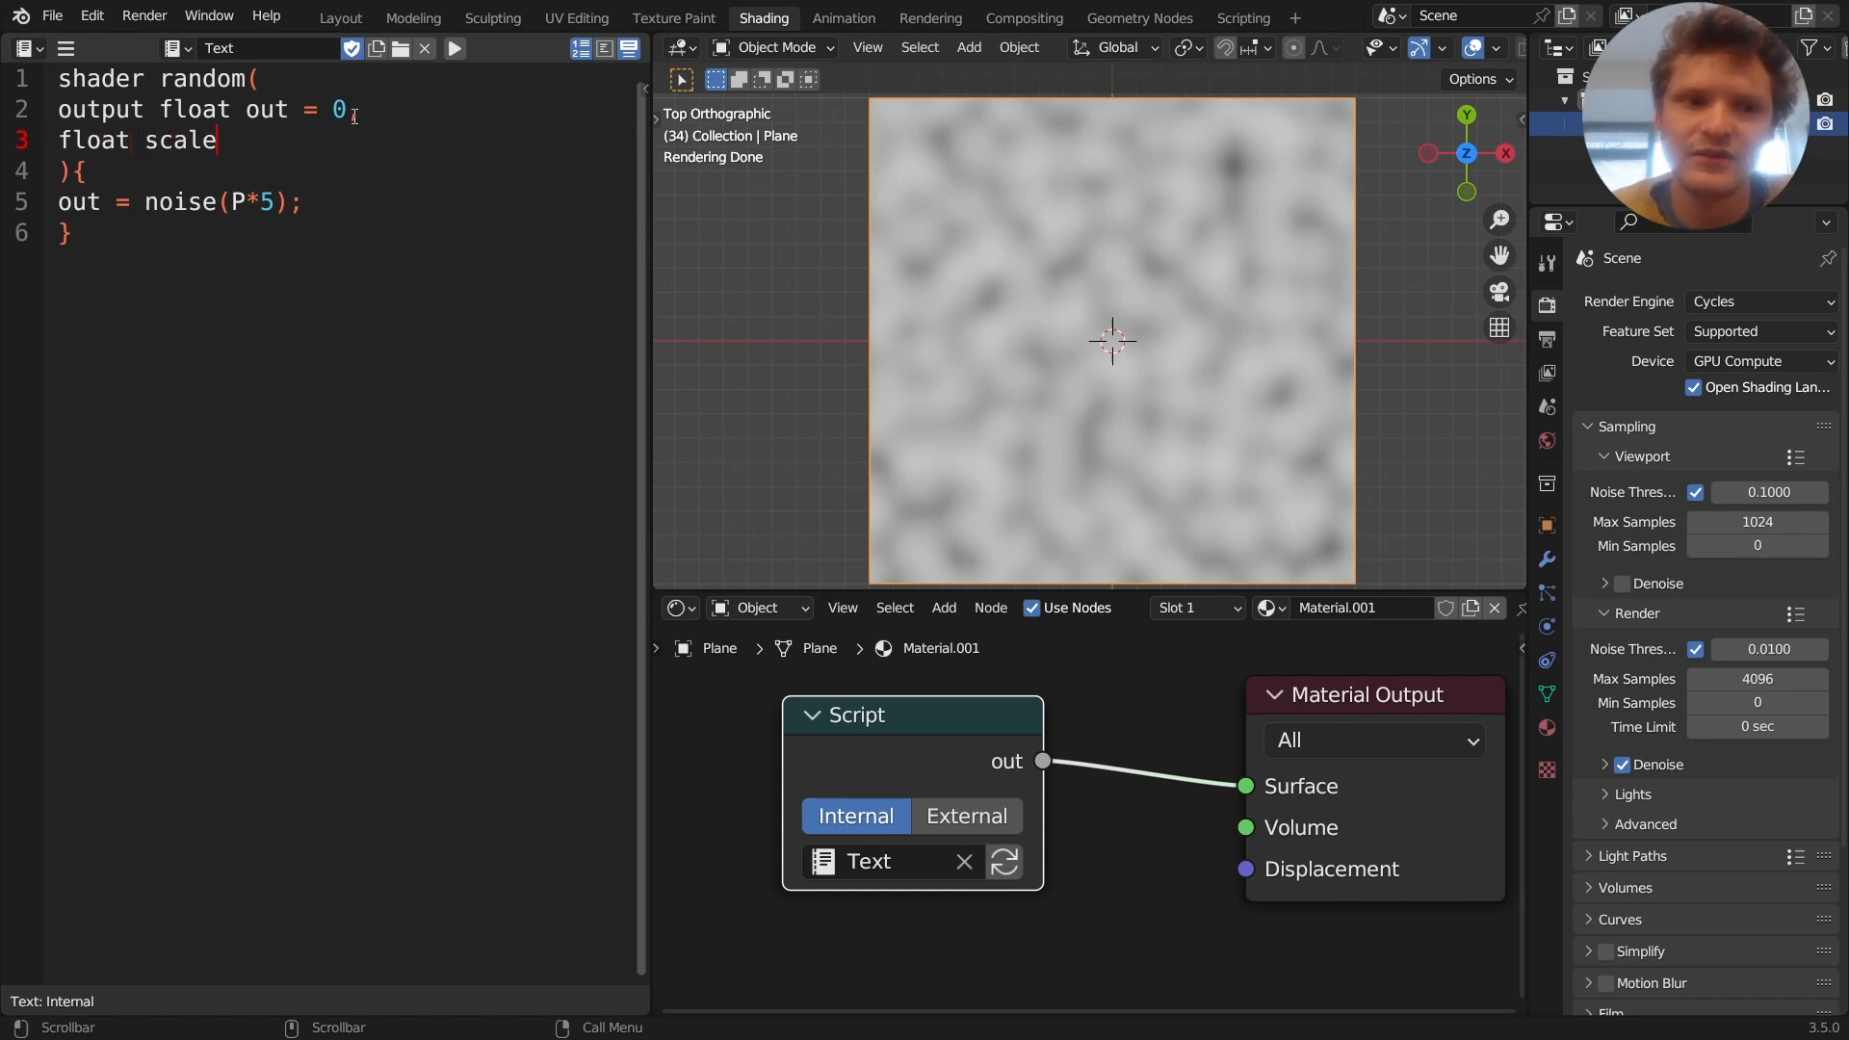
pyautogui.write('= 0')
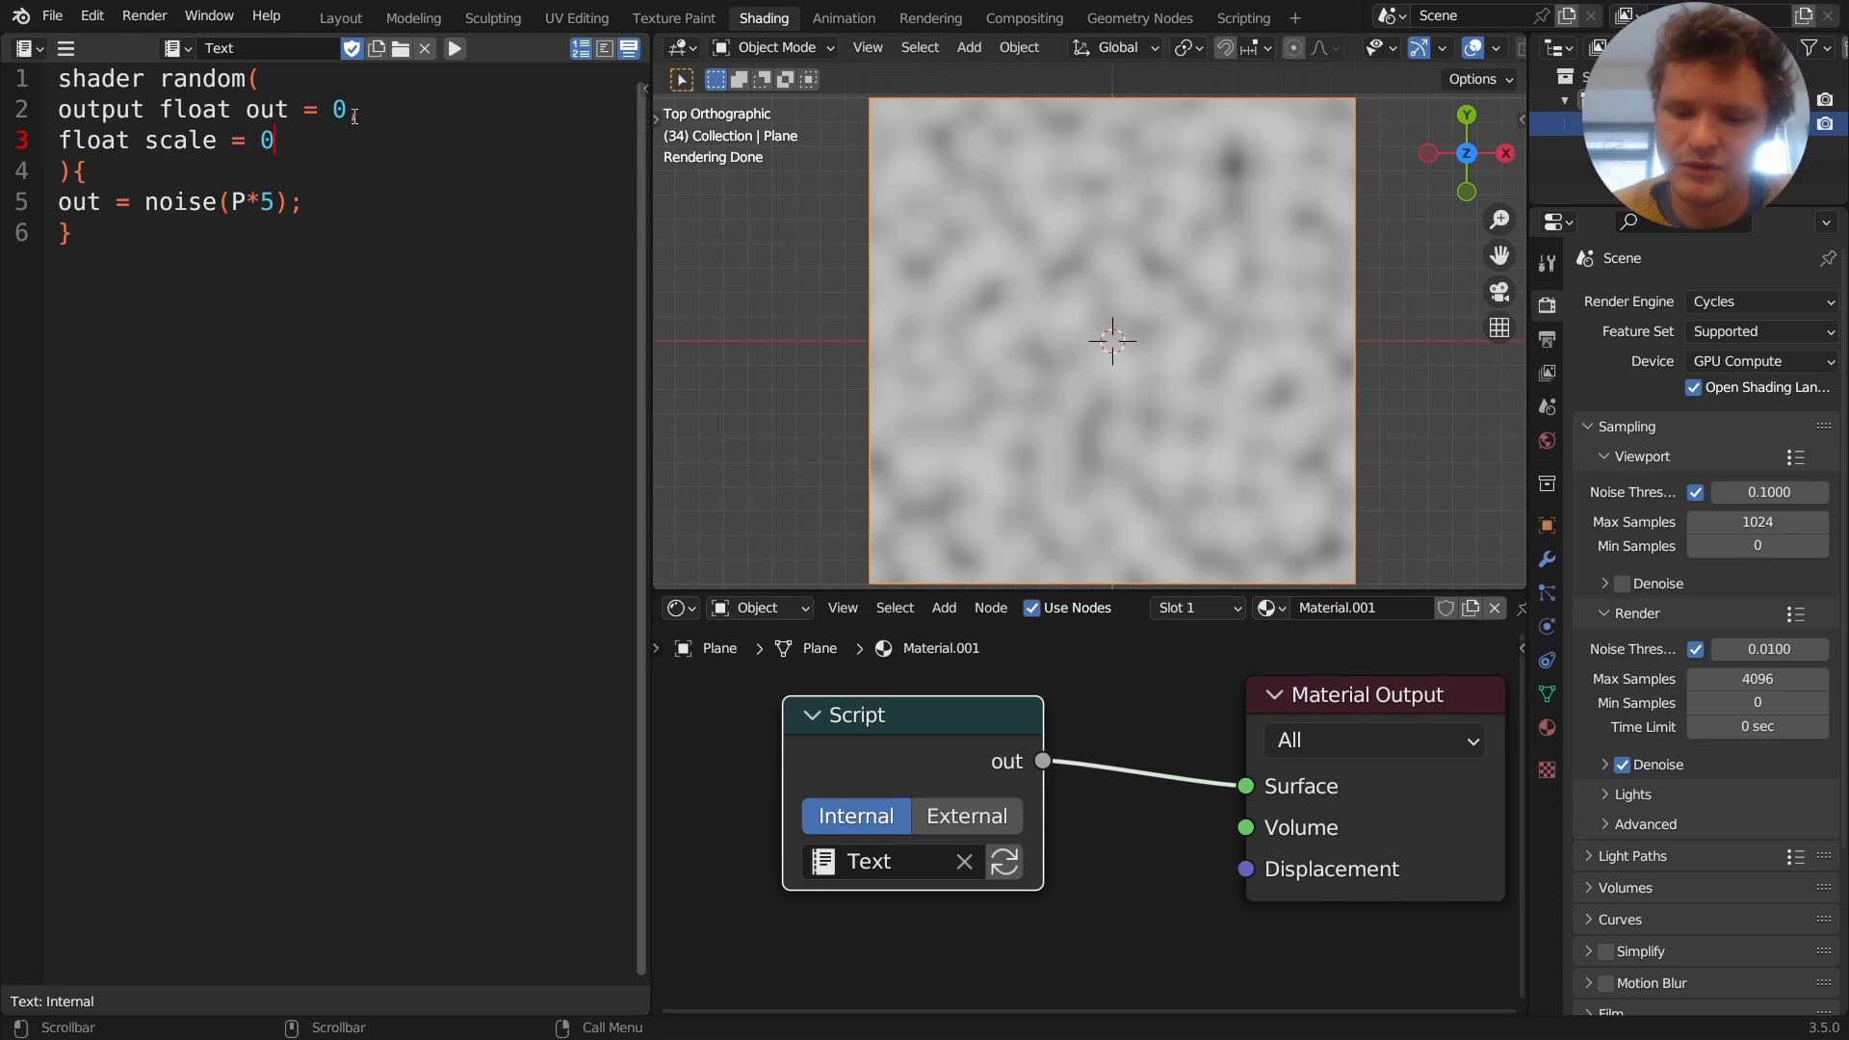
pyautogui.write(',')
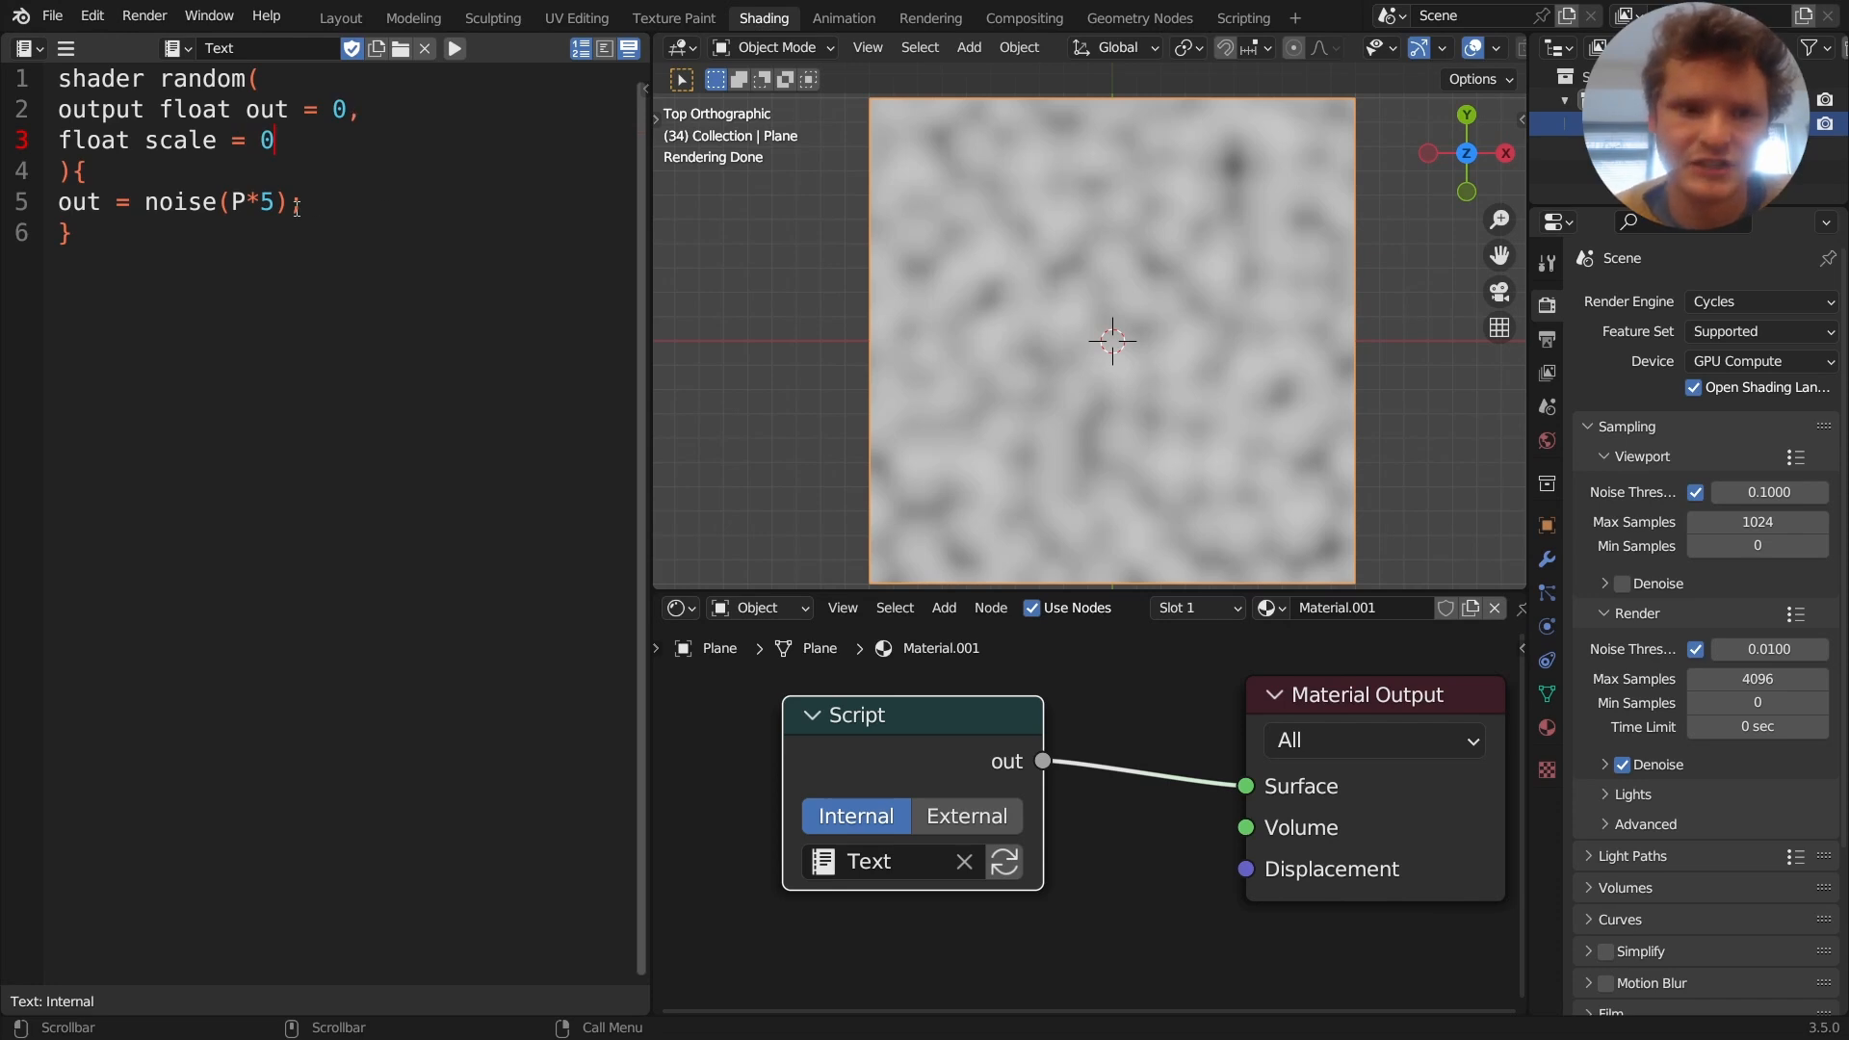
pyautogui.write('scale')
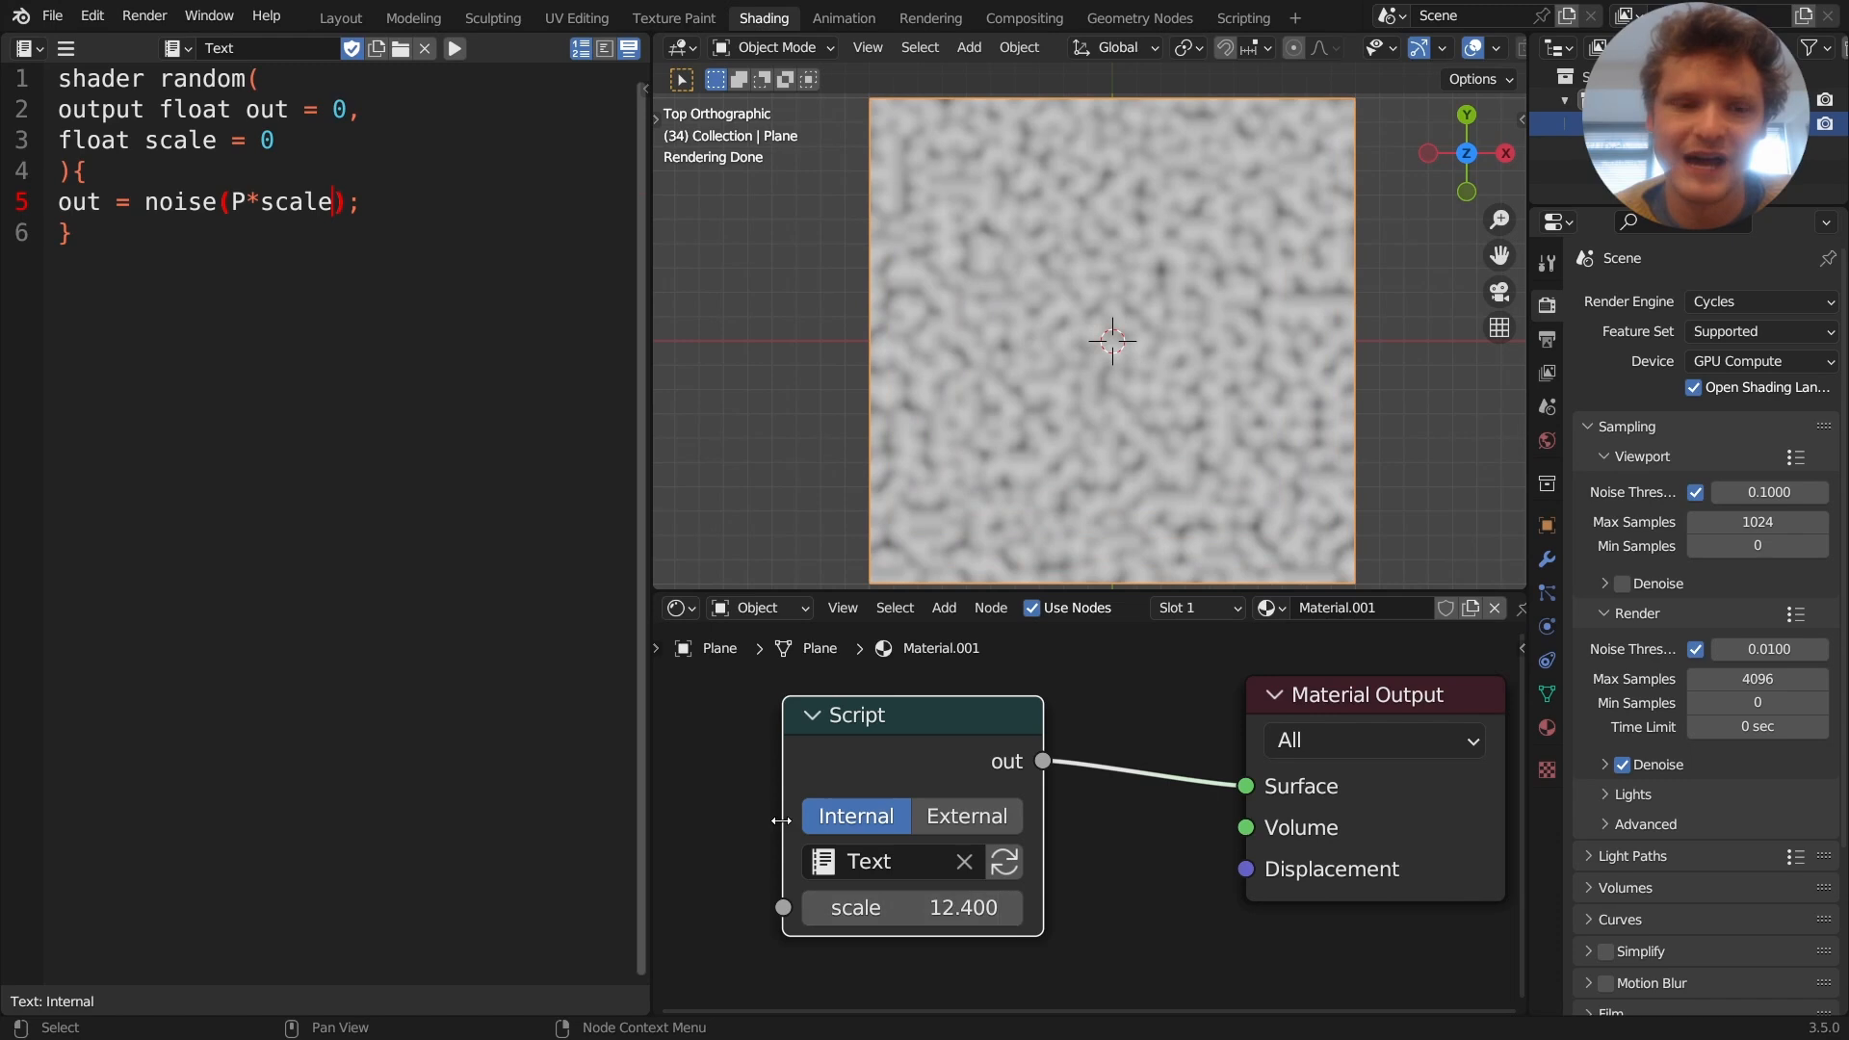
pyautogui.moveTo(667, 691)
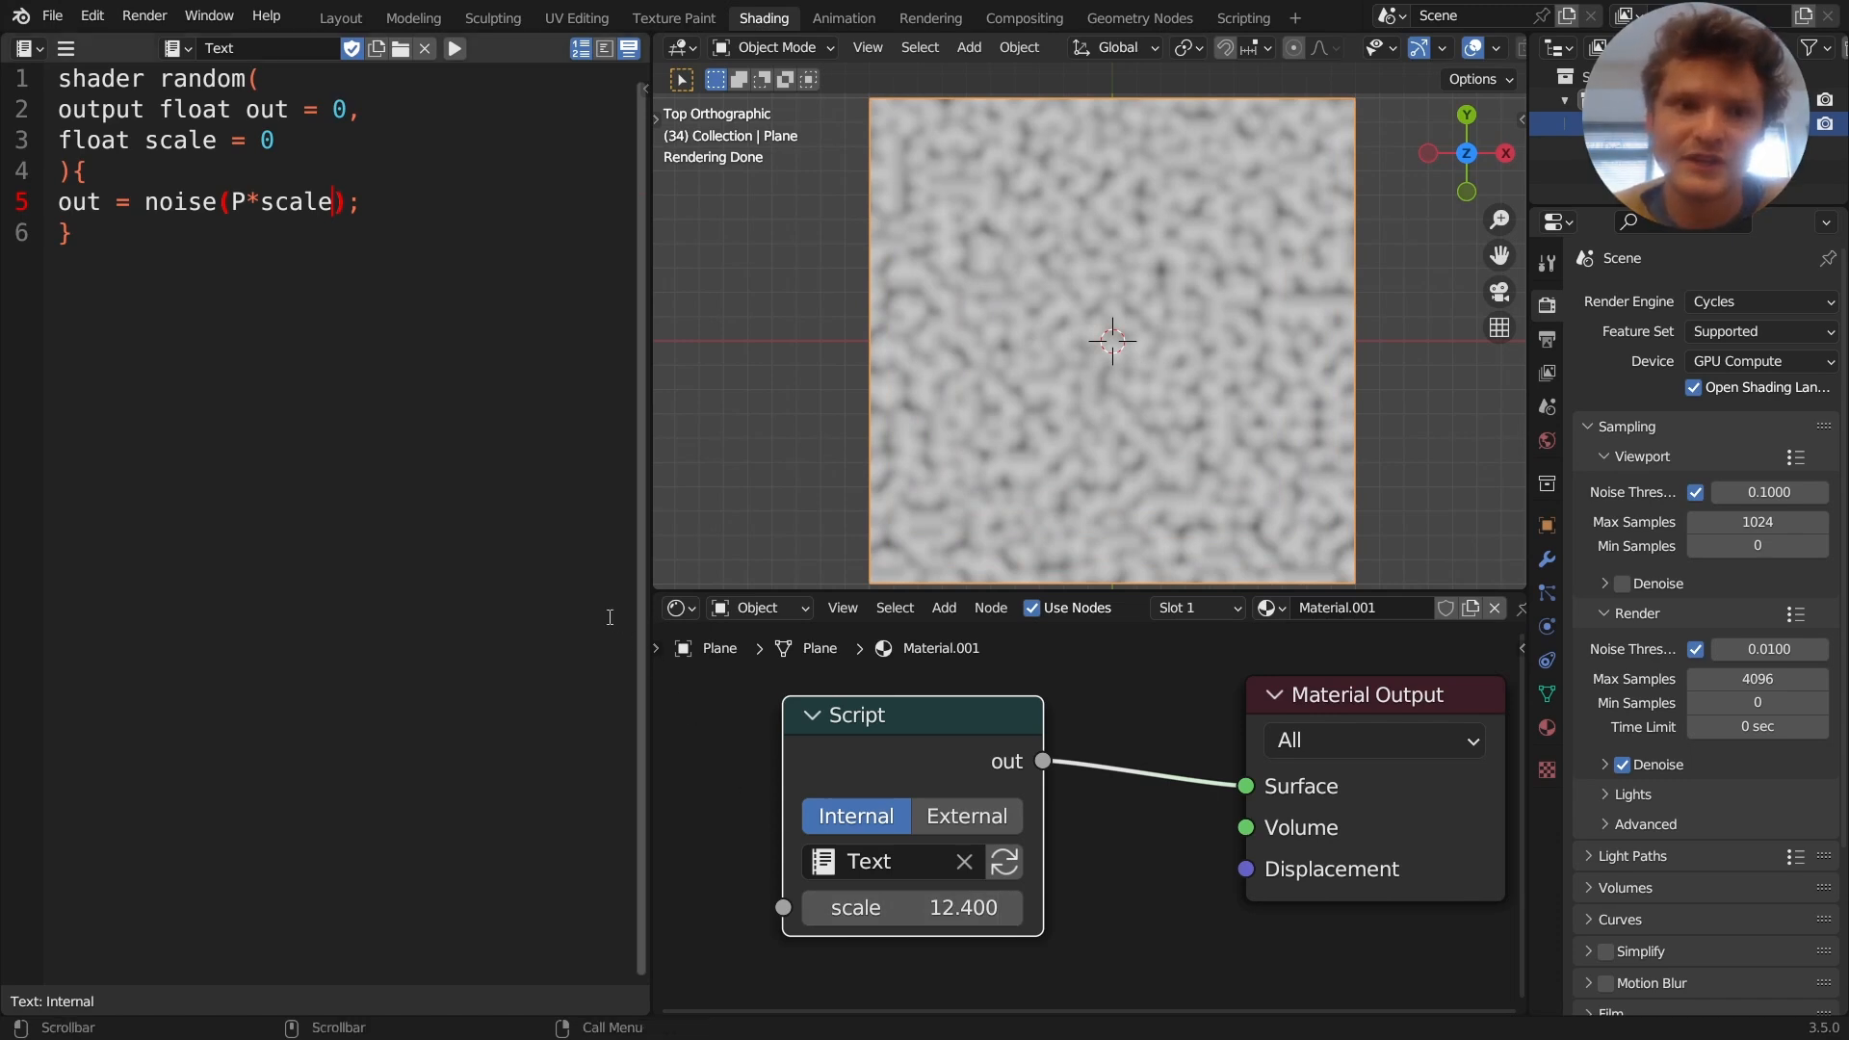
pyautogui.doubleClick(177, 202)
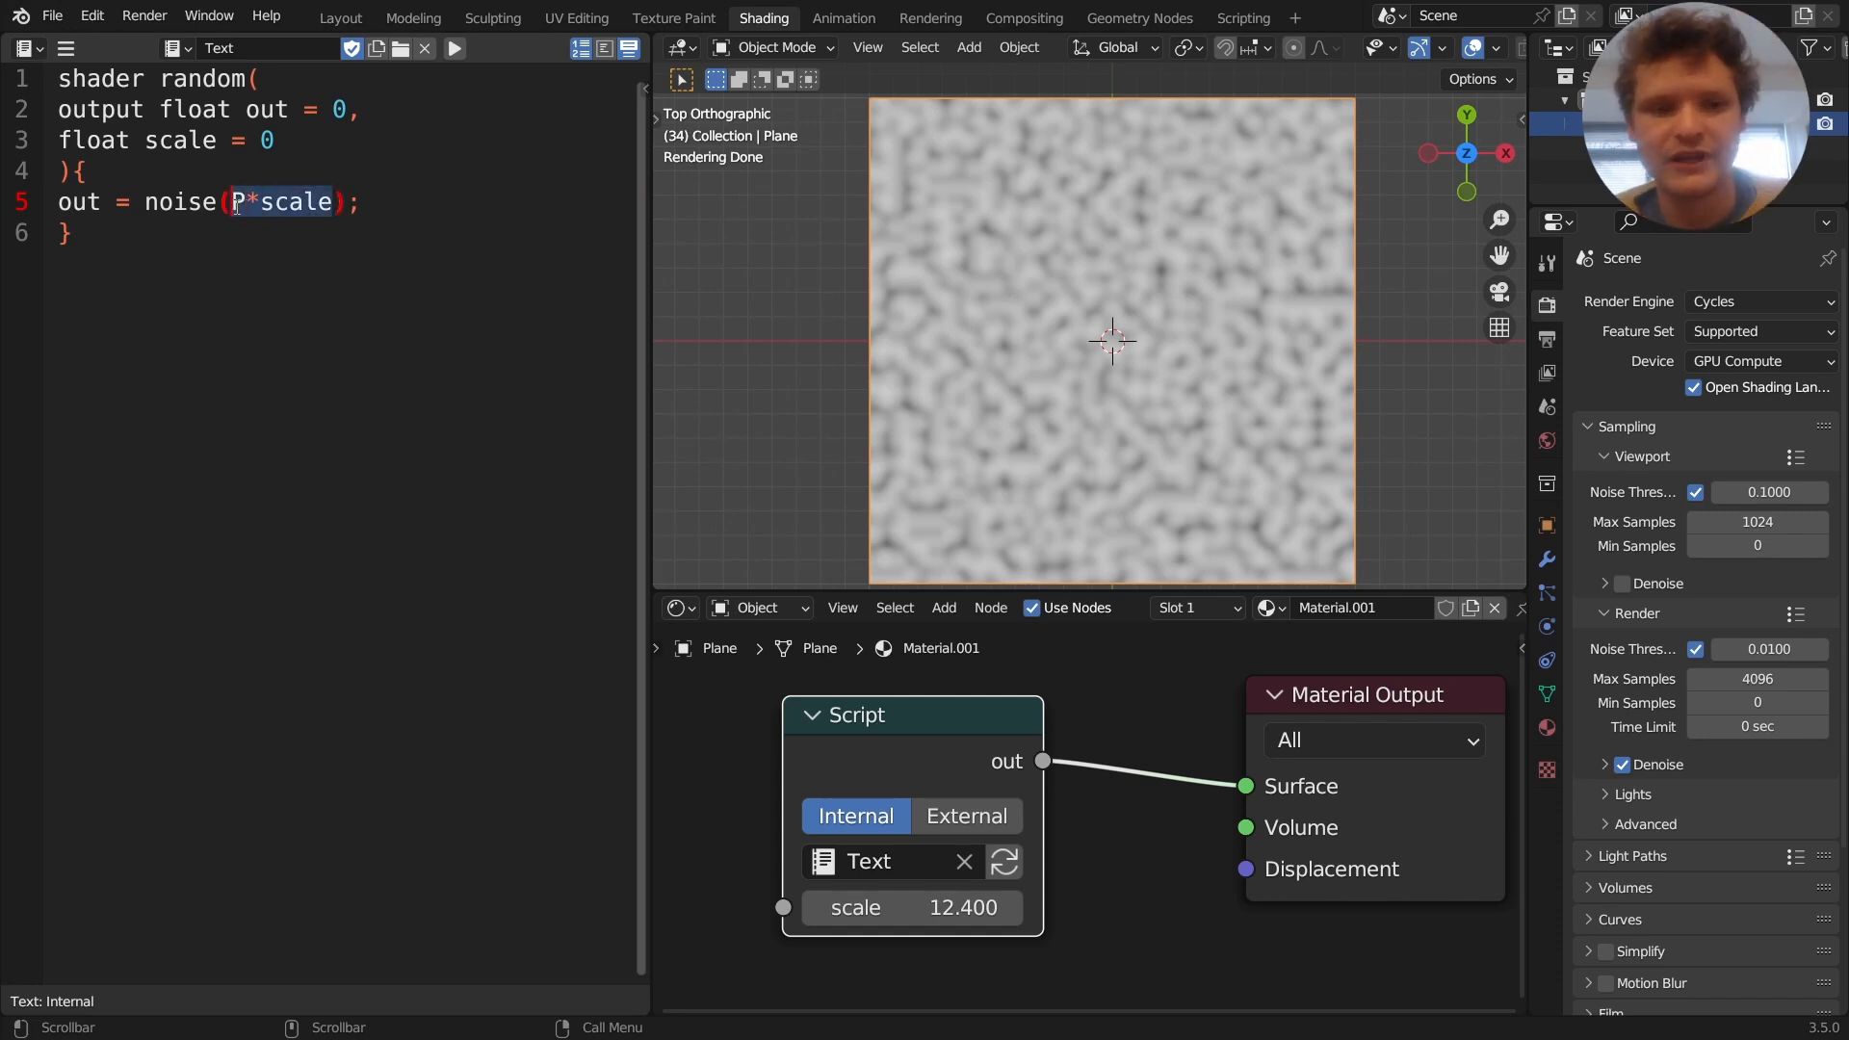
pyautogui.click(1004, 860)
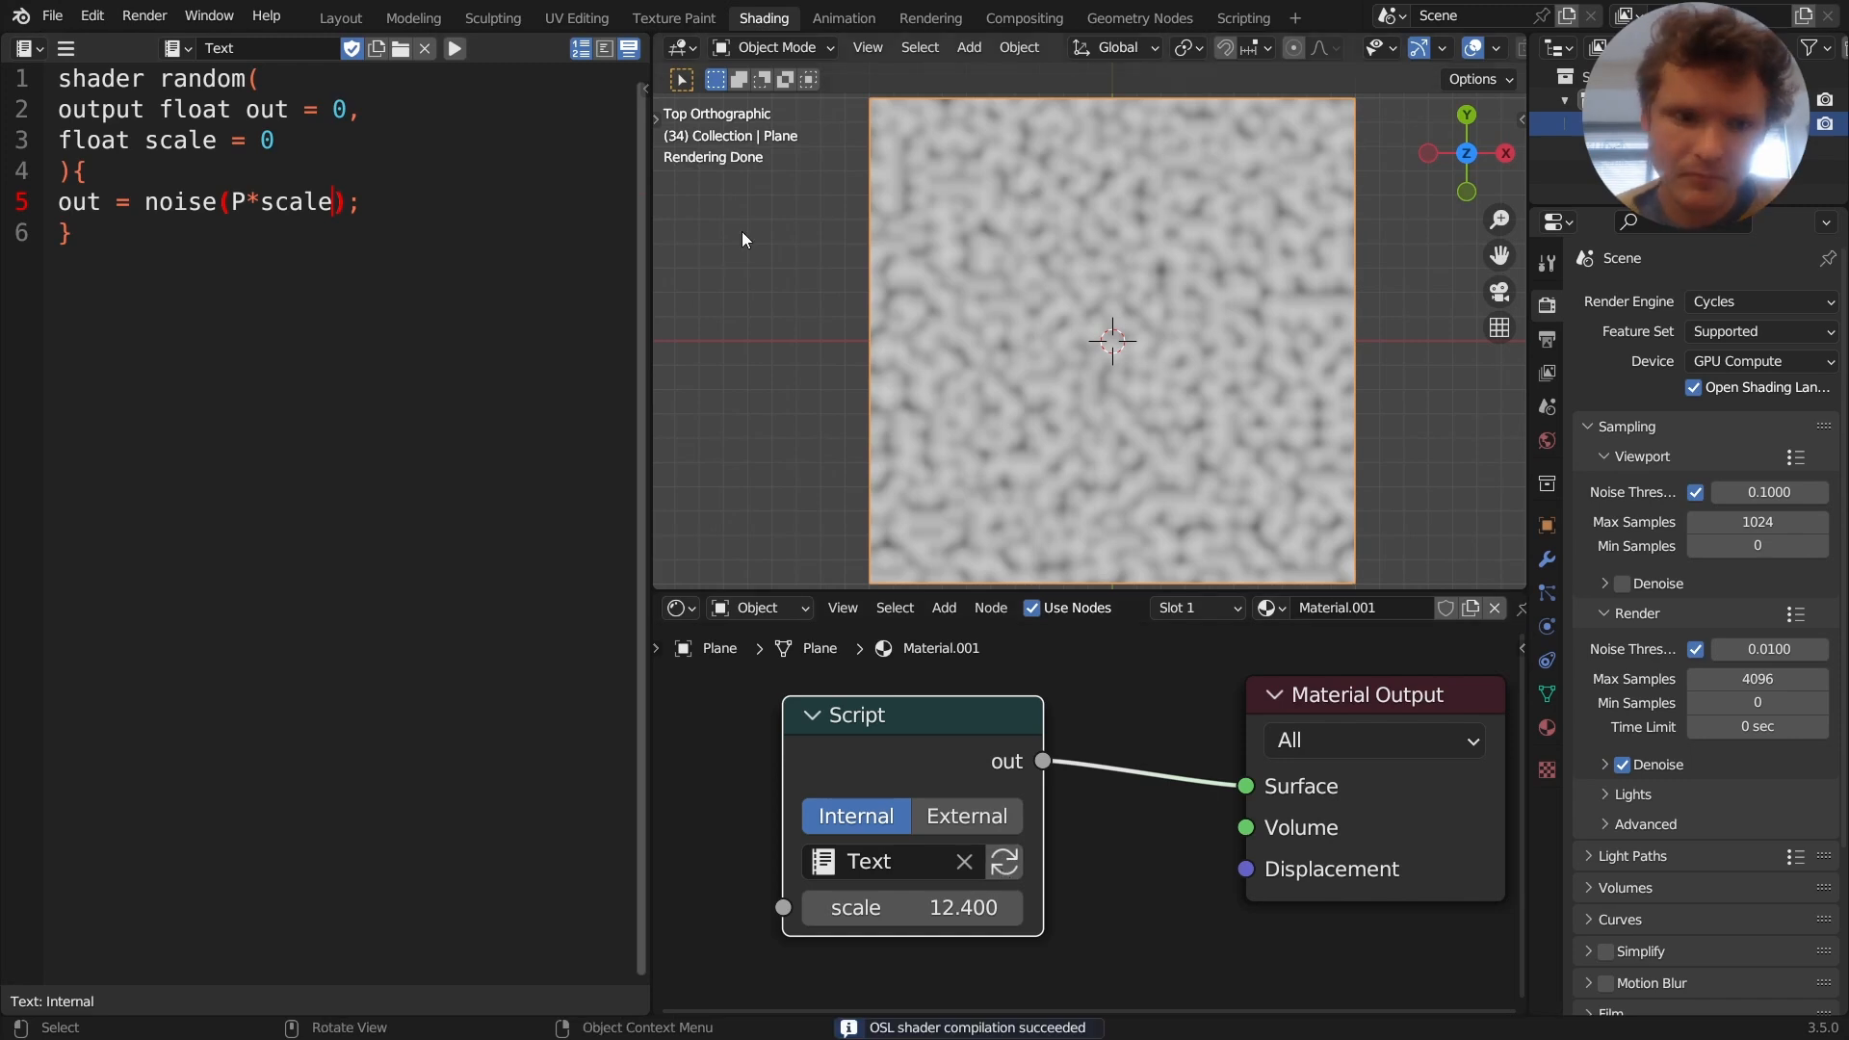
# Replace noise with perlin, then begin retyping it as cellnoise after the compile error
pyautogui.doubleClick(181, 203)
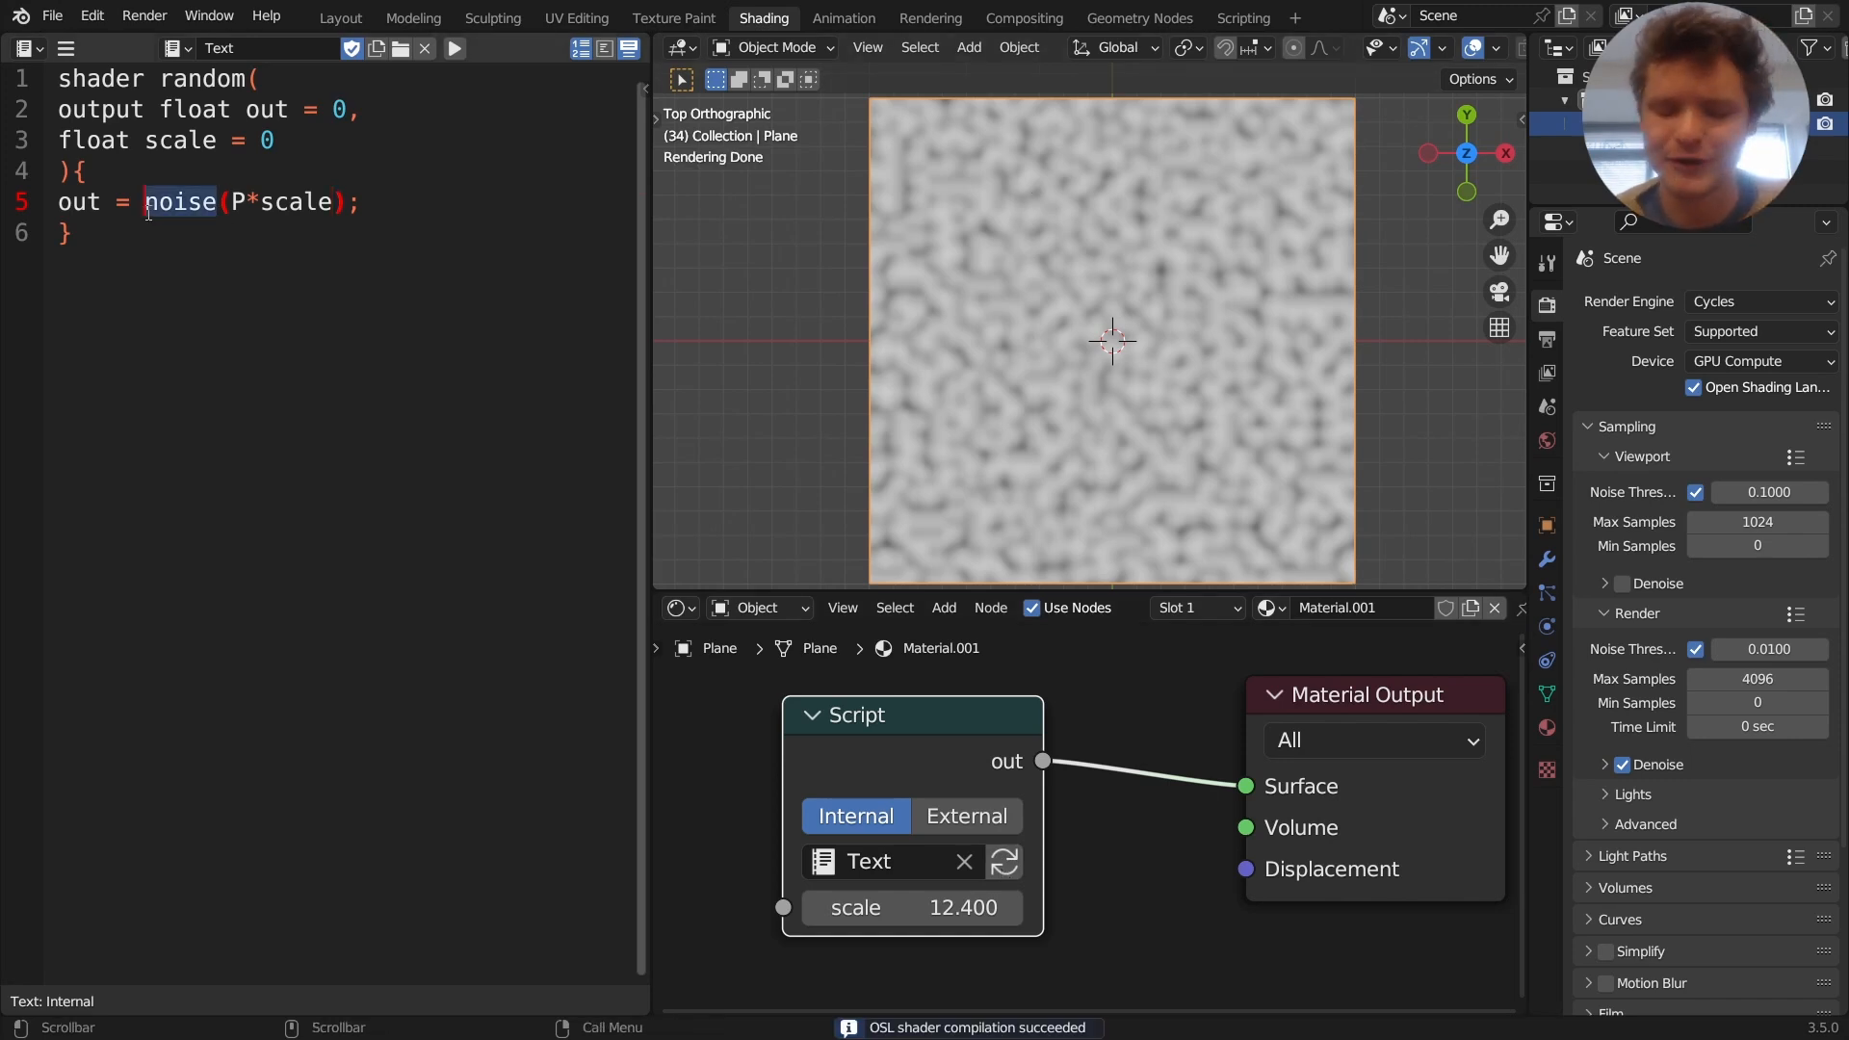
pyautogui.write('perlin')
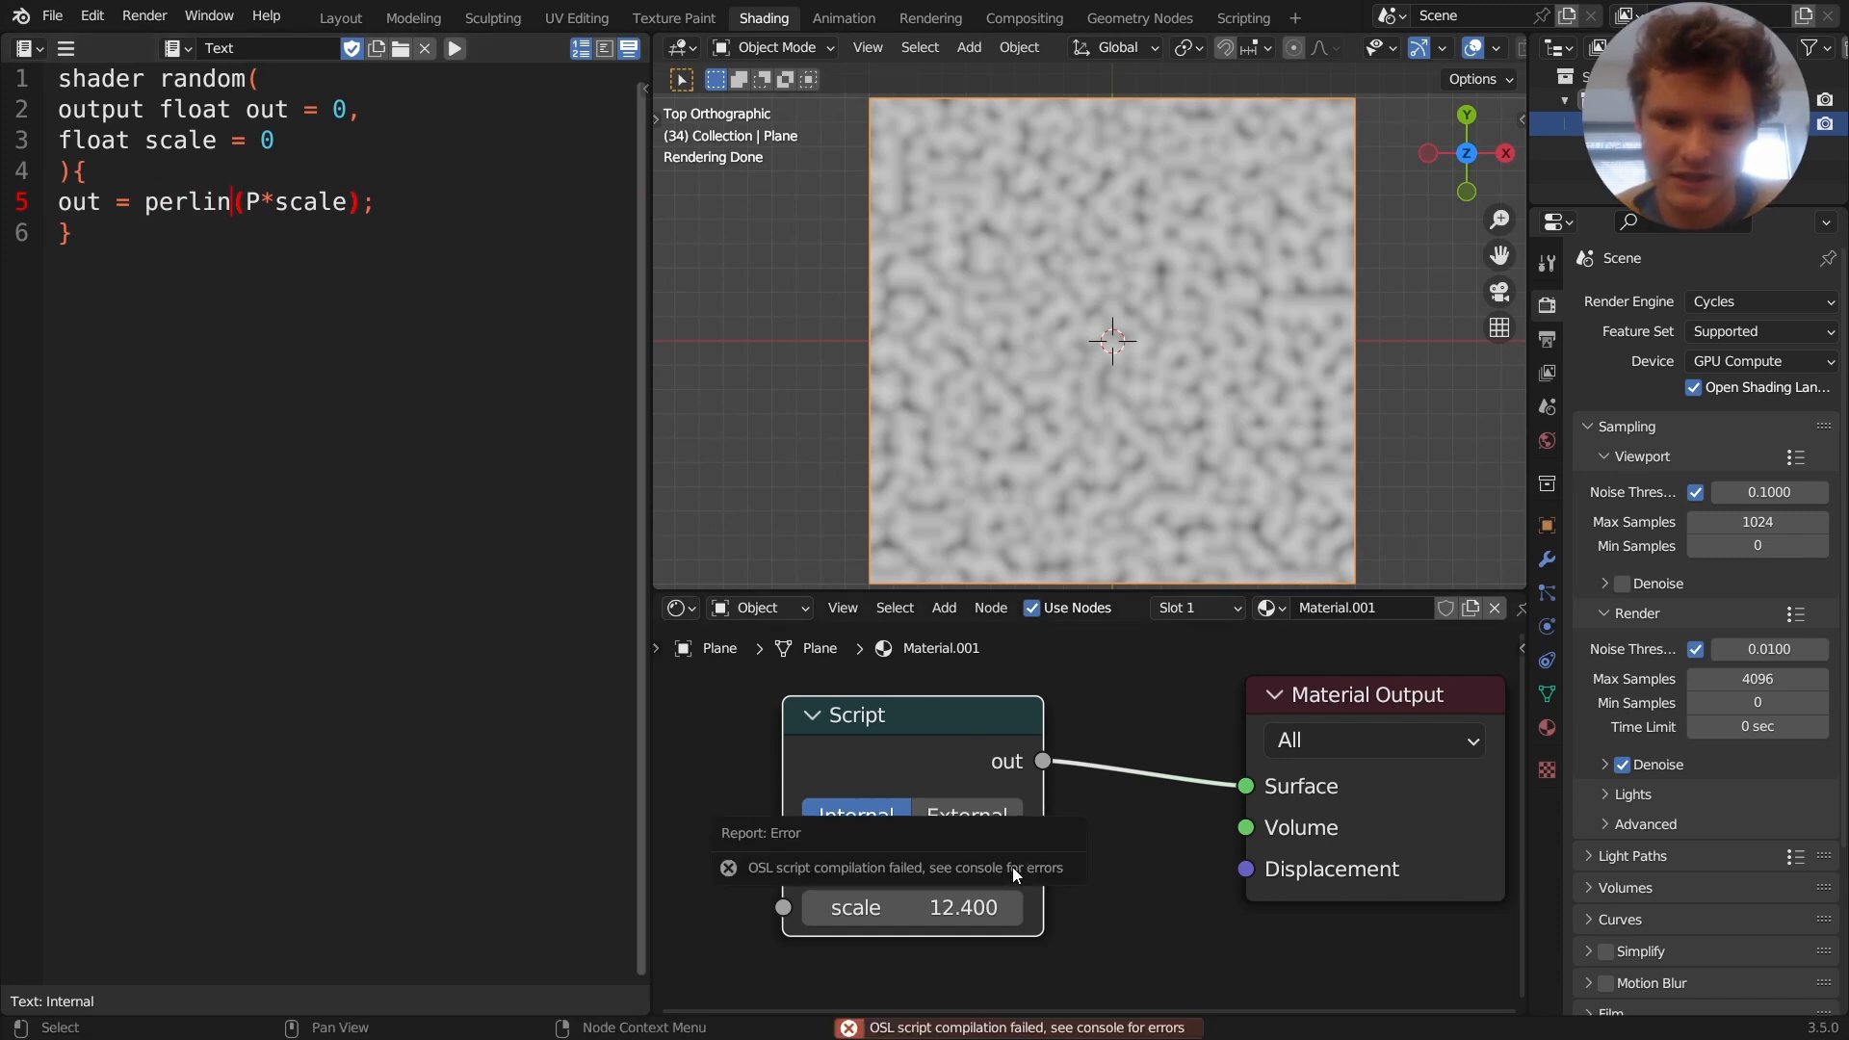
pyautogui.write('g')
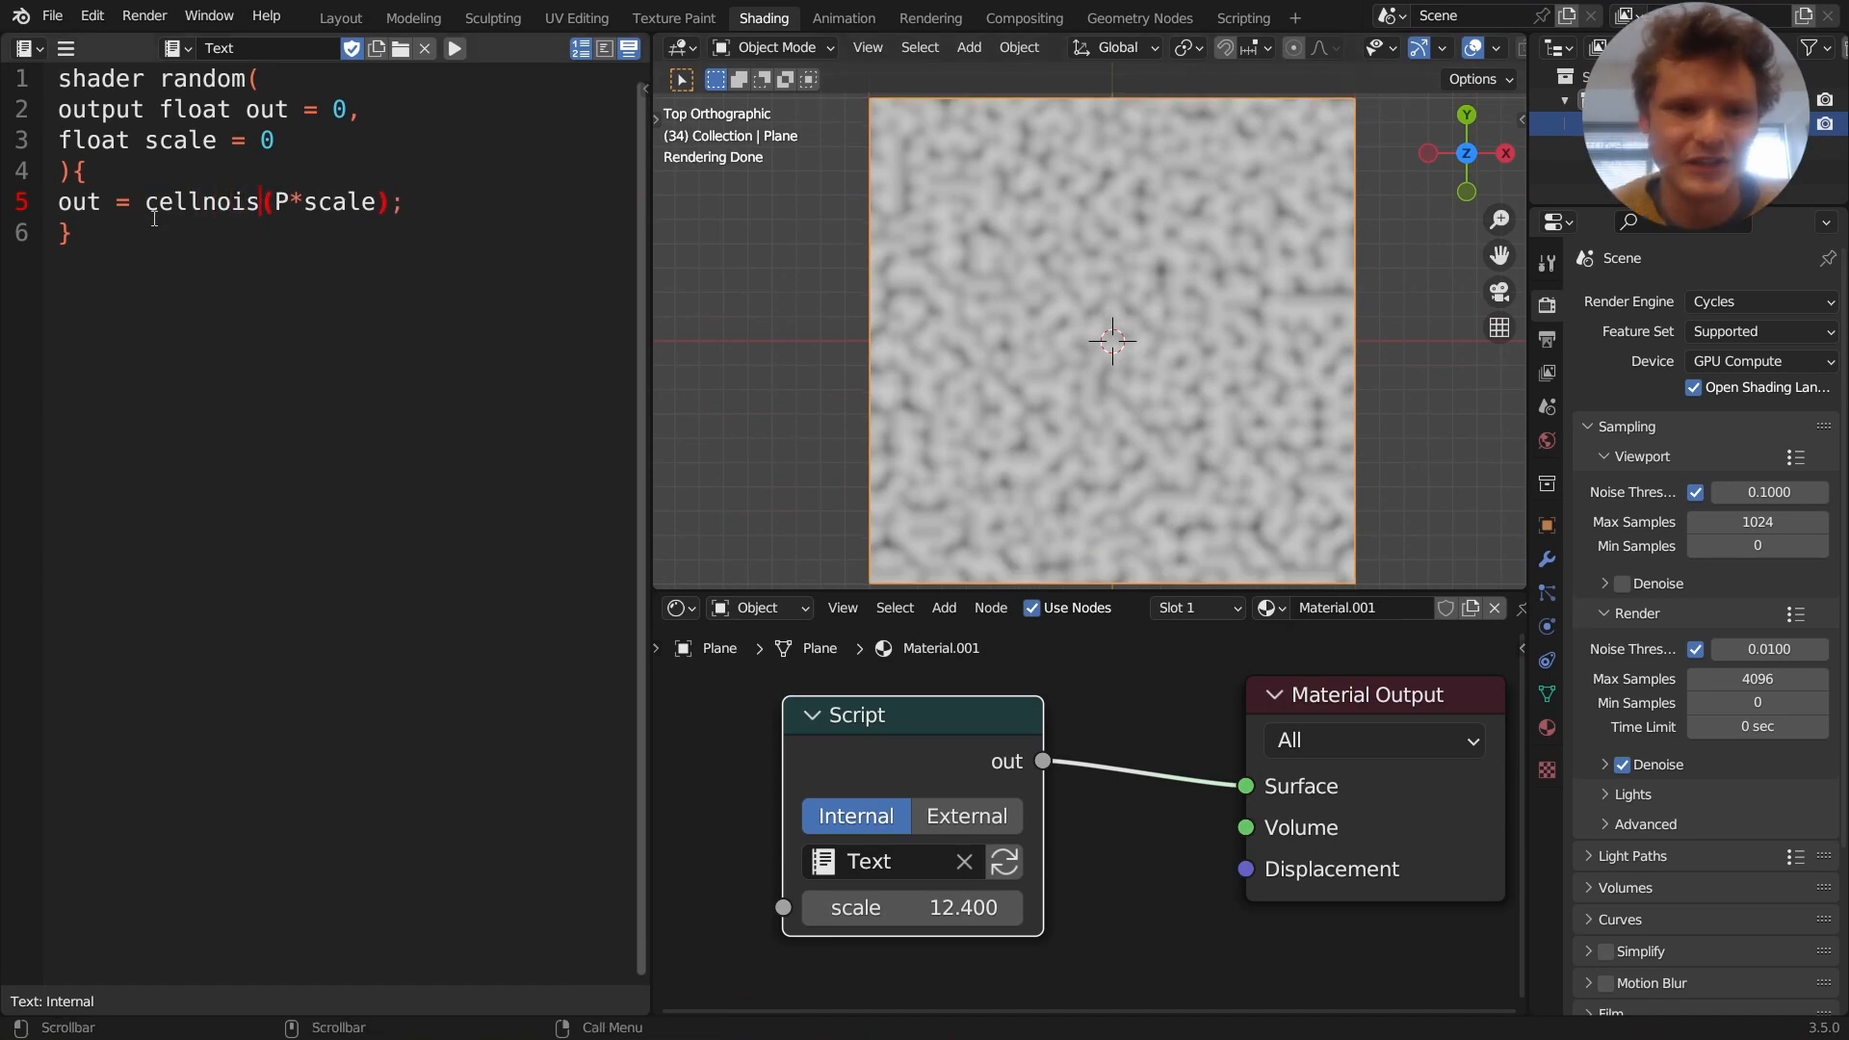
# Recompile the cellnoise shader, set the render Device to CPU, and select P*scale to replace it
pyautogui.click(1004, 861)
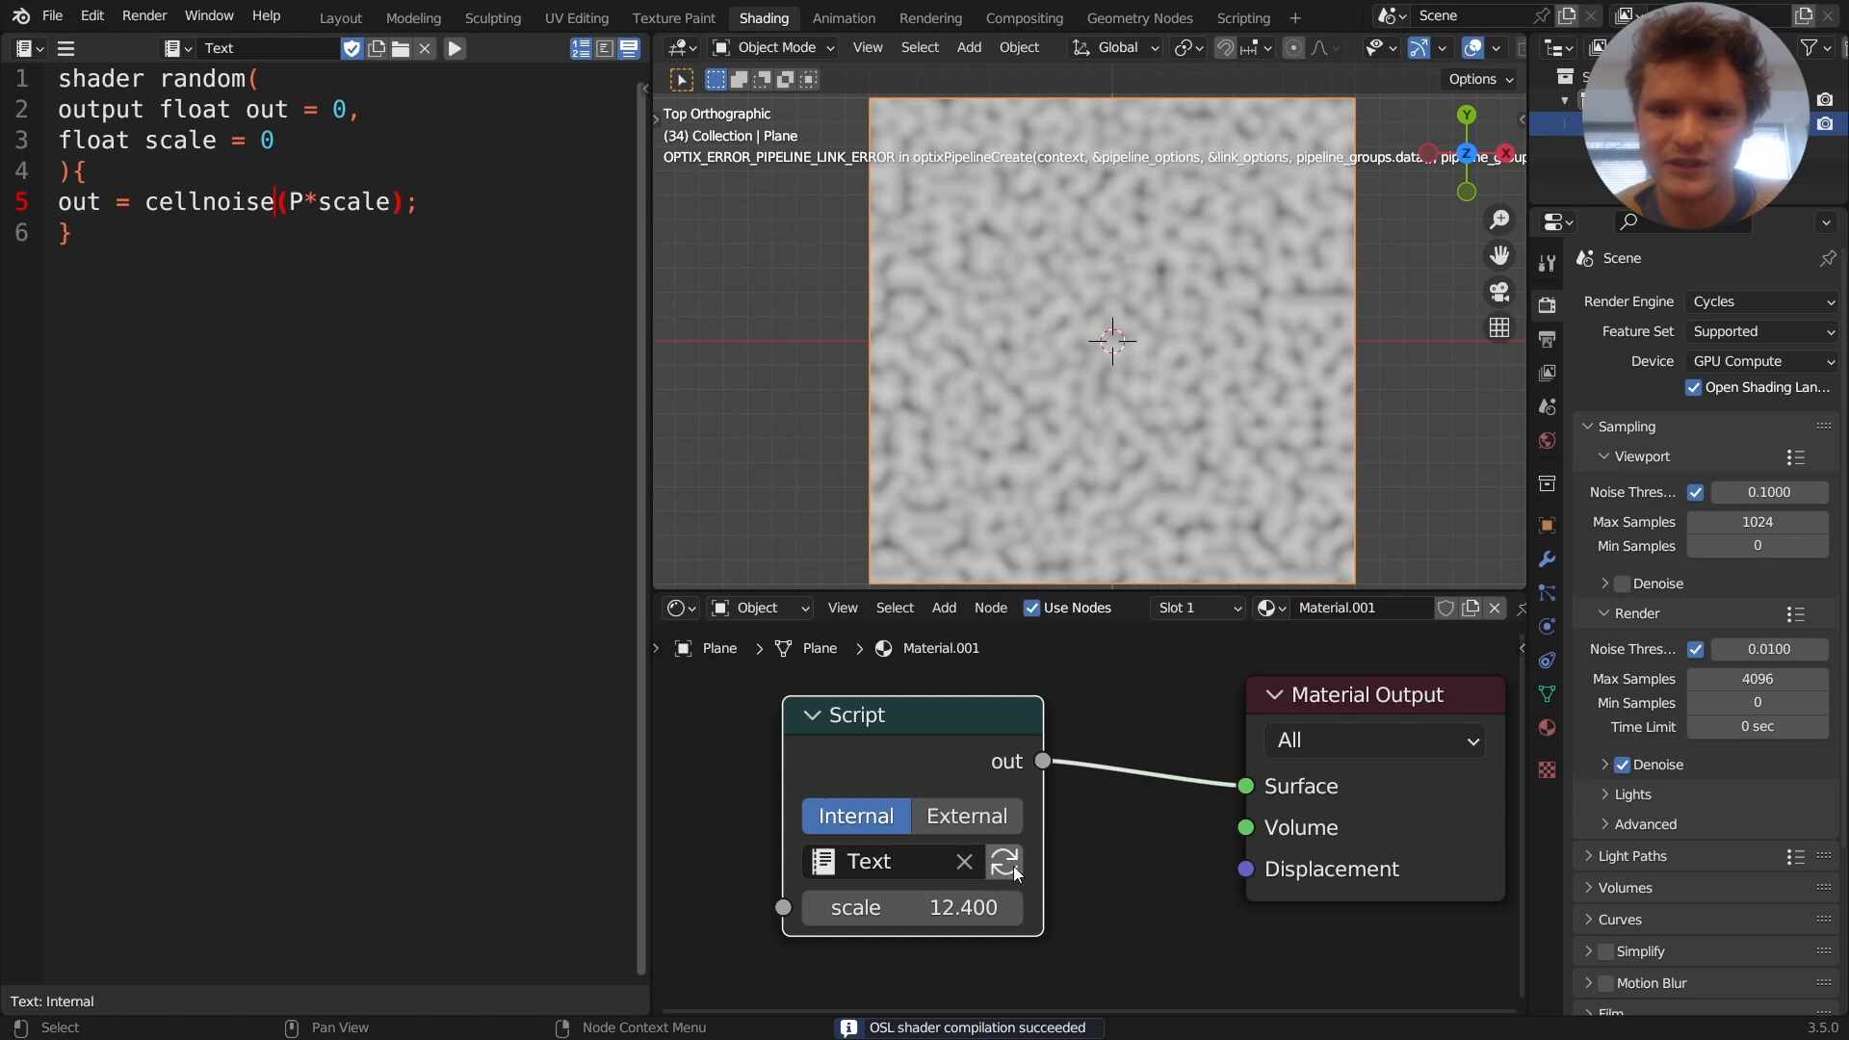
pyautogui.click(1756, 361)
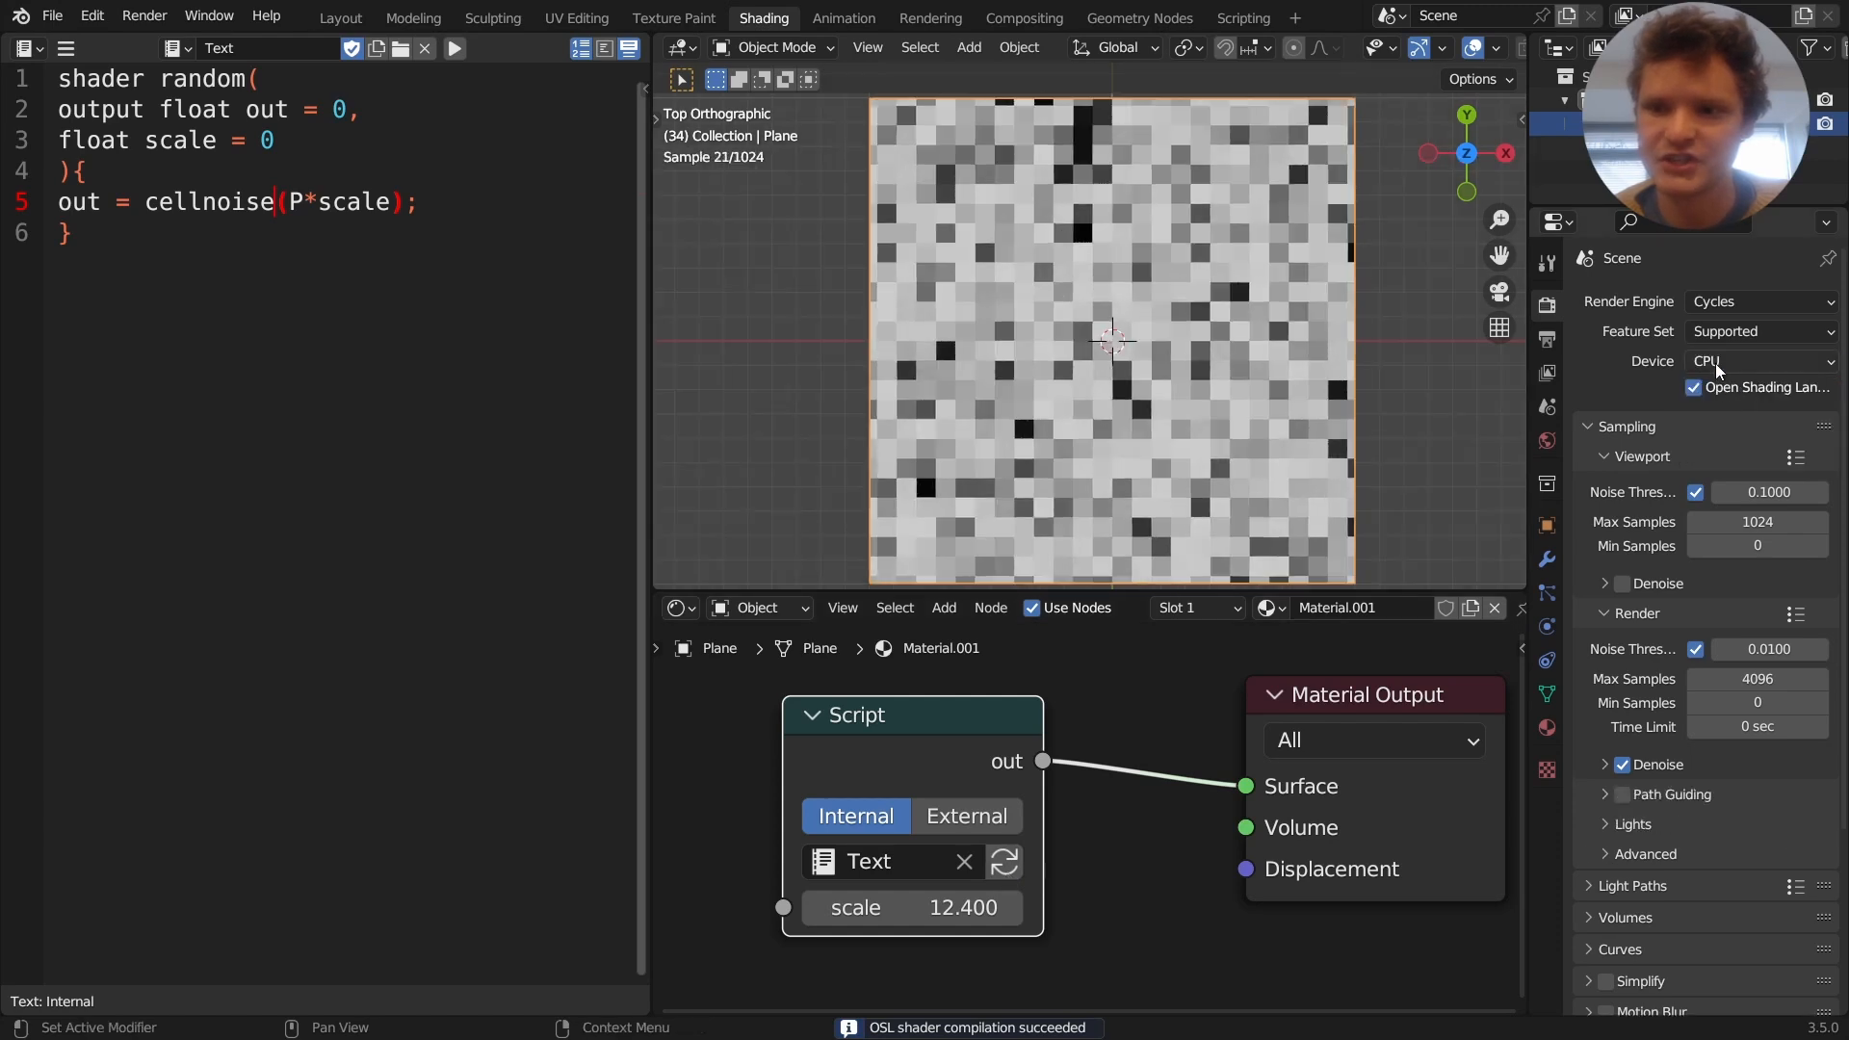
pyautogui.click(1756, 360)
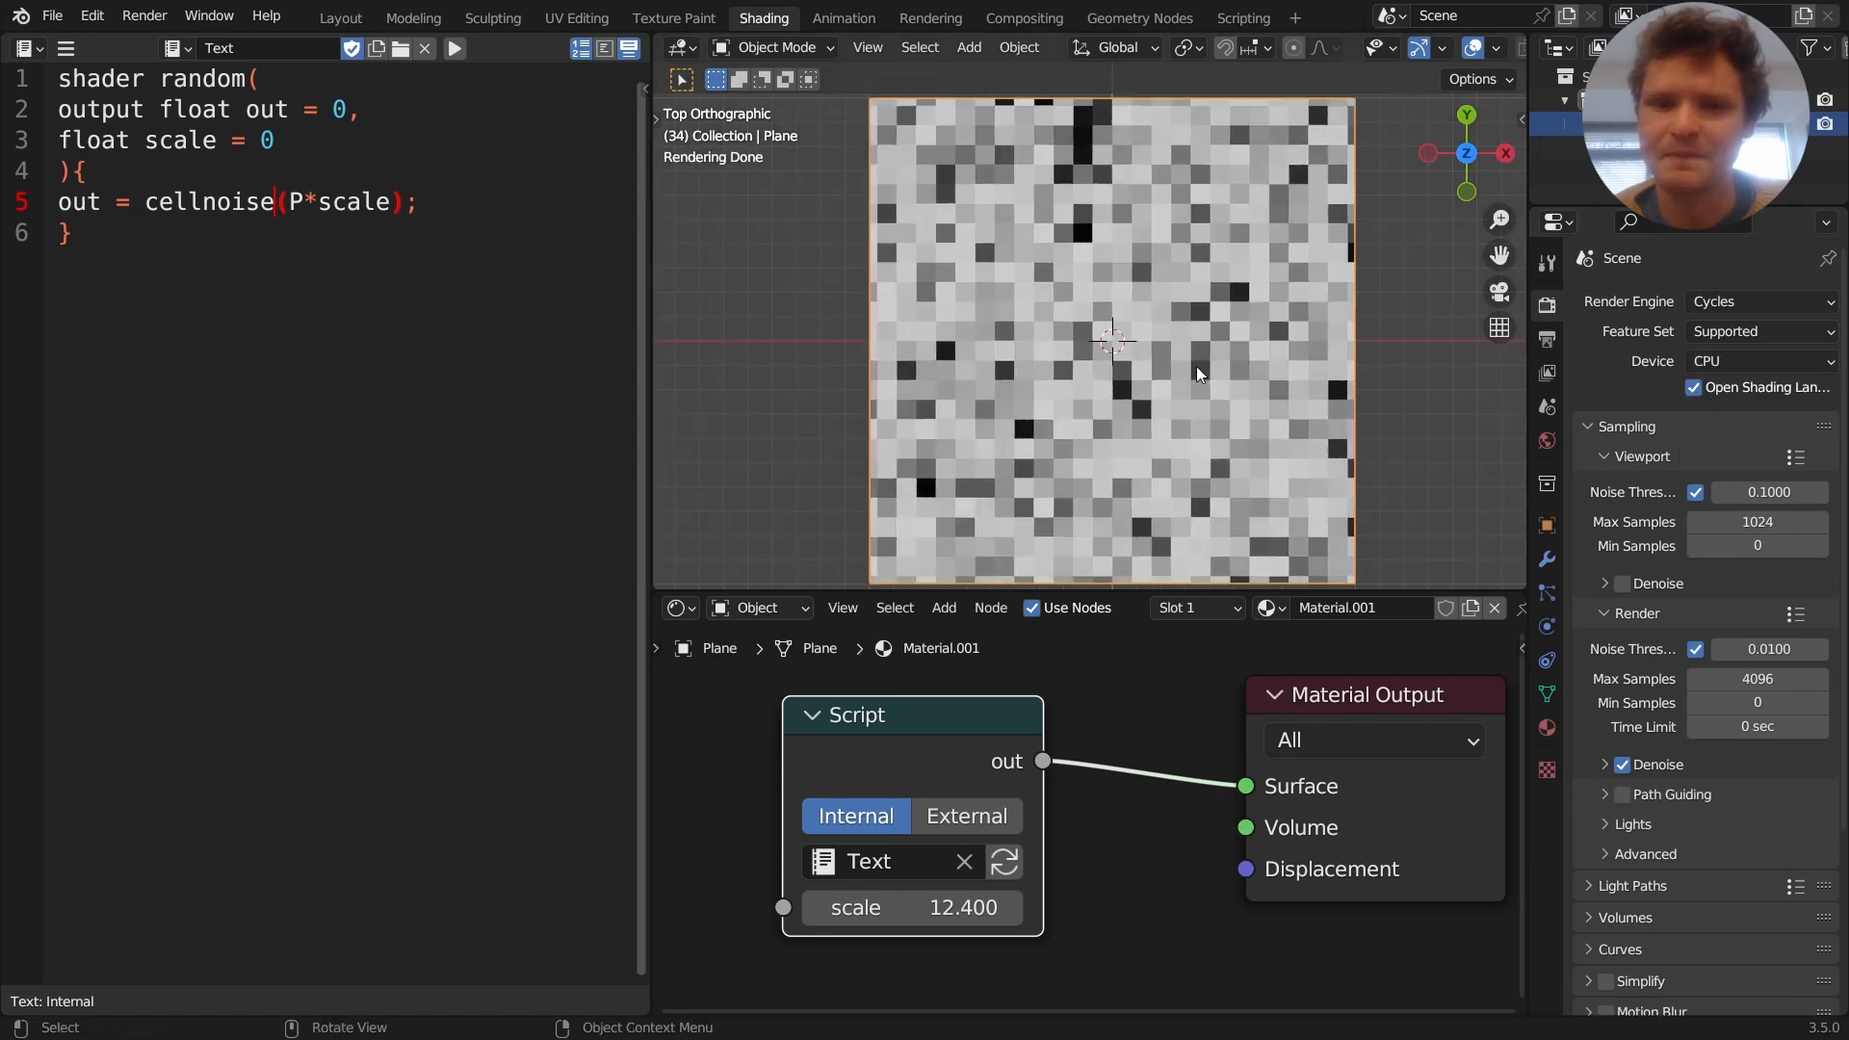
pyautogui.moveTo(1182, 359)
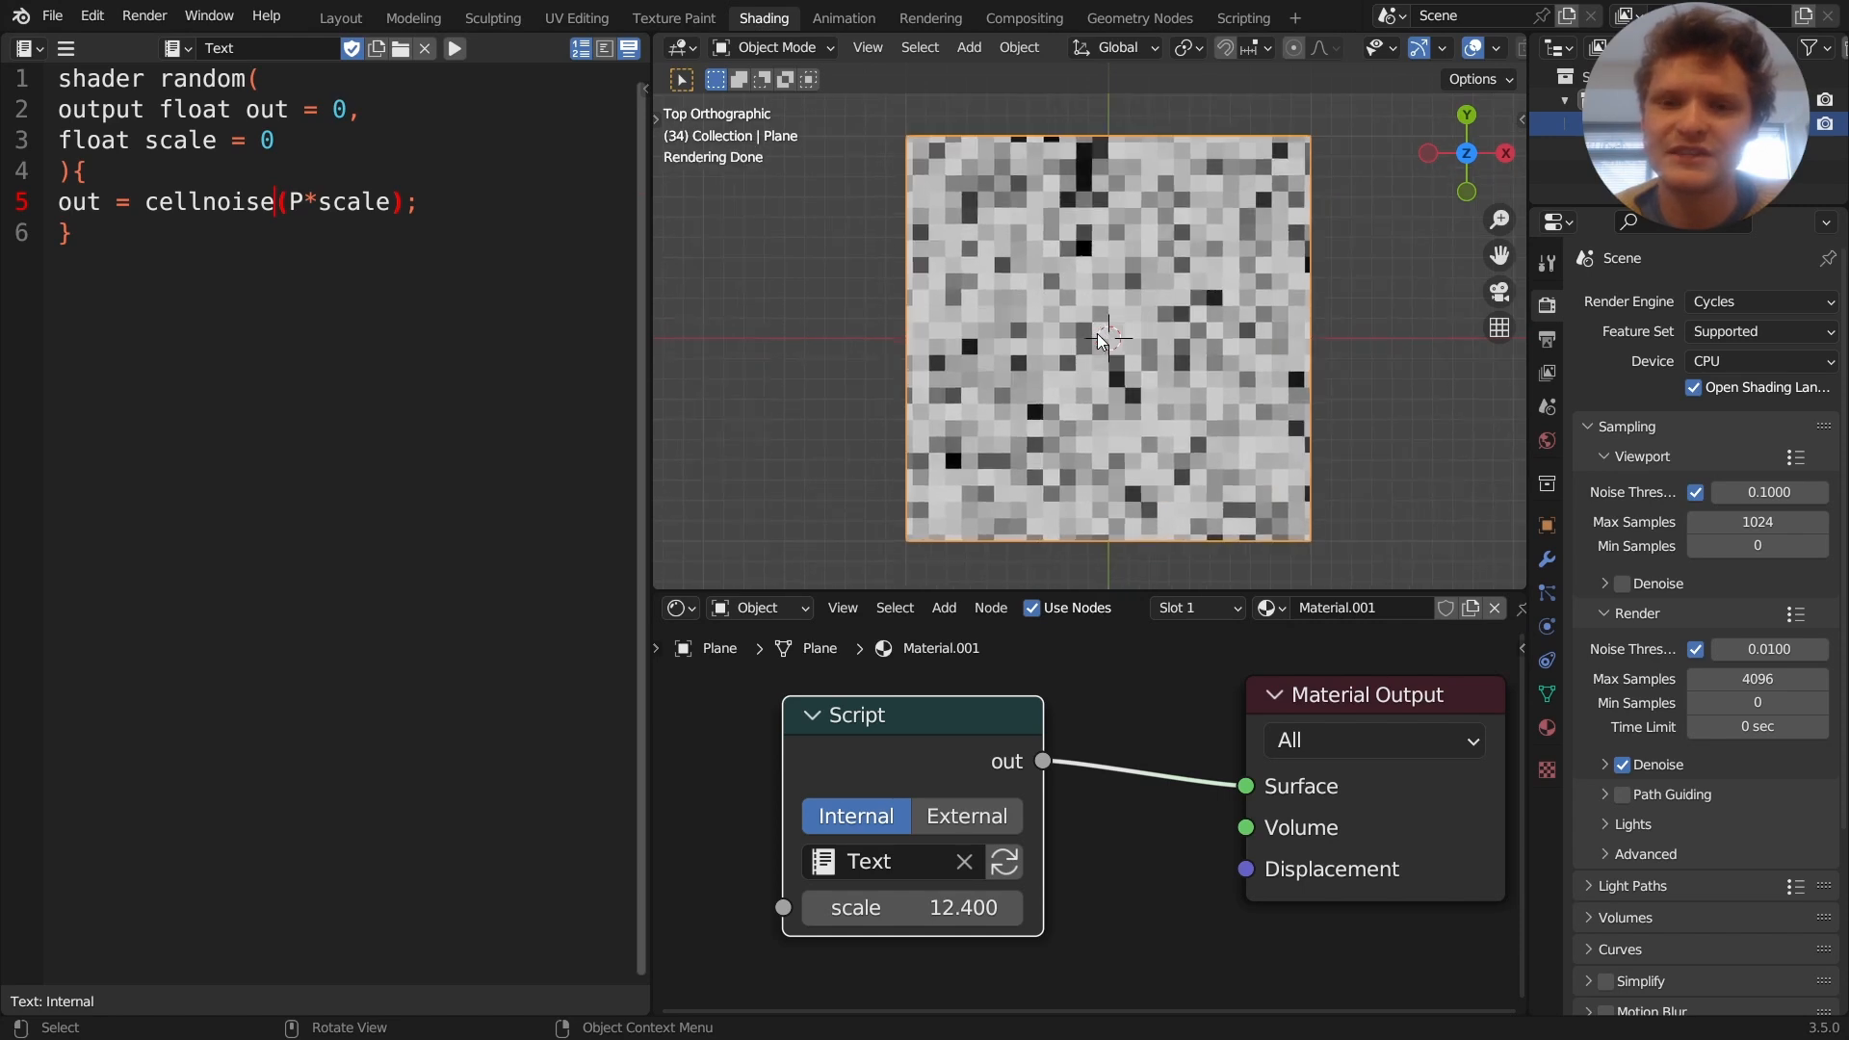
pyautogui.moveTo(1162, 327)
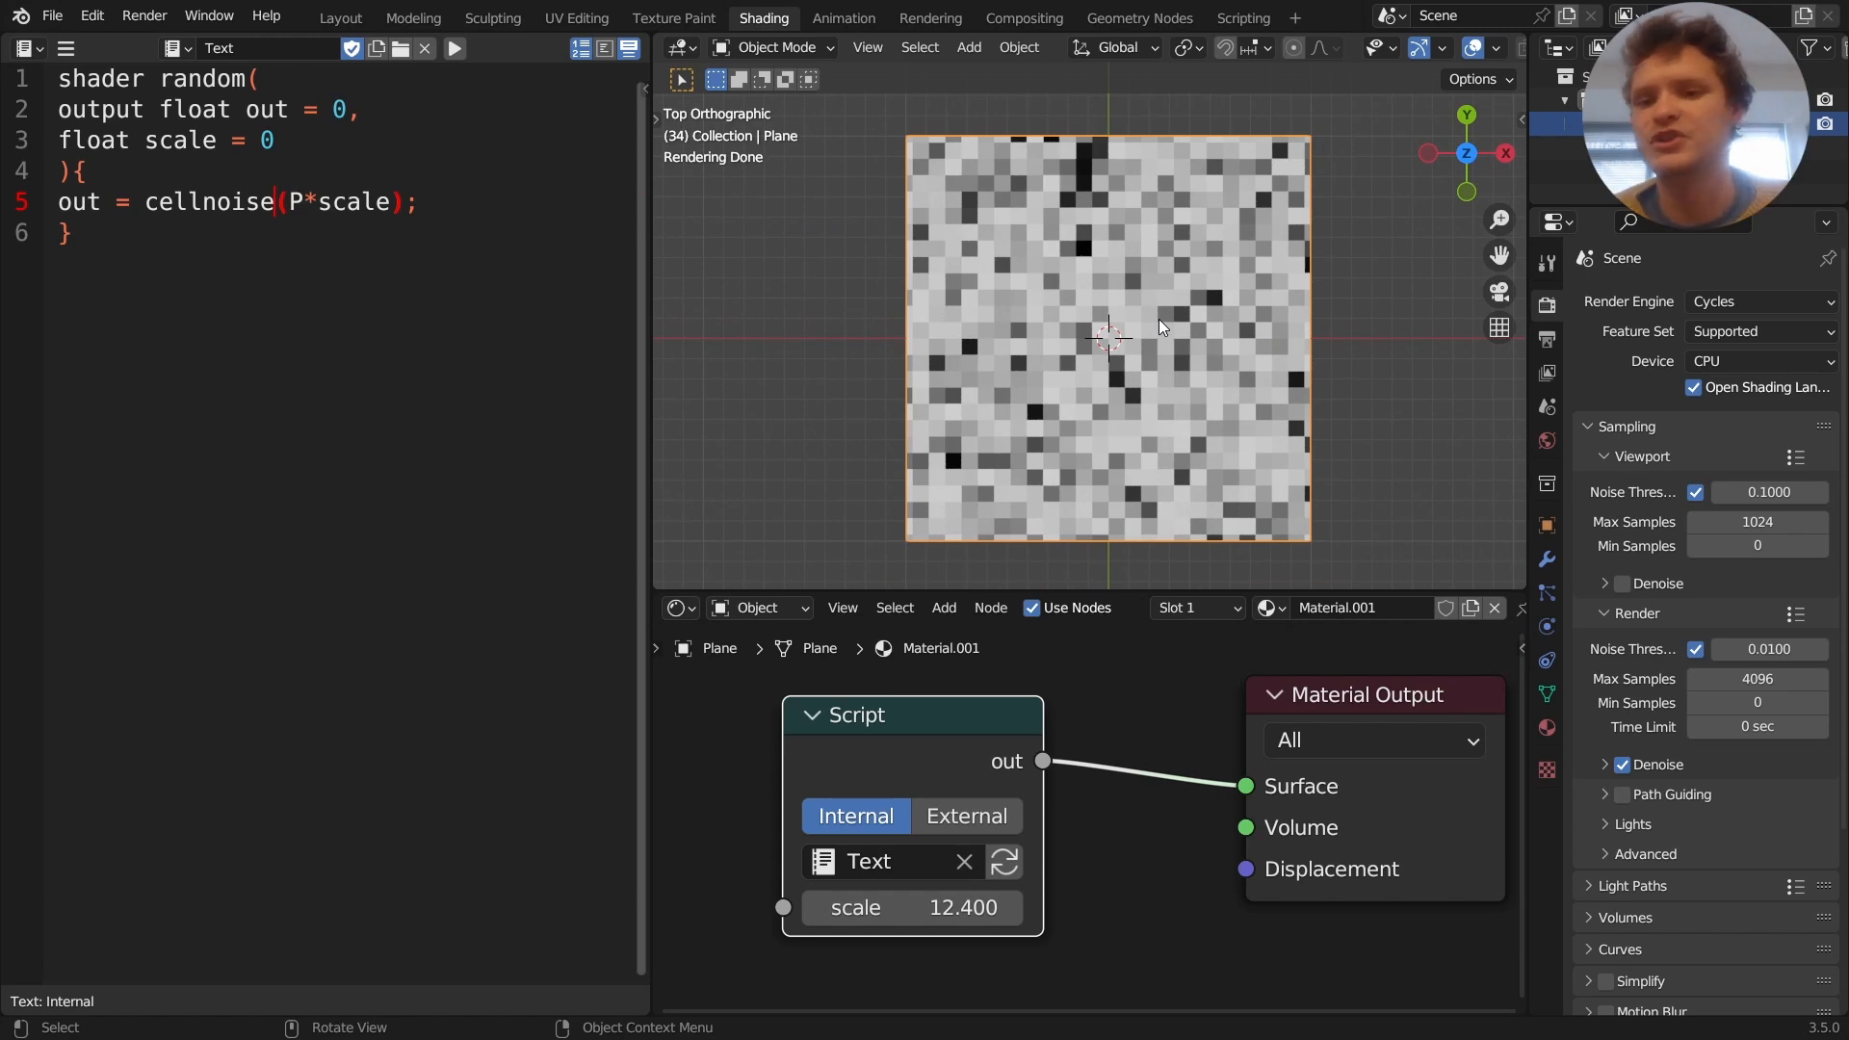
pyautogui.moveTo(1148, 333)
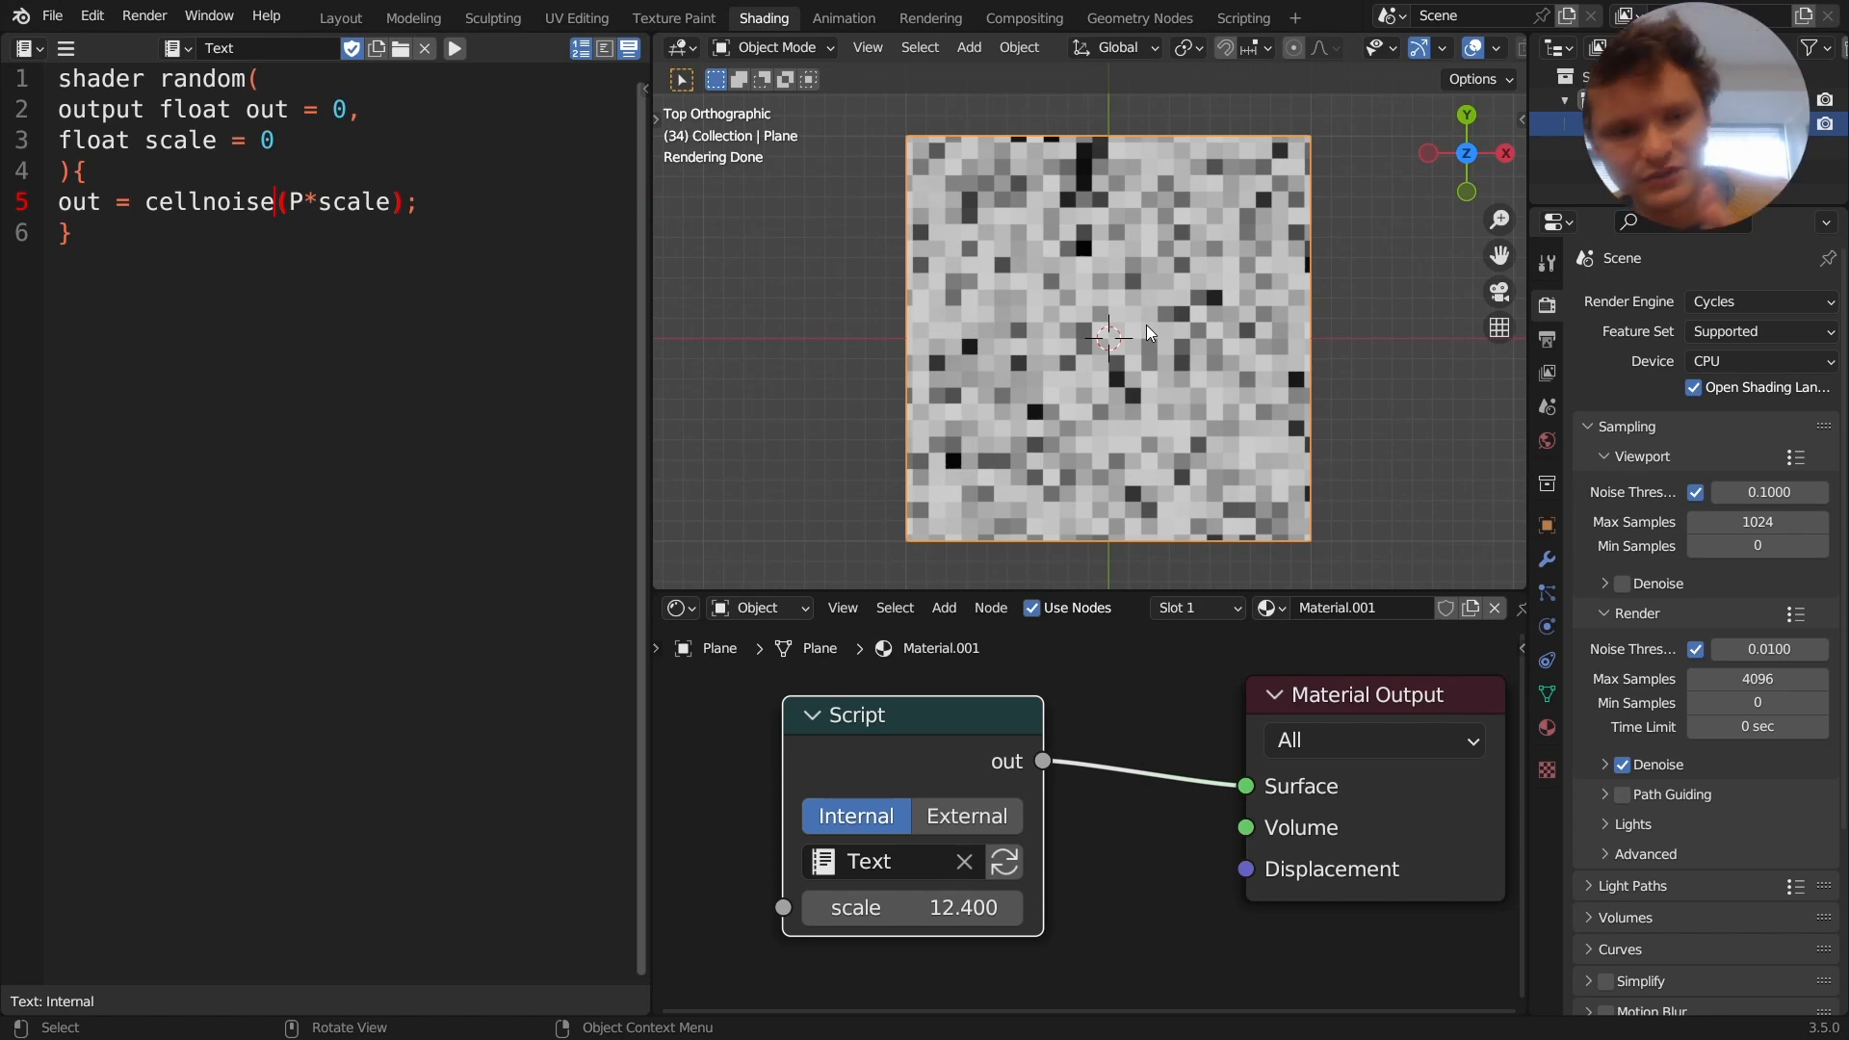
pyautogui.doubleClick(369, 202)
pyautogui.write('5')
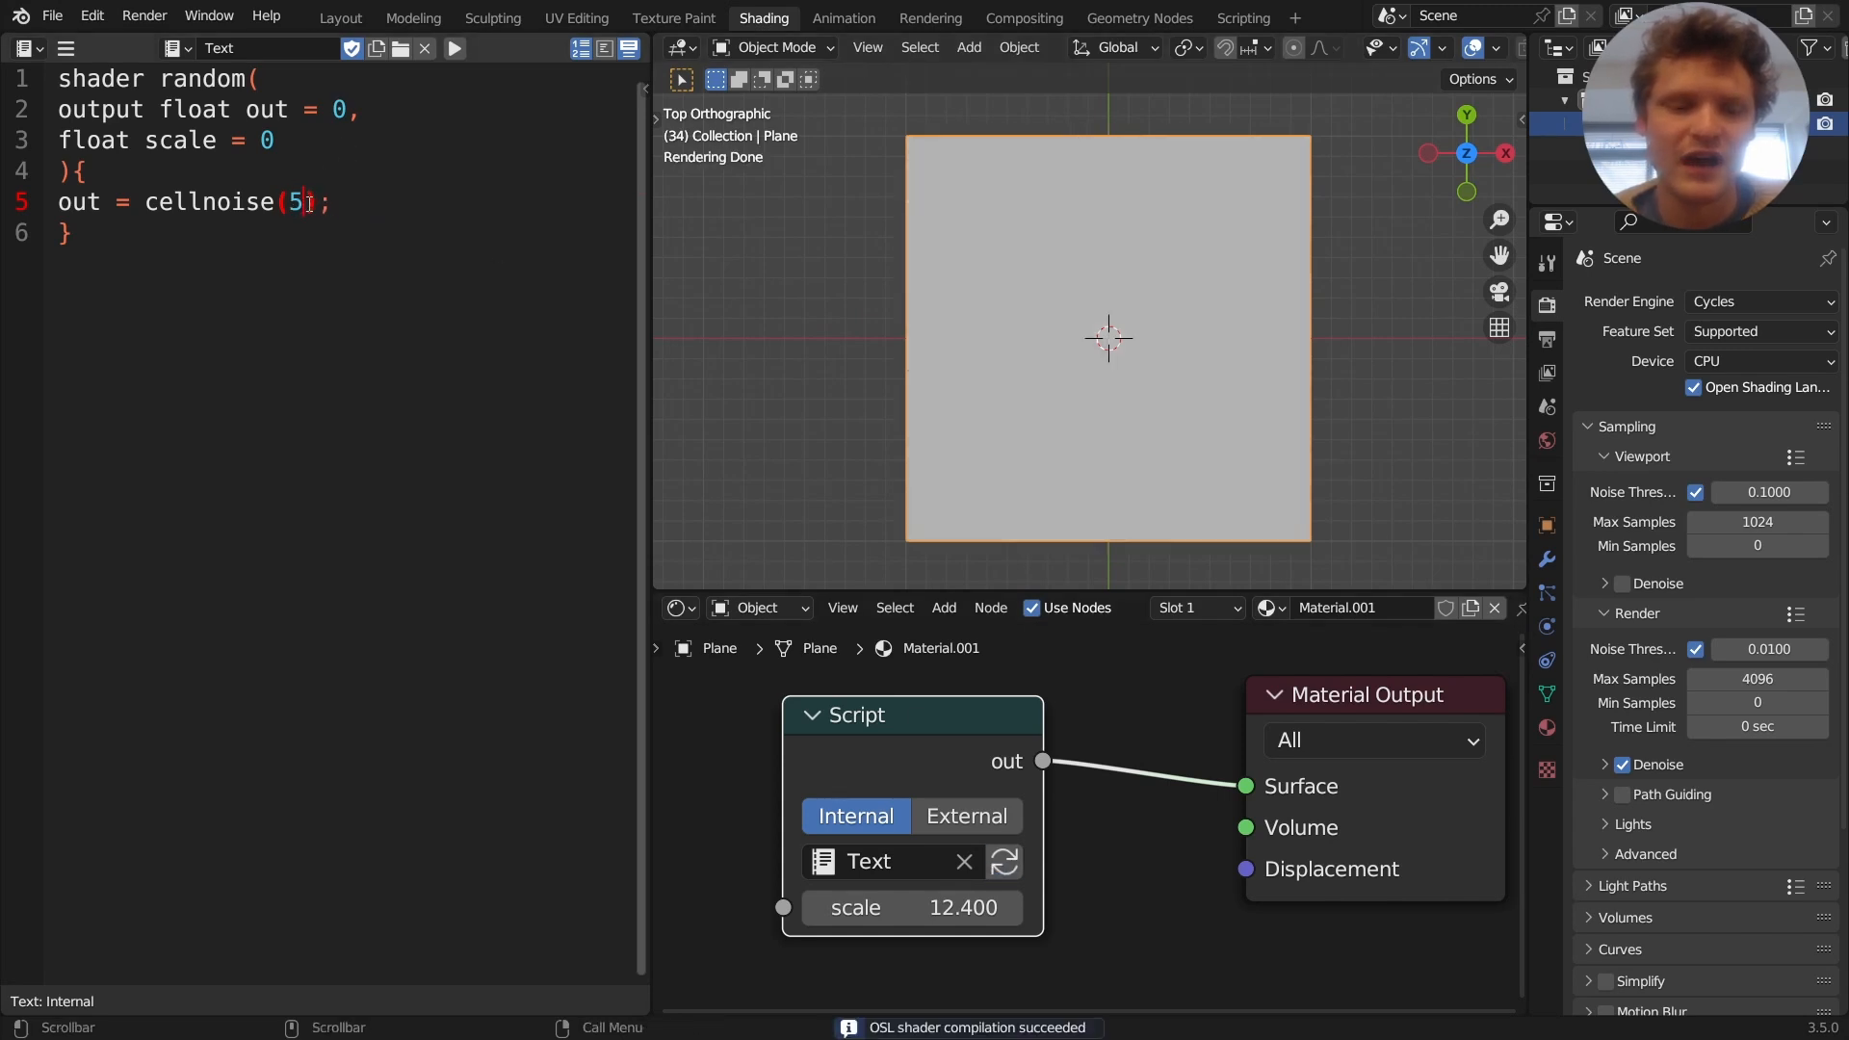
# Change the call to hashnoise(scale) and switch the render Device back to GPU Compute
pyautogui.doubleClick(206, 202)
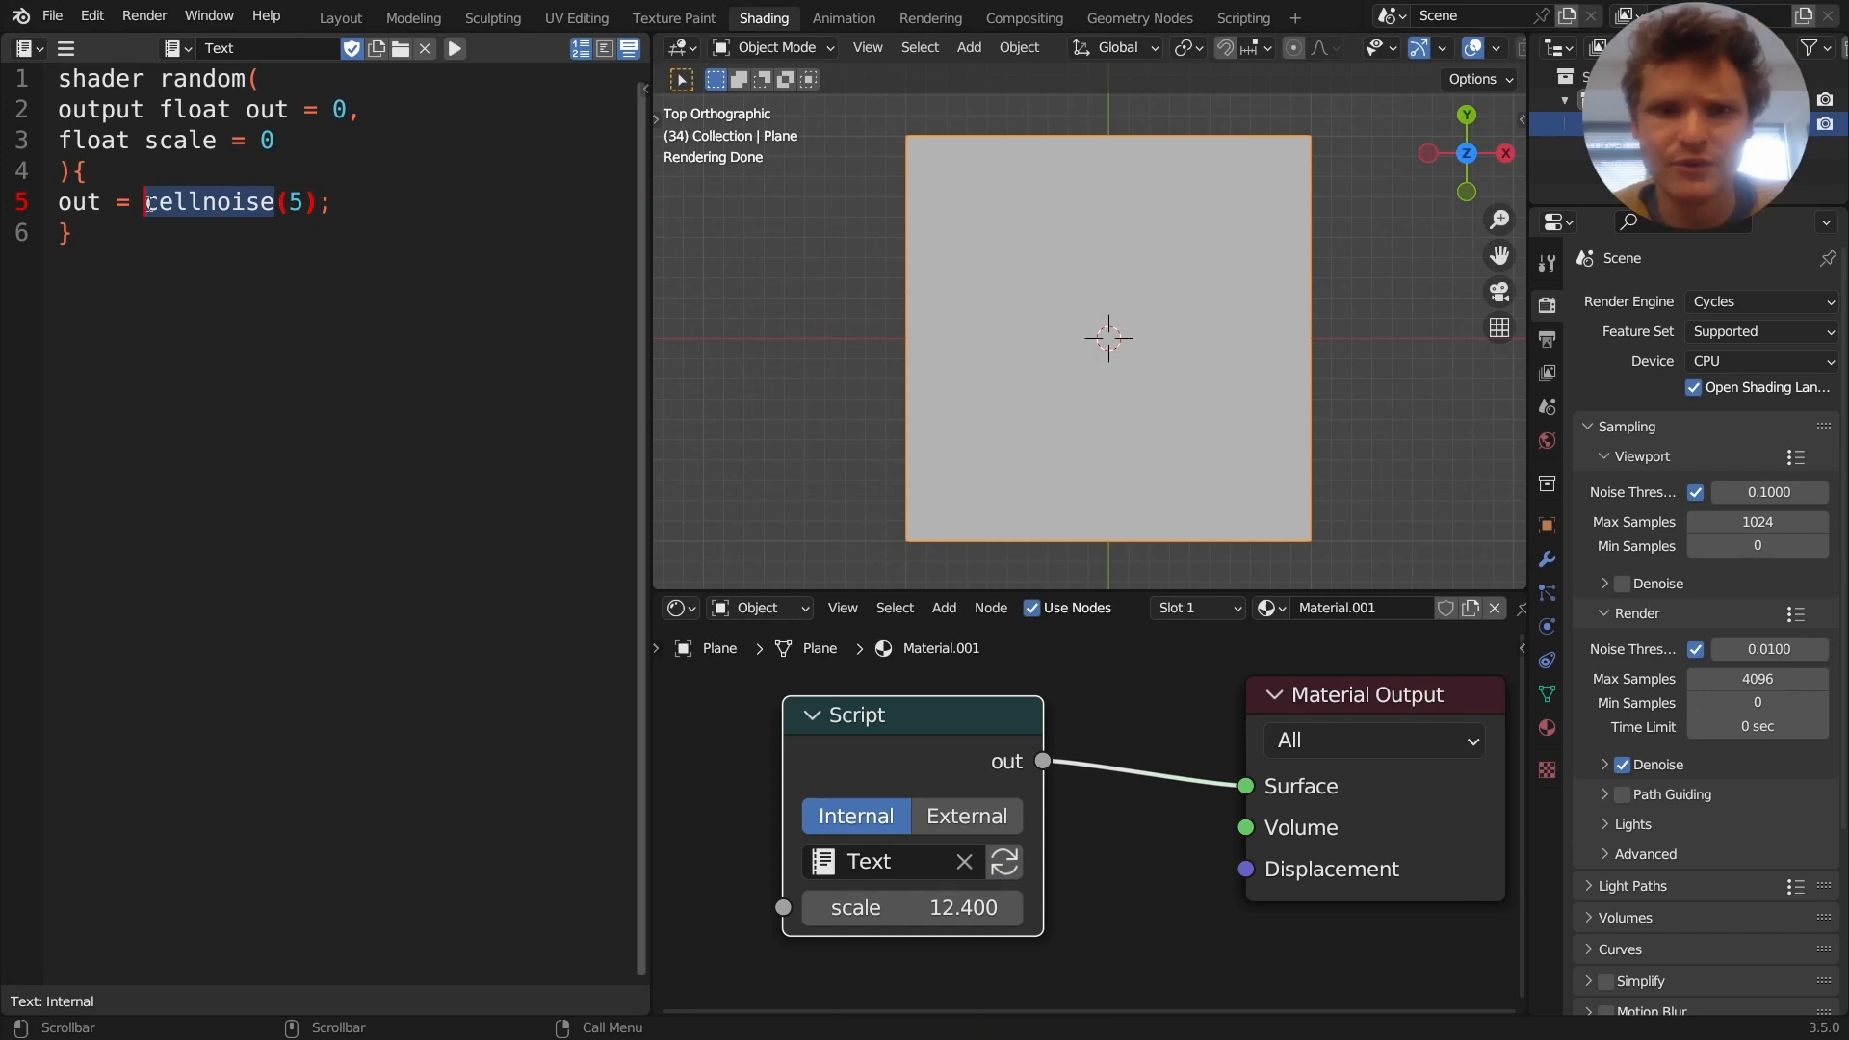
pyautogui.write('noise')
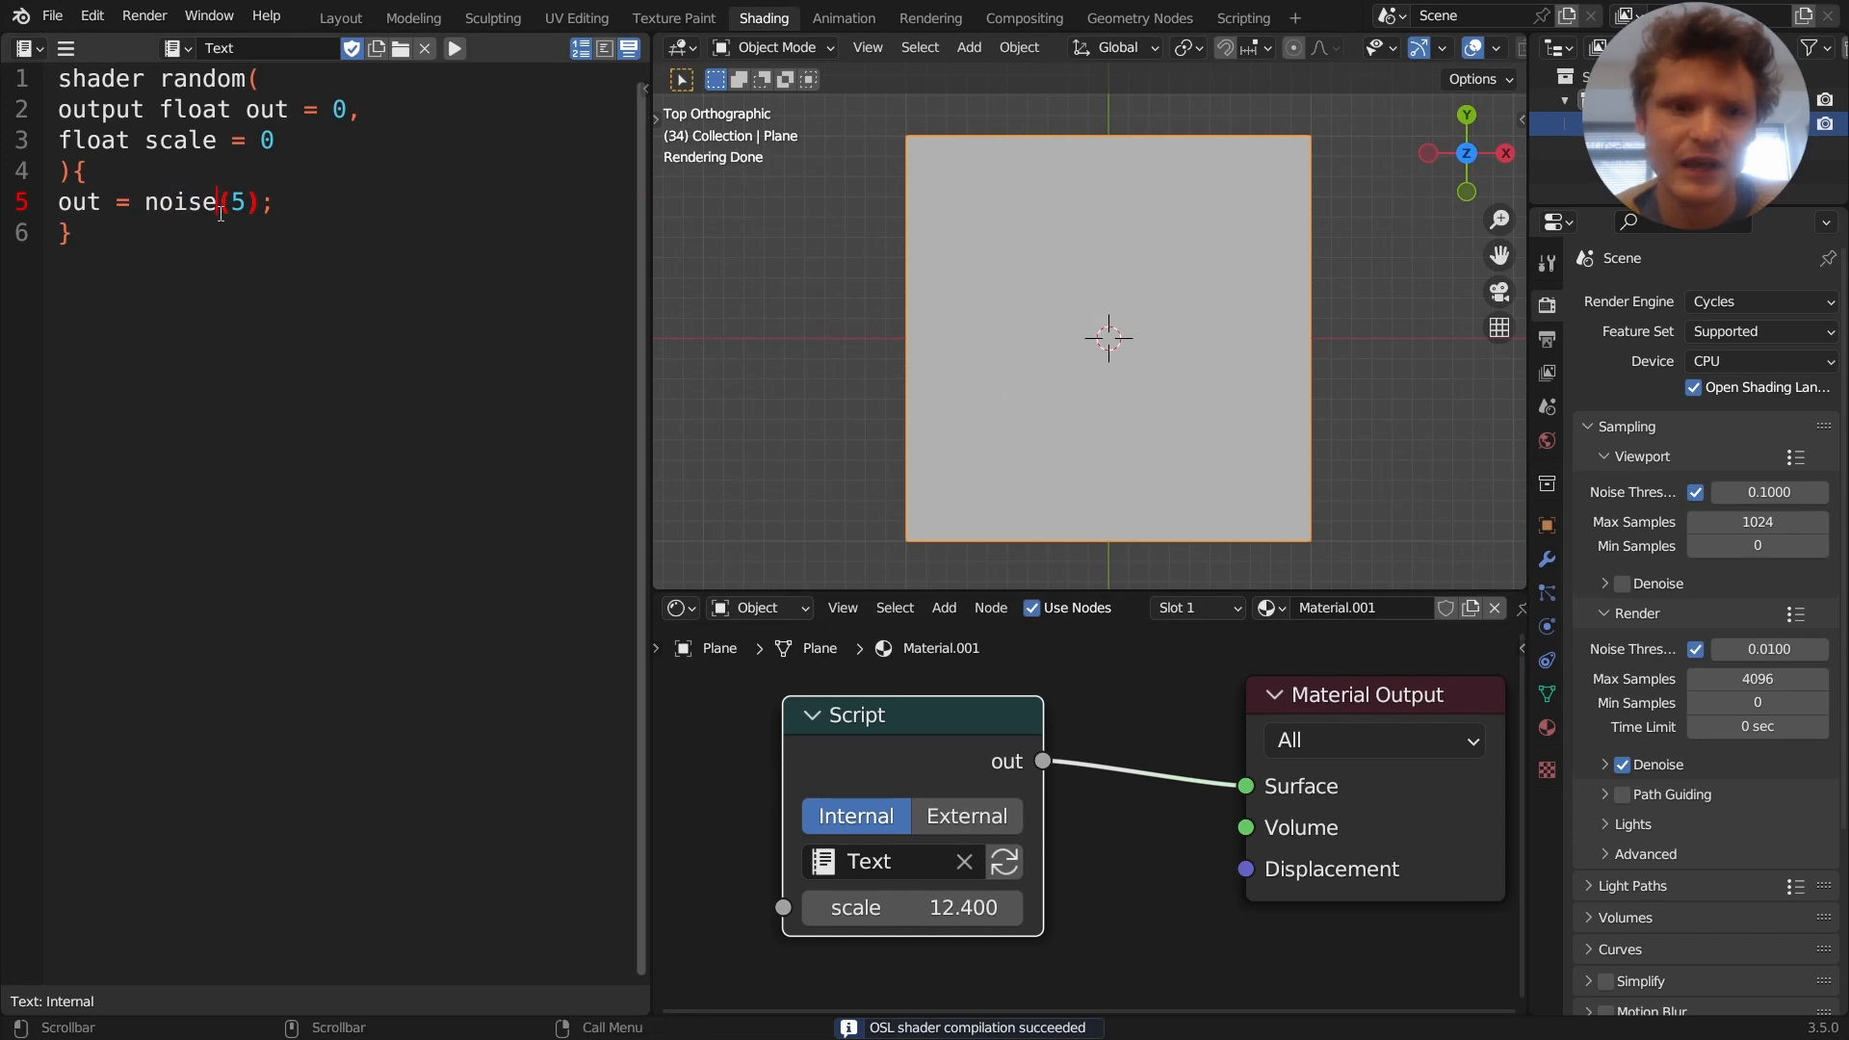
pyautogui.write('hashn')
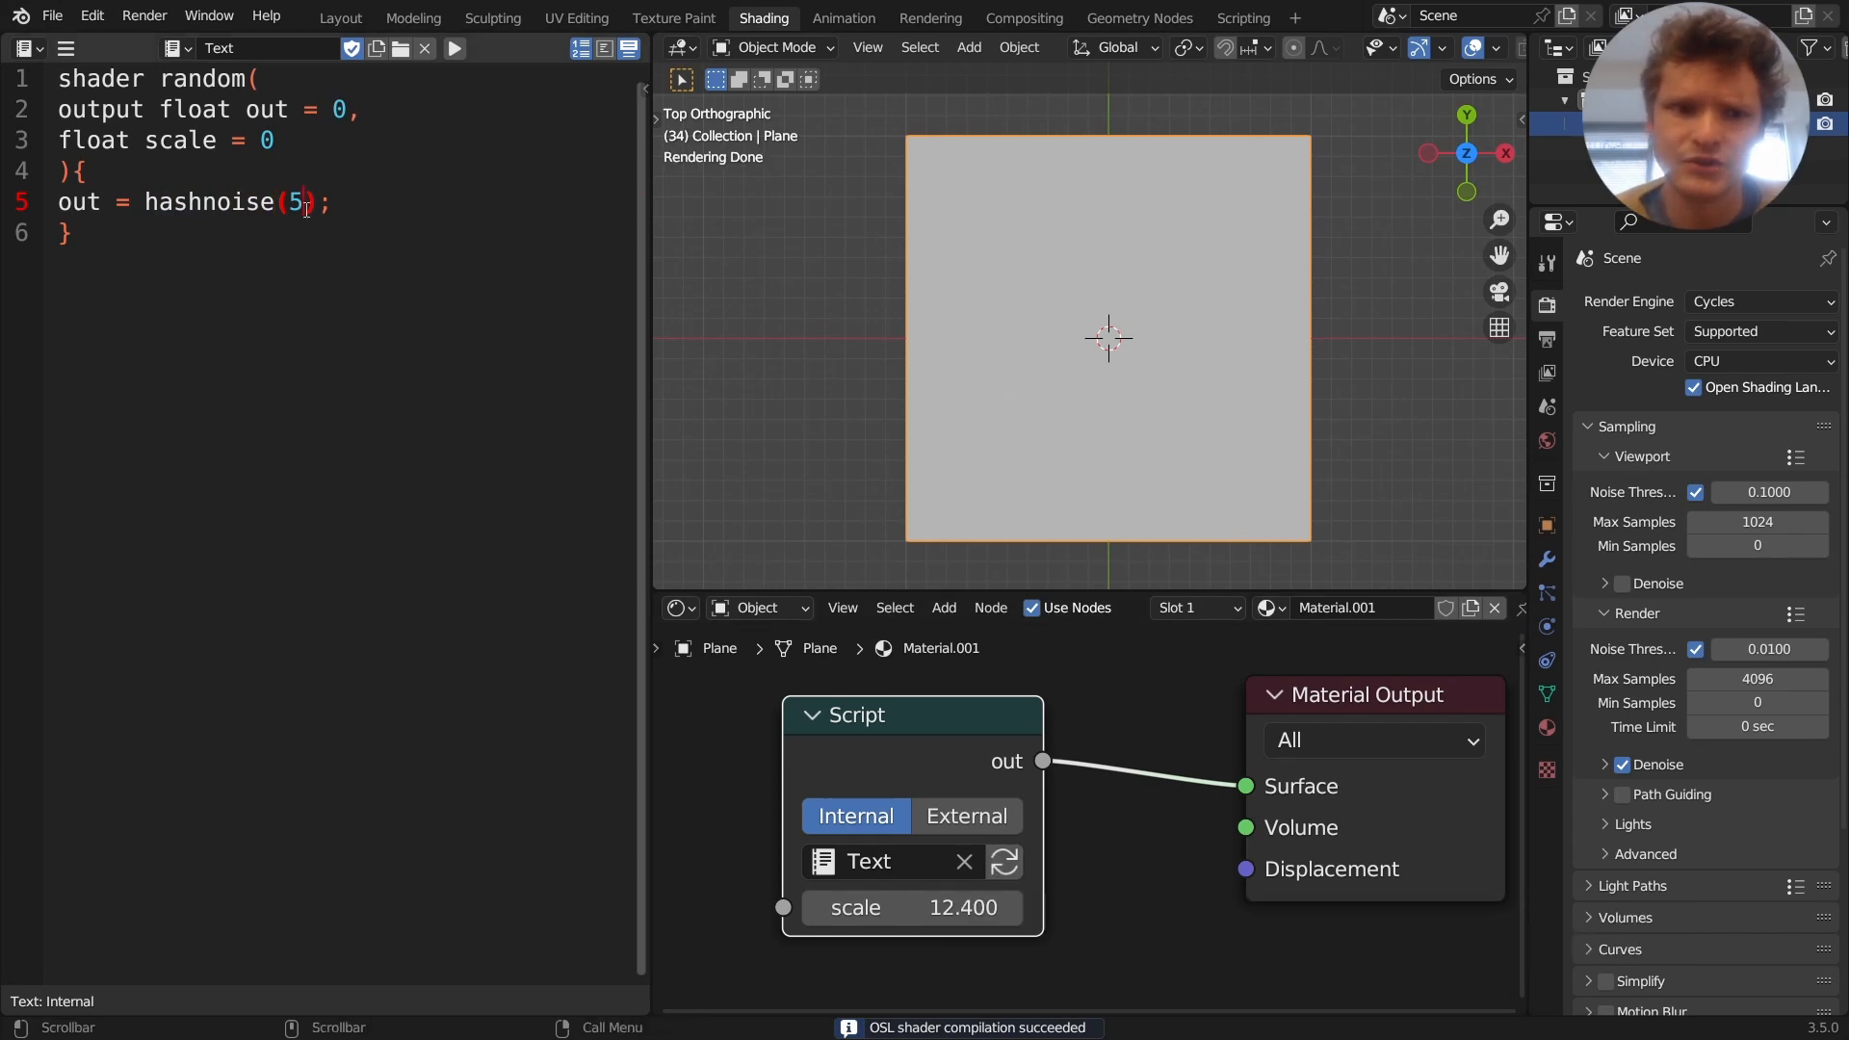
pyautogui.press('Backspace')
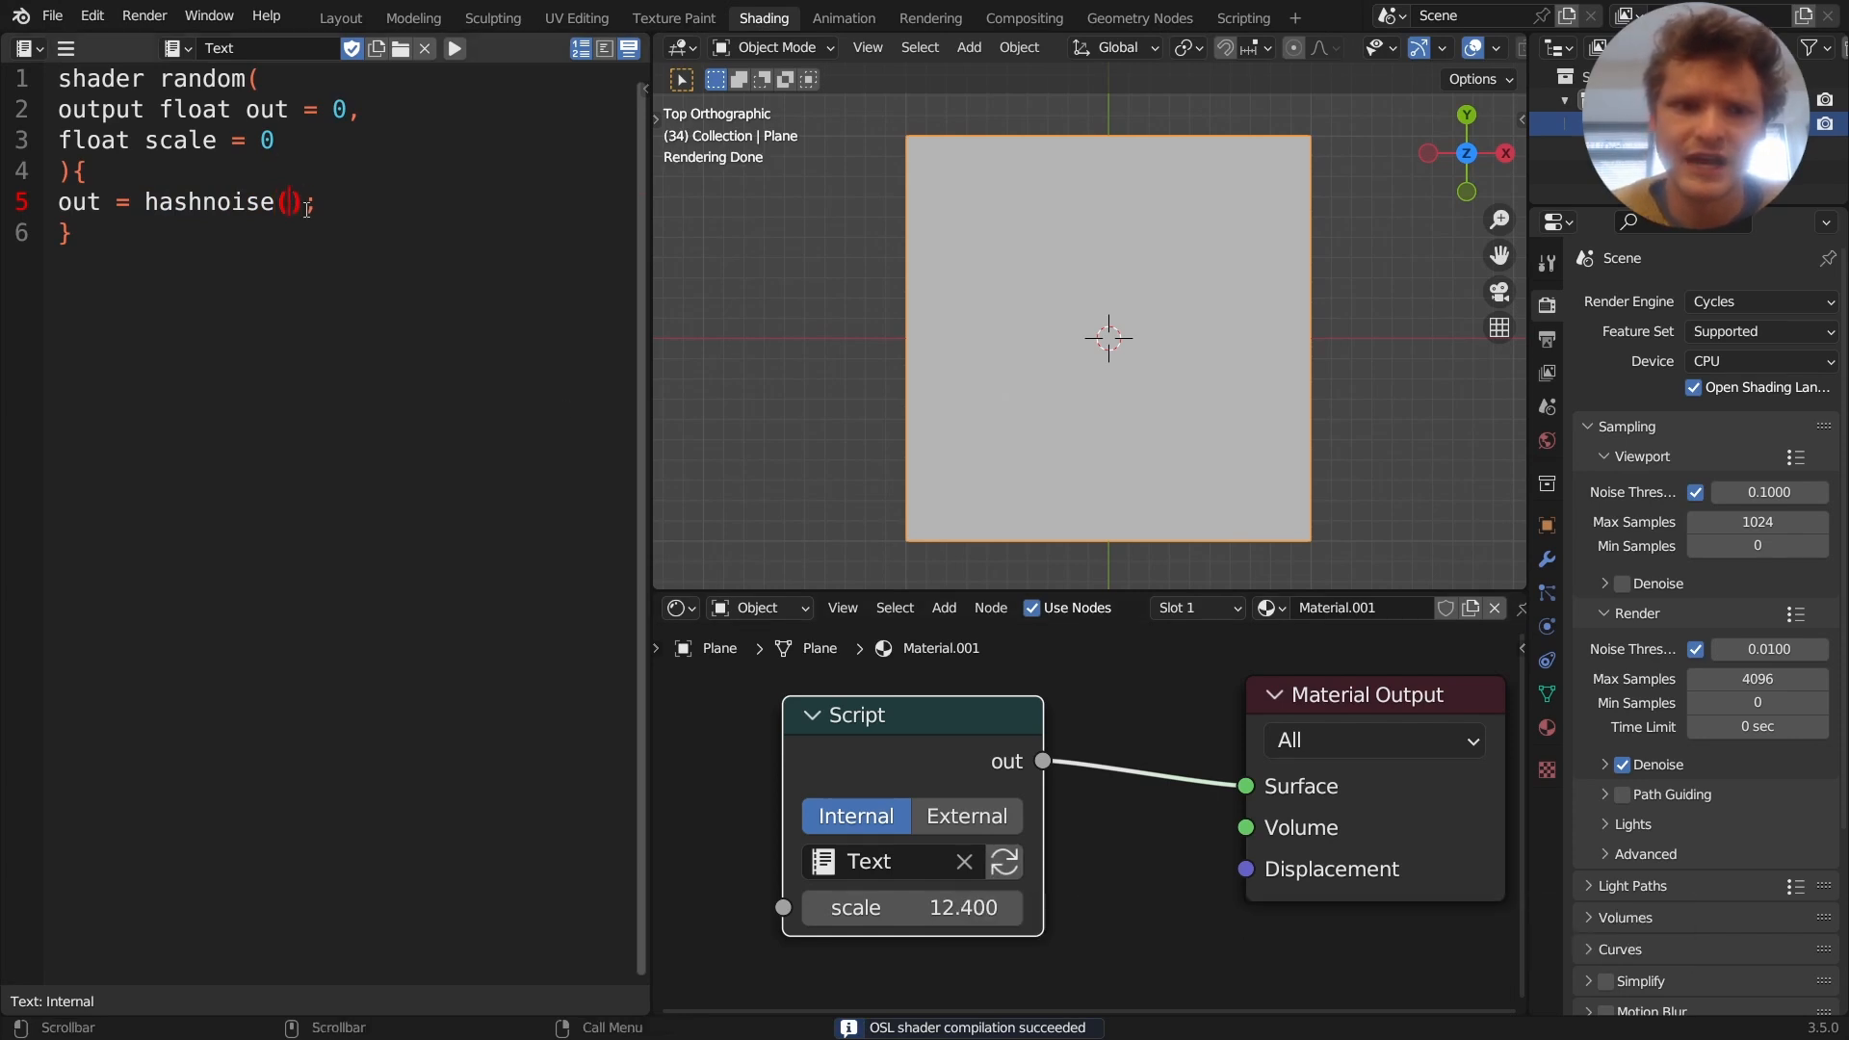
pyautogui.write('scale')
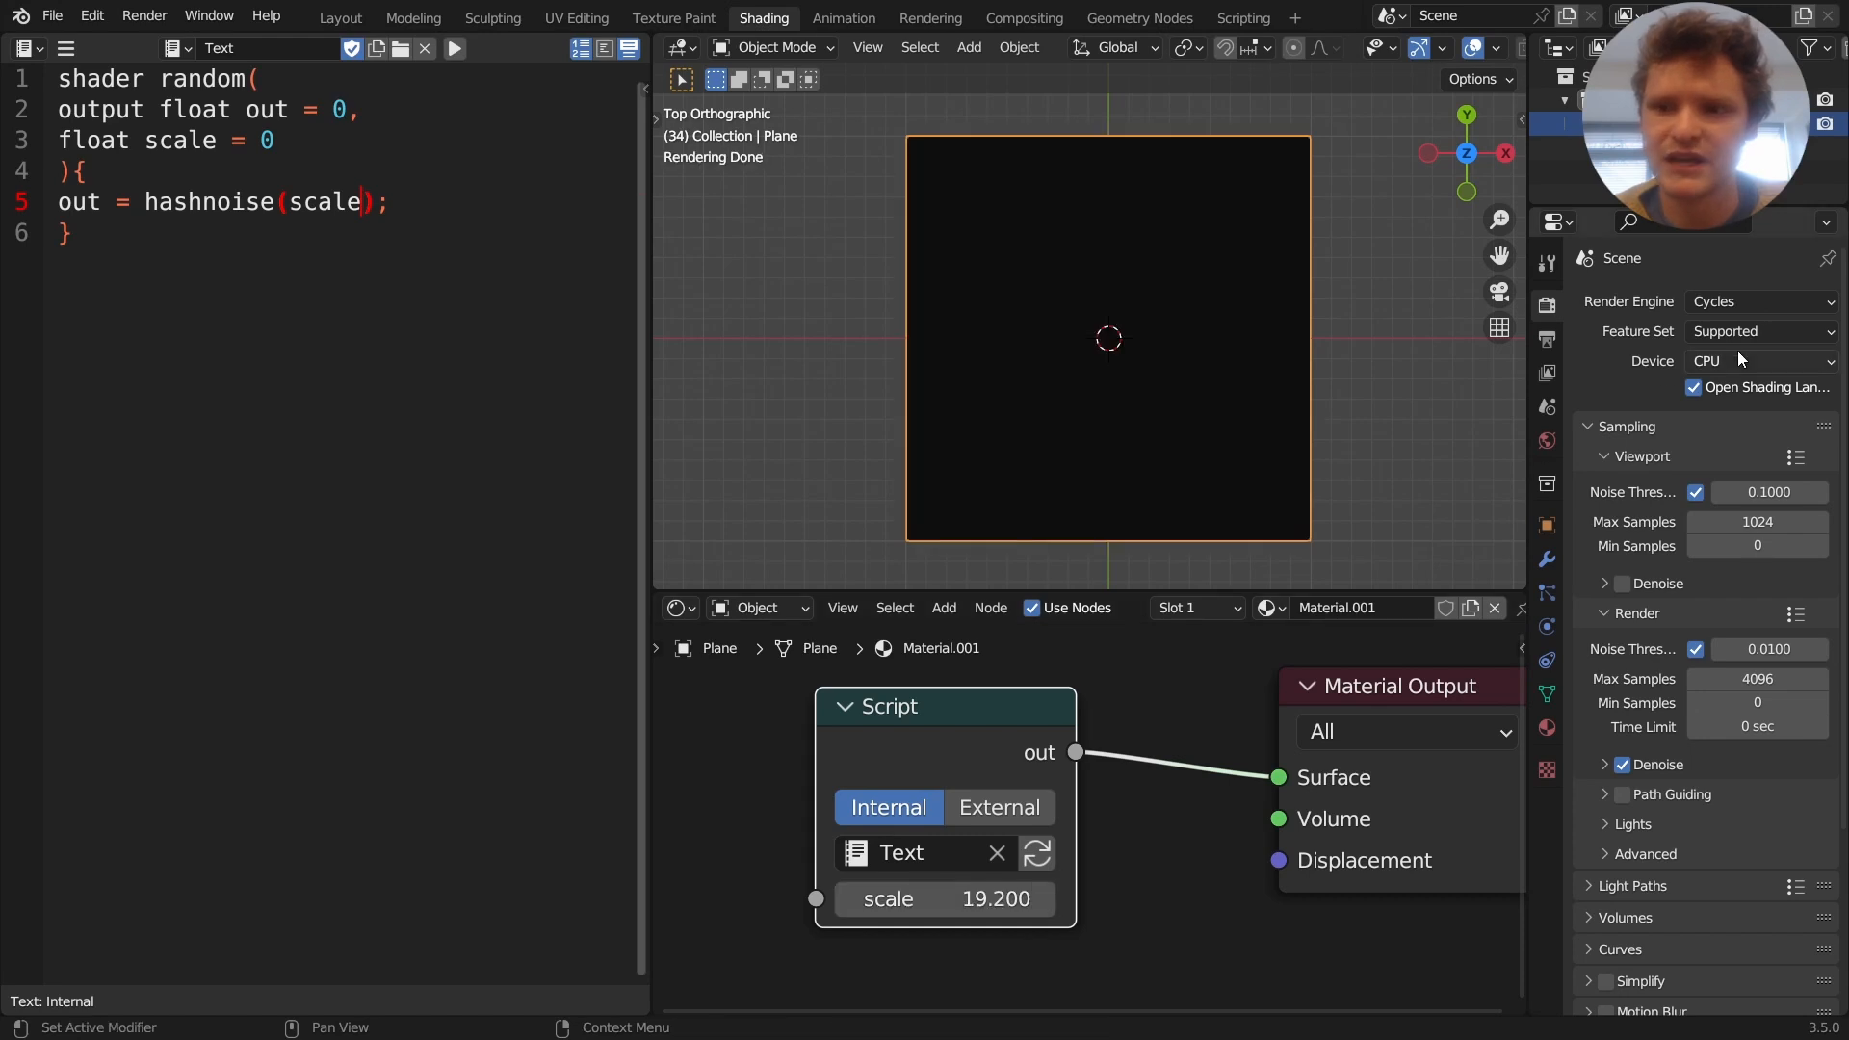
pyautogui.click(1757, 360)
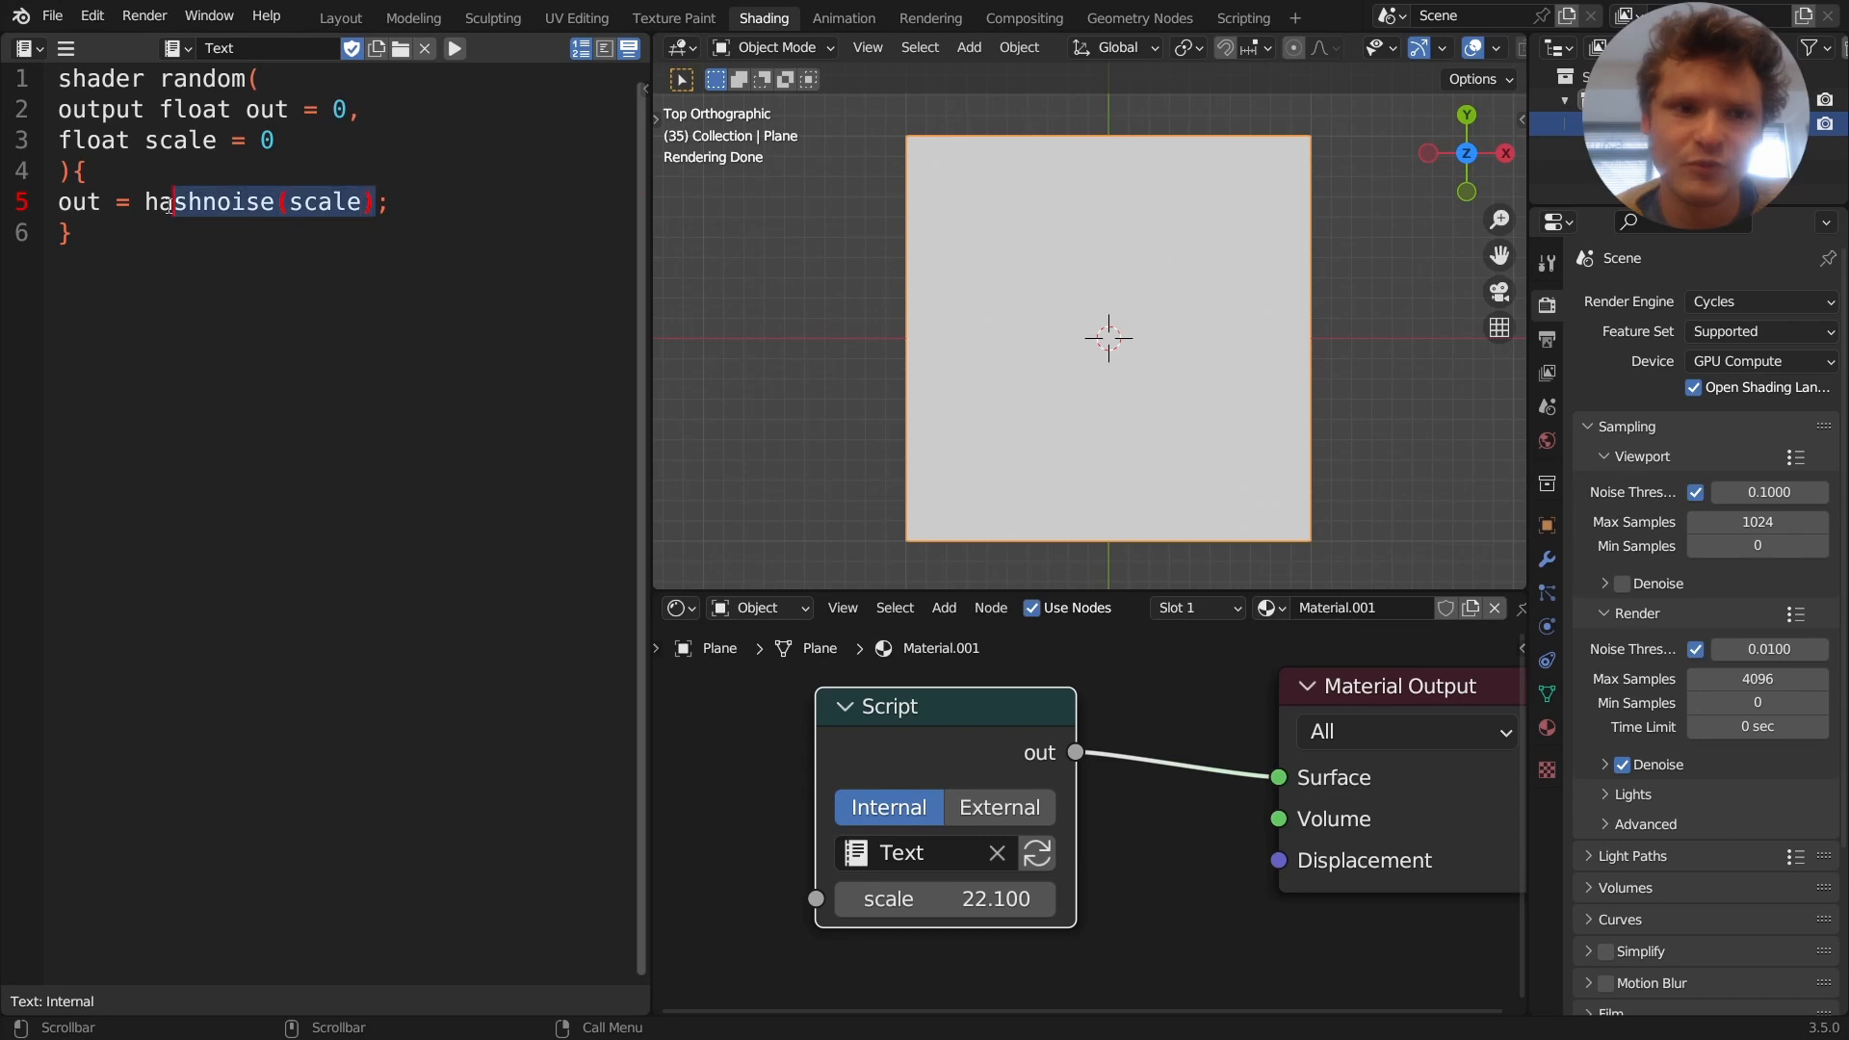
# Replace the output line with if(distance(P,point(hashnoise(scale)))){ }
pyautogui.press('Delete')
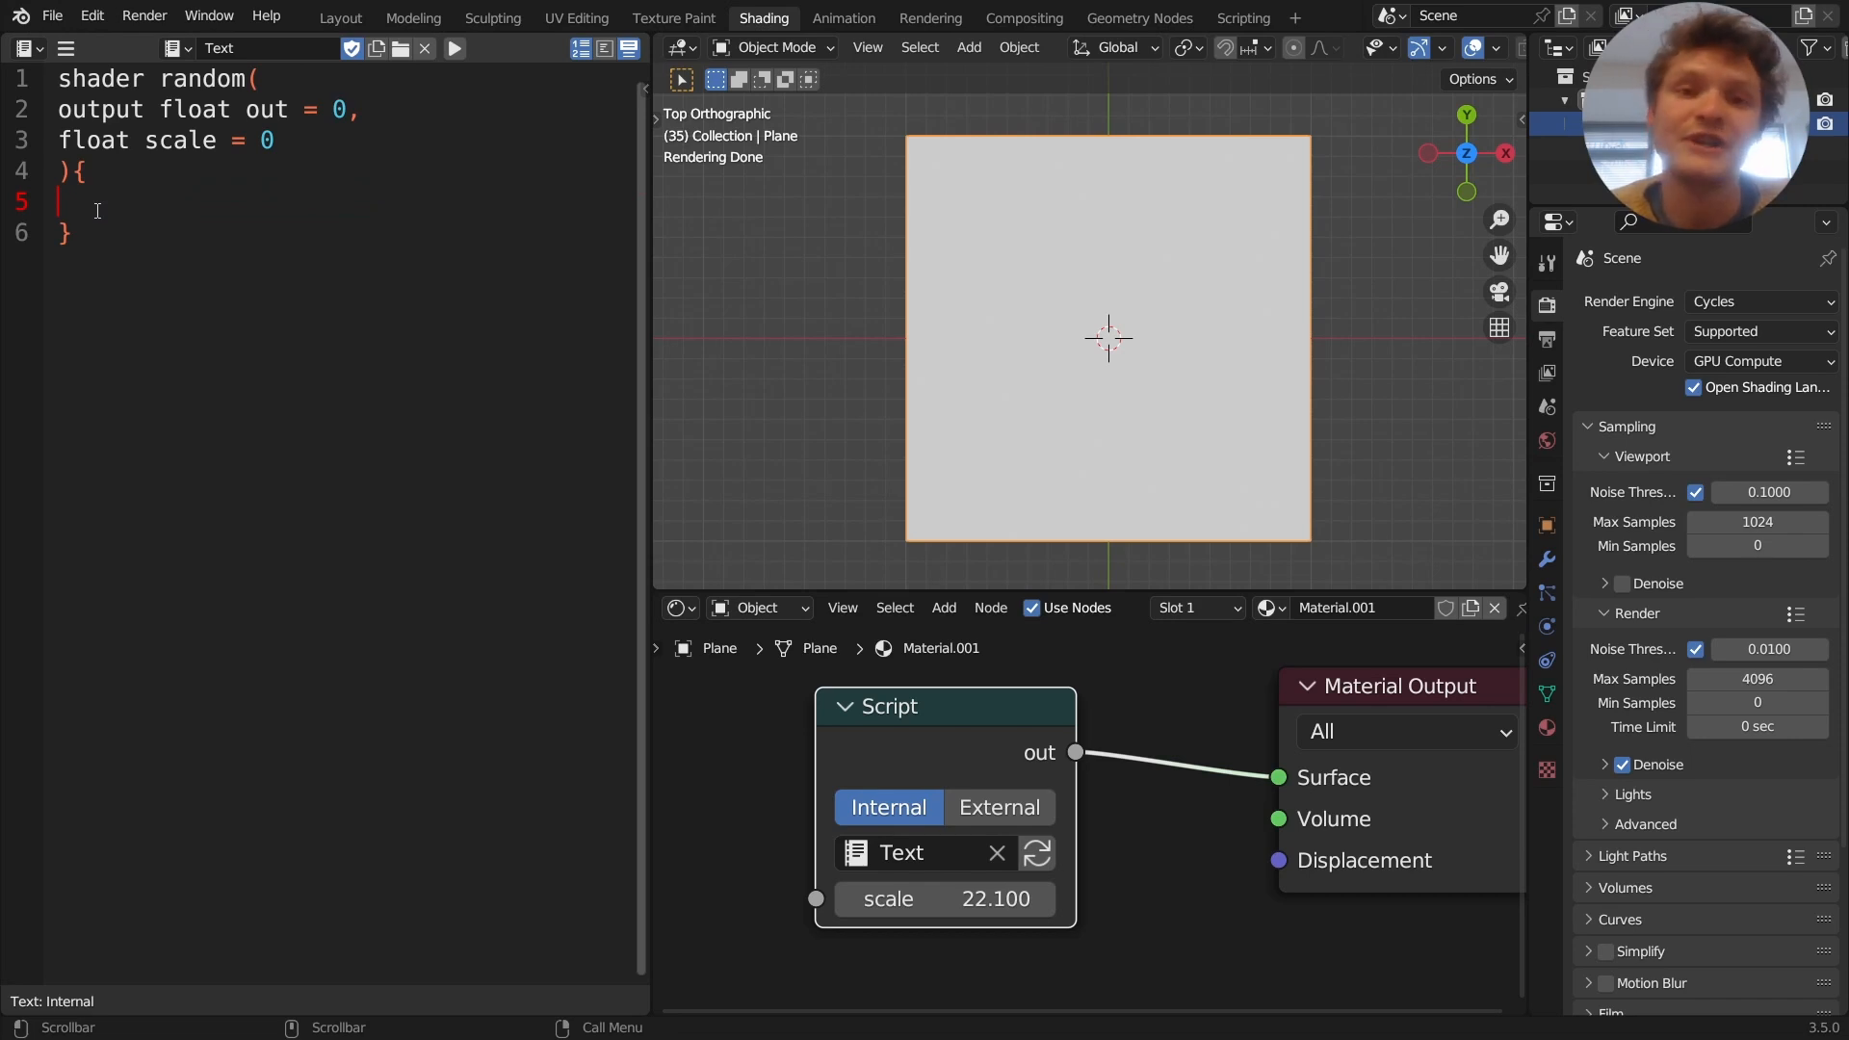
pyautogui.write('if')
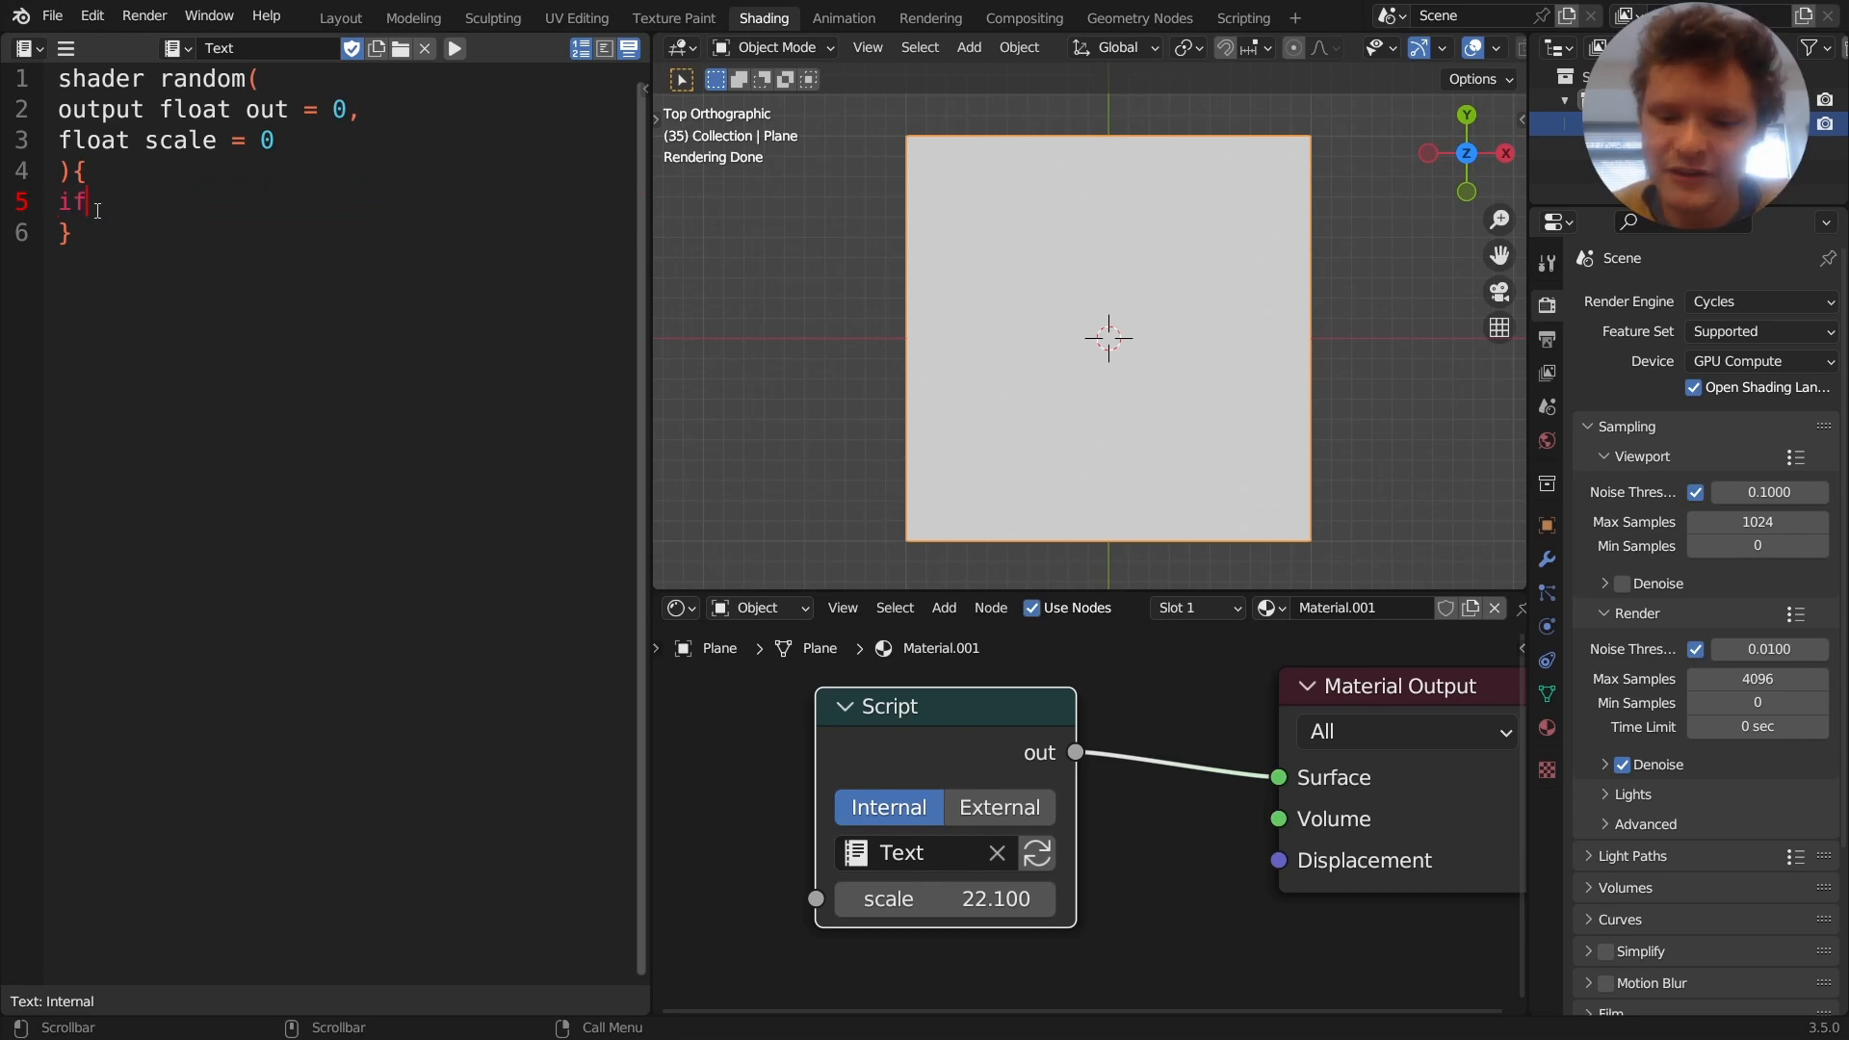
pyautogui.write('(){}')
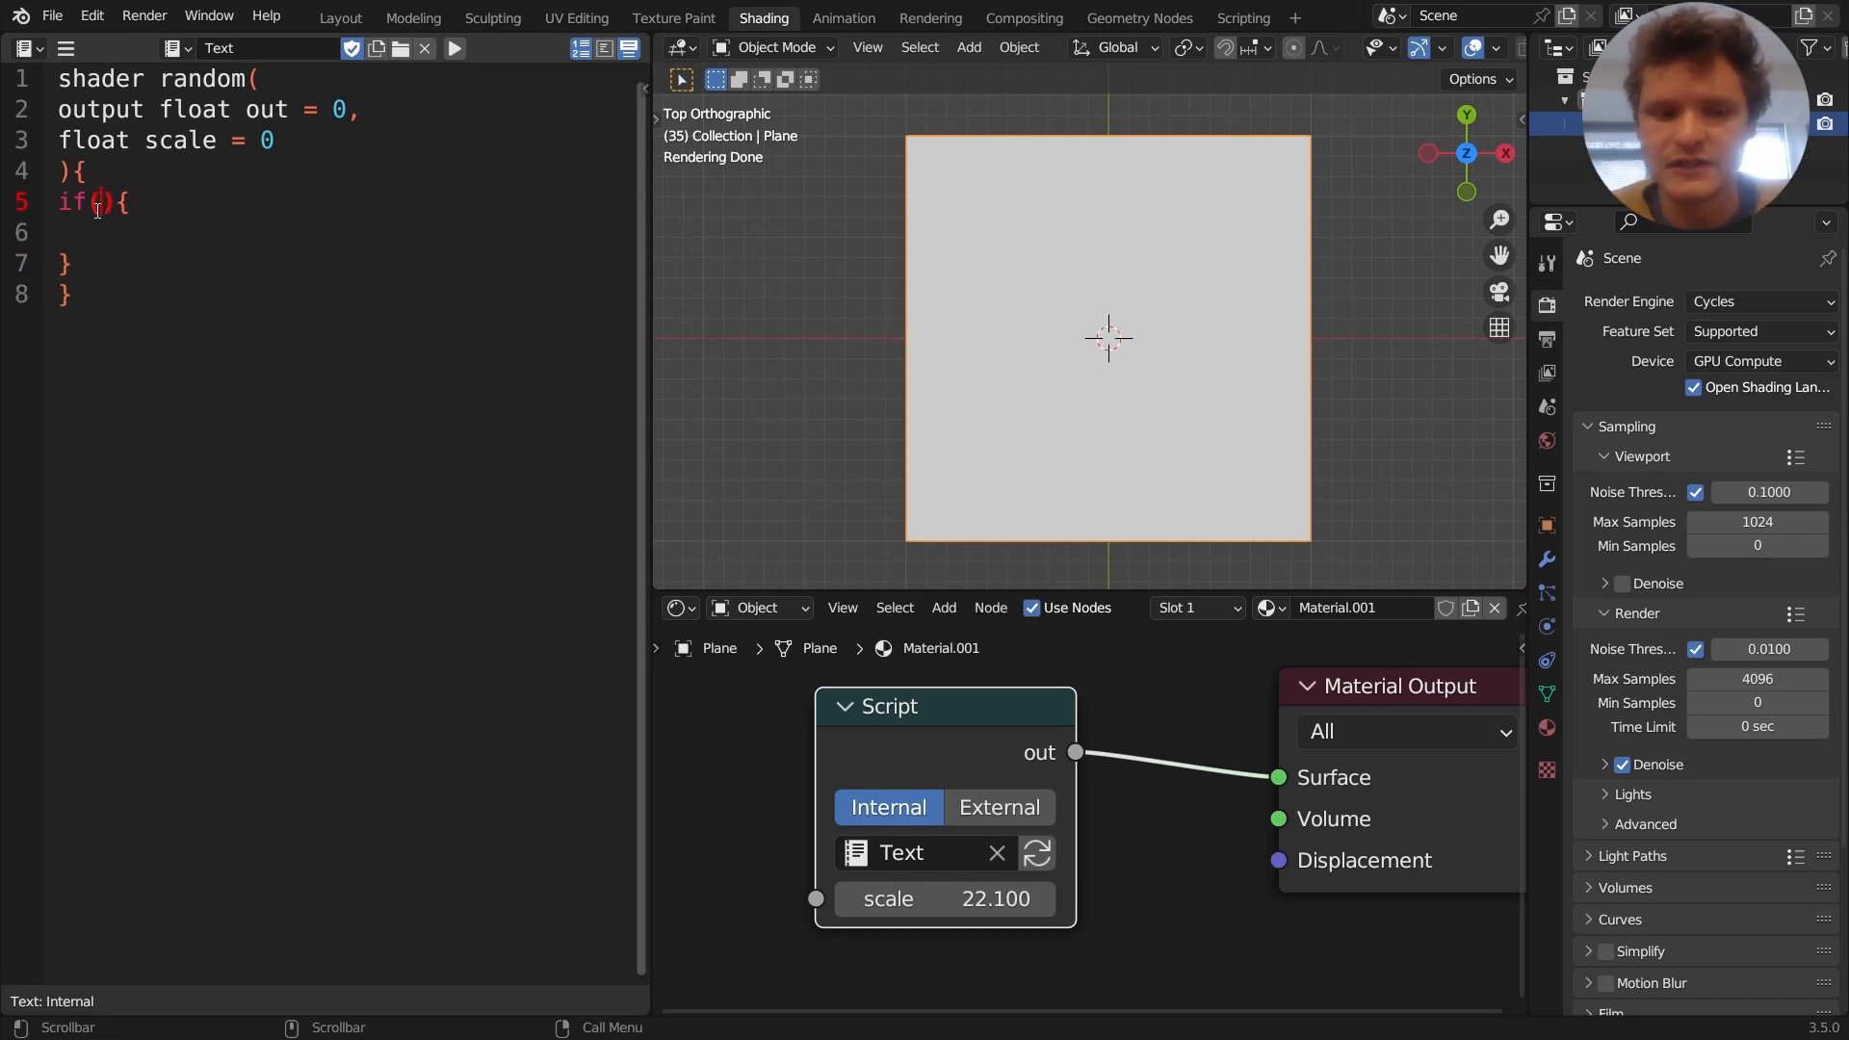
pyautogui.write('distance(')
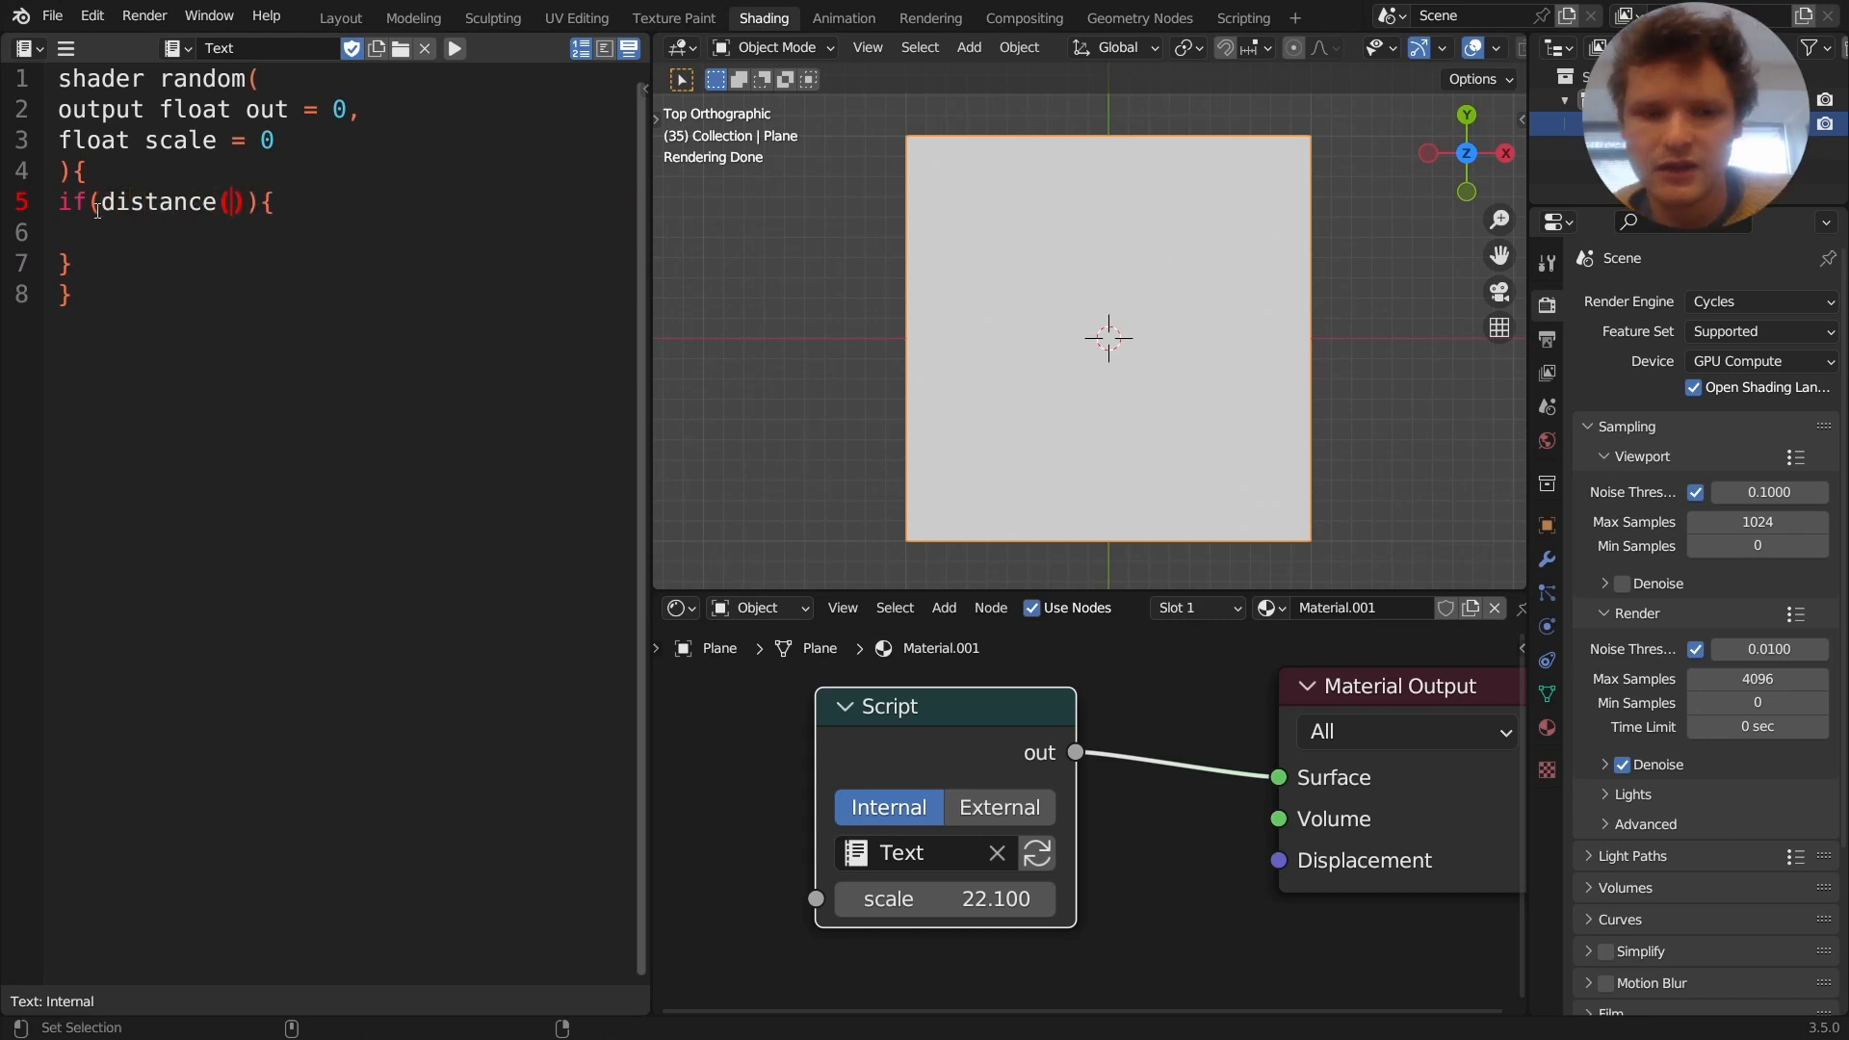
pyautogui.write('P,')
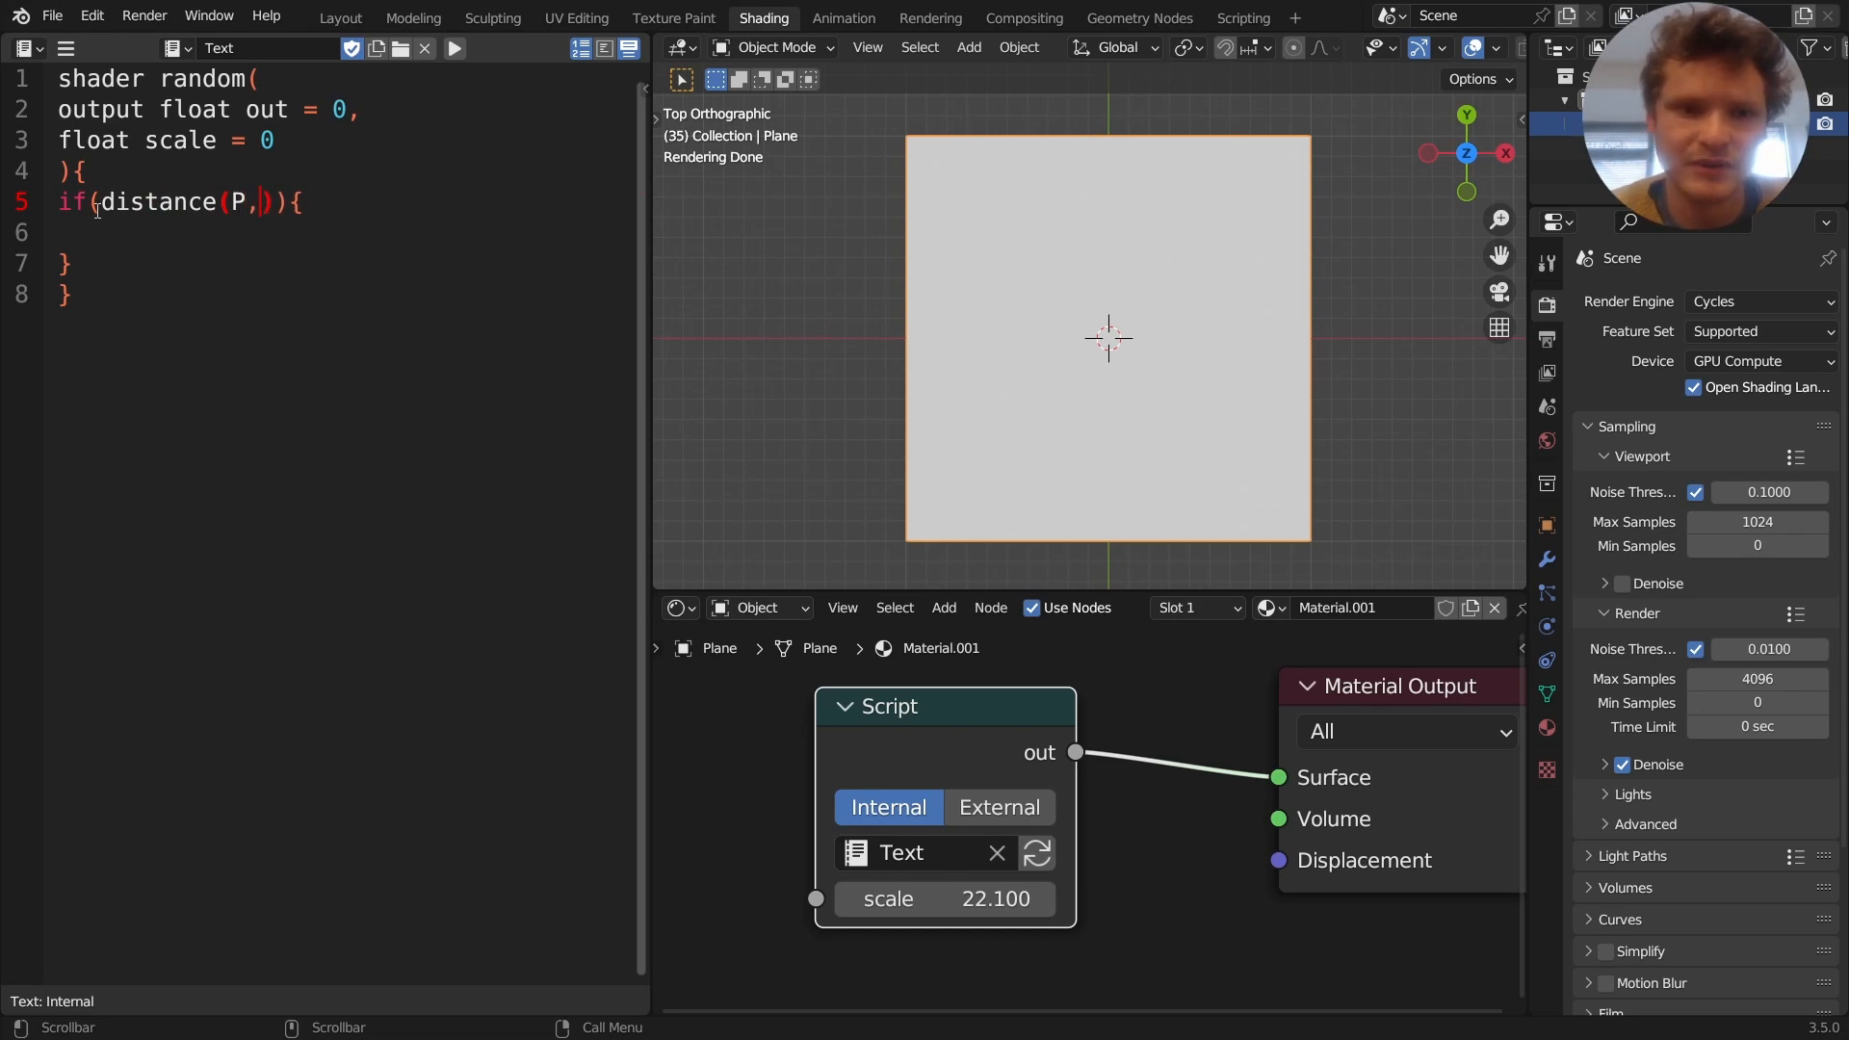
pyautogui.write('point()')
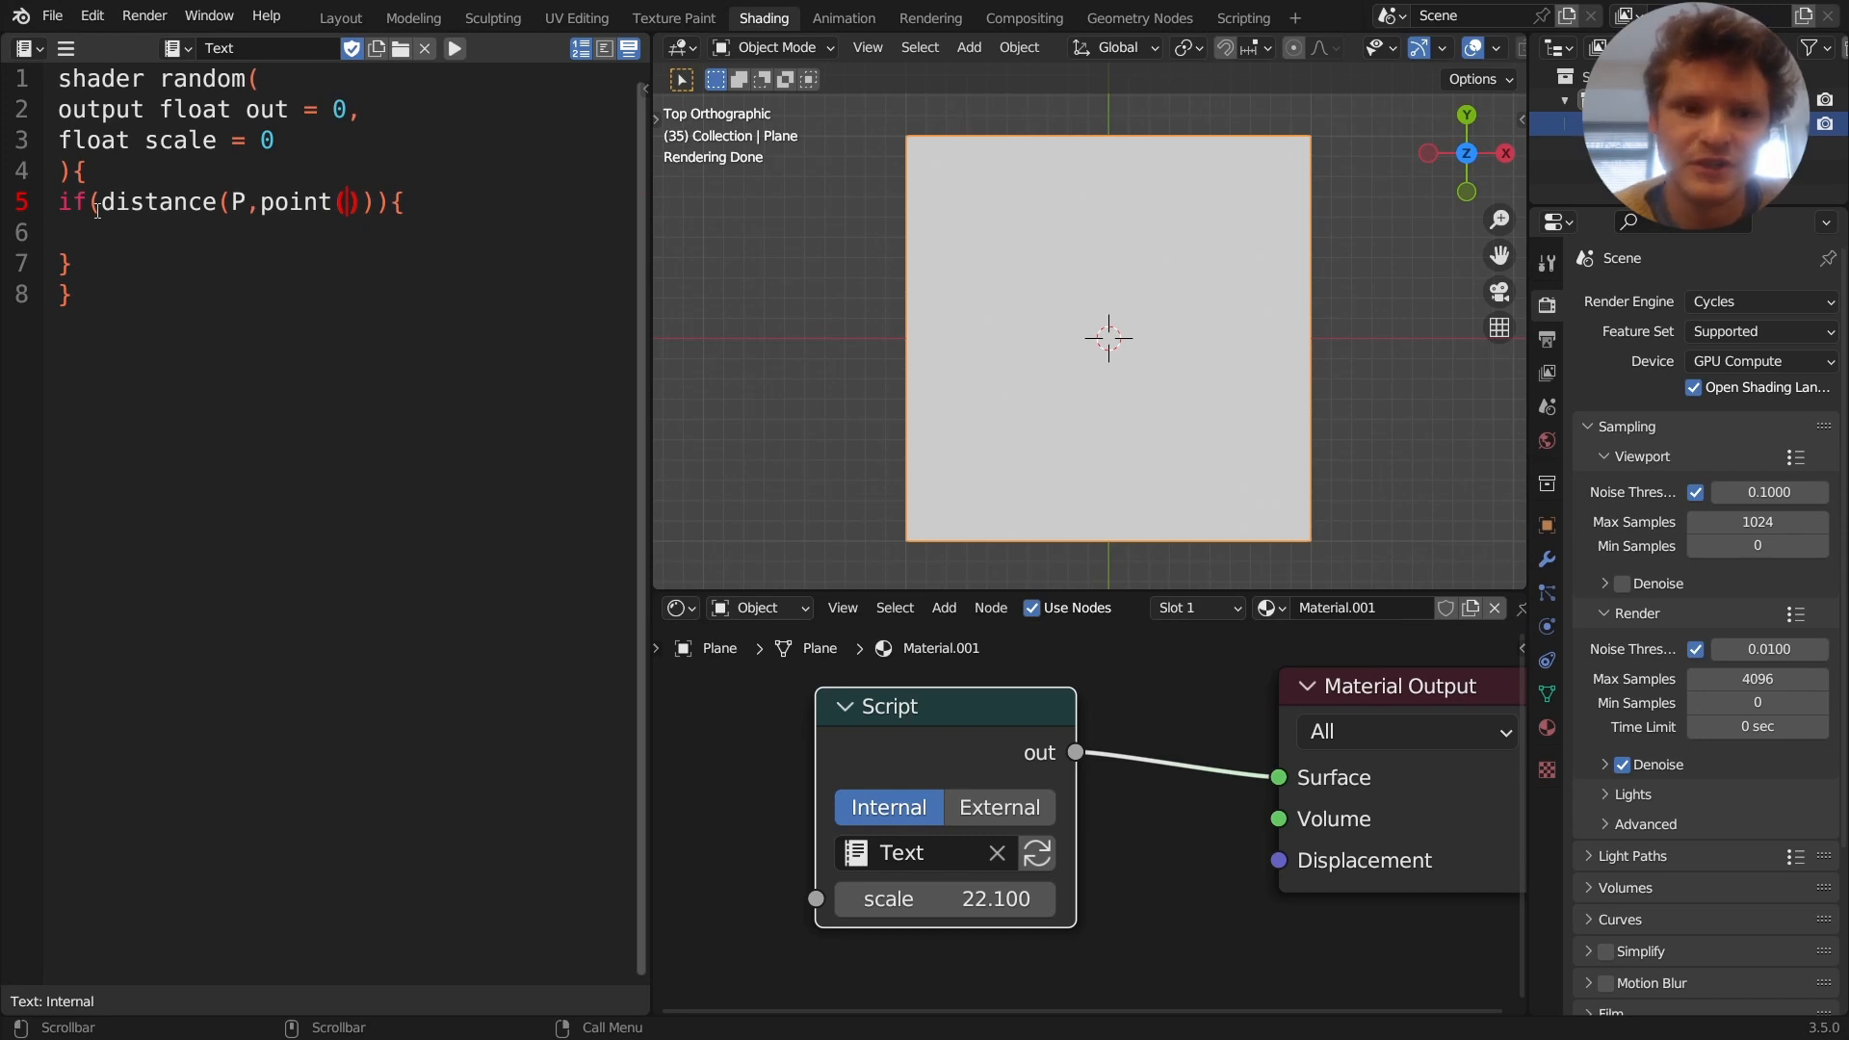
pyautogui.write('hashnoise(')
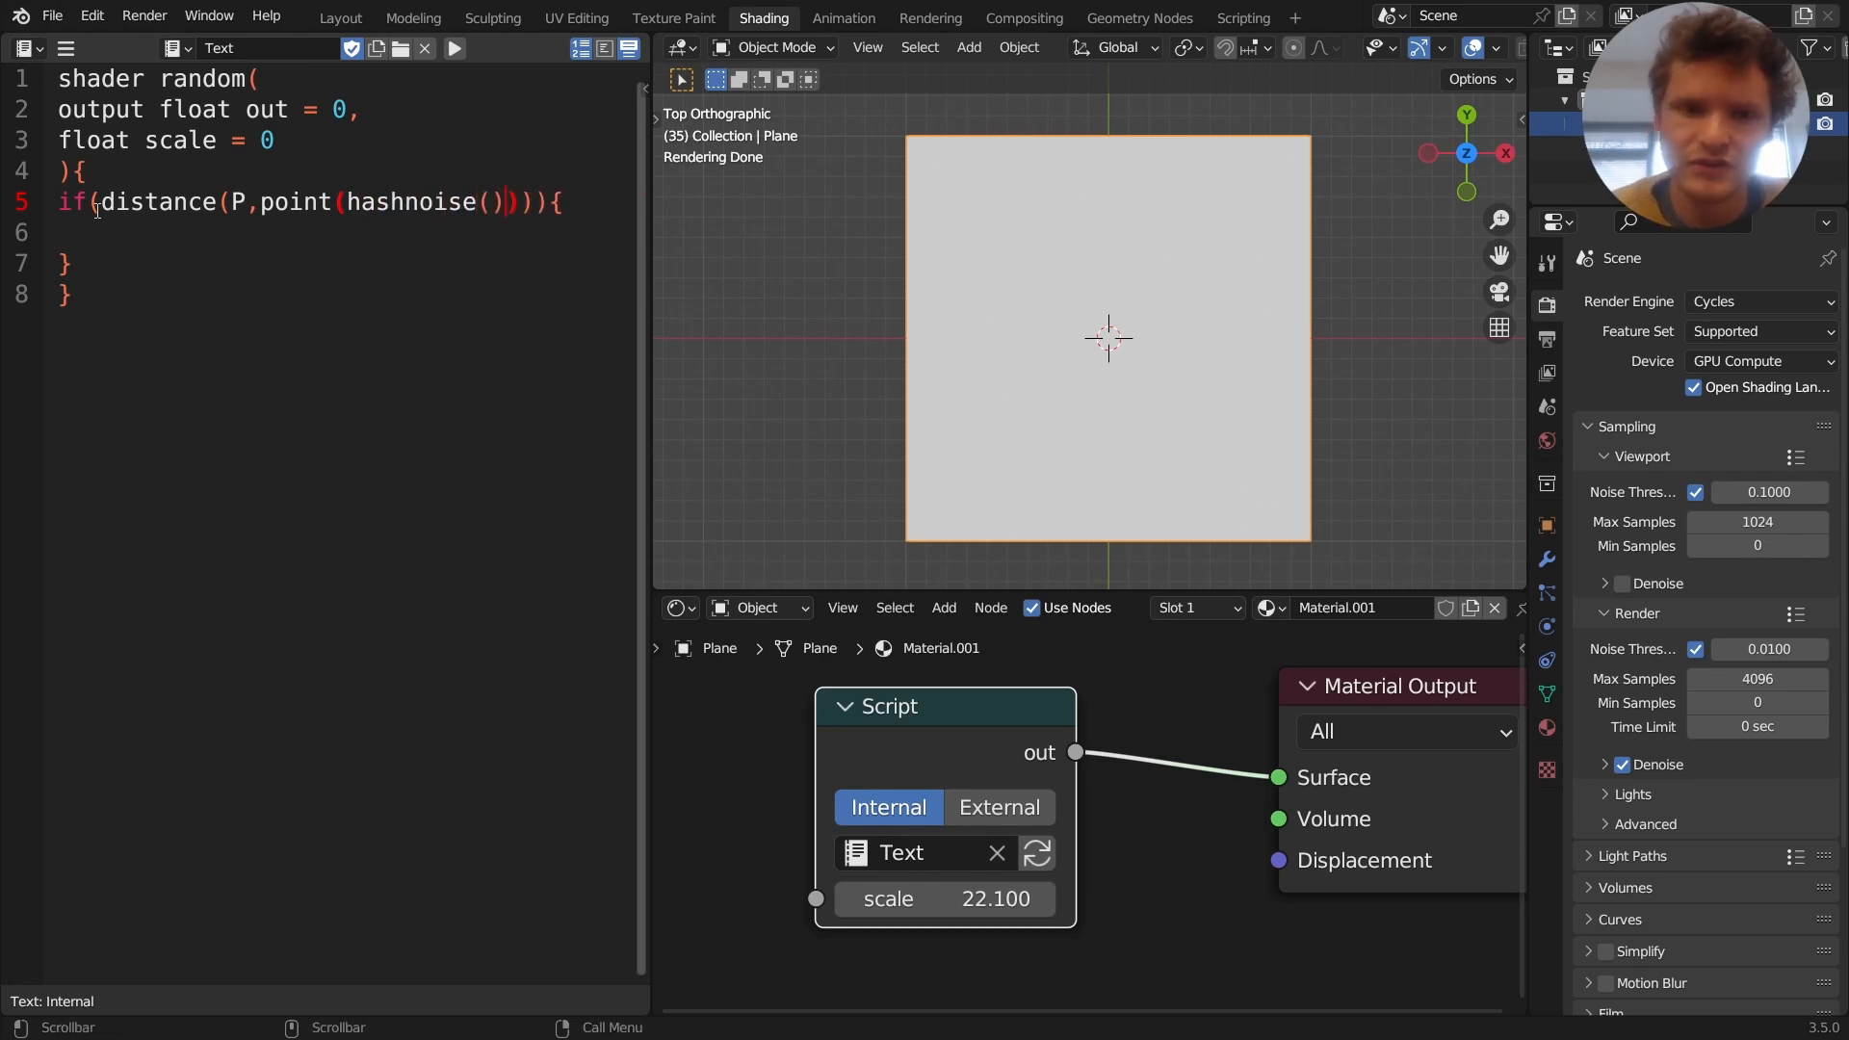
pyautogui.write('scale')
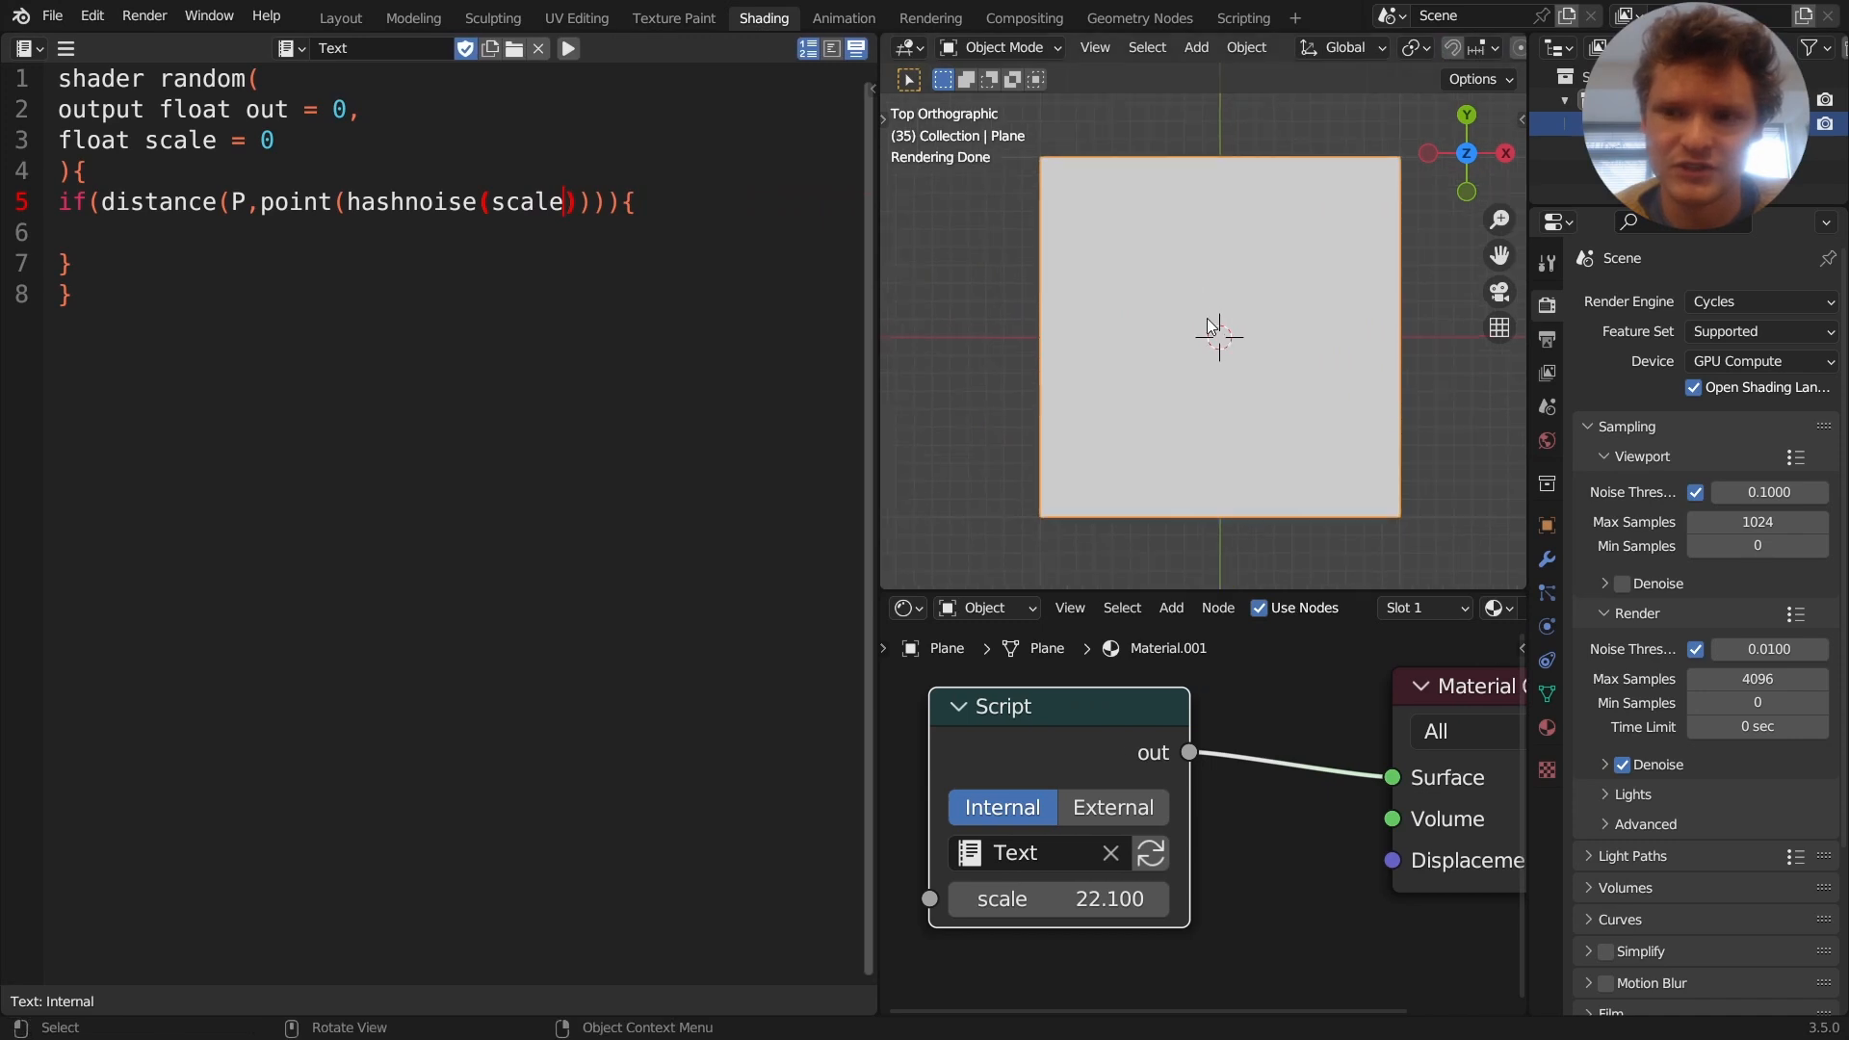
# Complete the condition as distance(P, point(noise(scale), noise(scale+1), 0)) < .5
pyautogui.write(',')
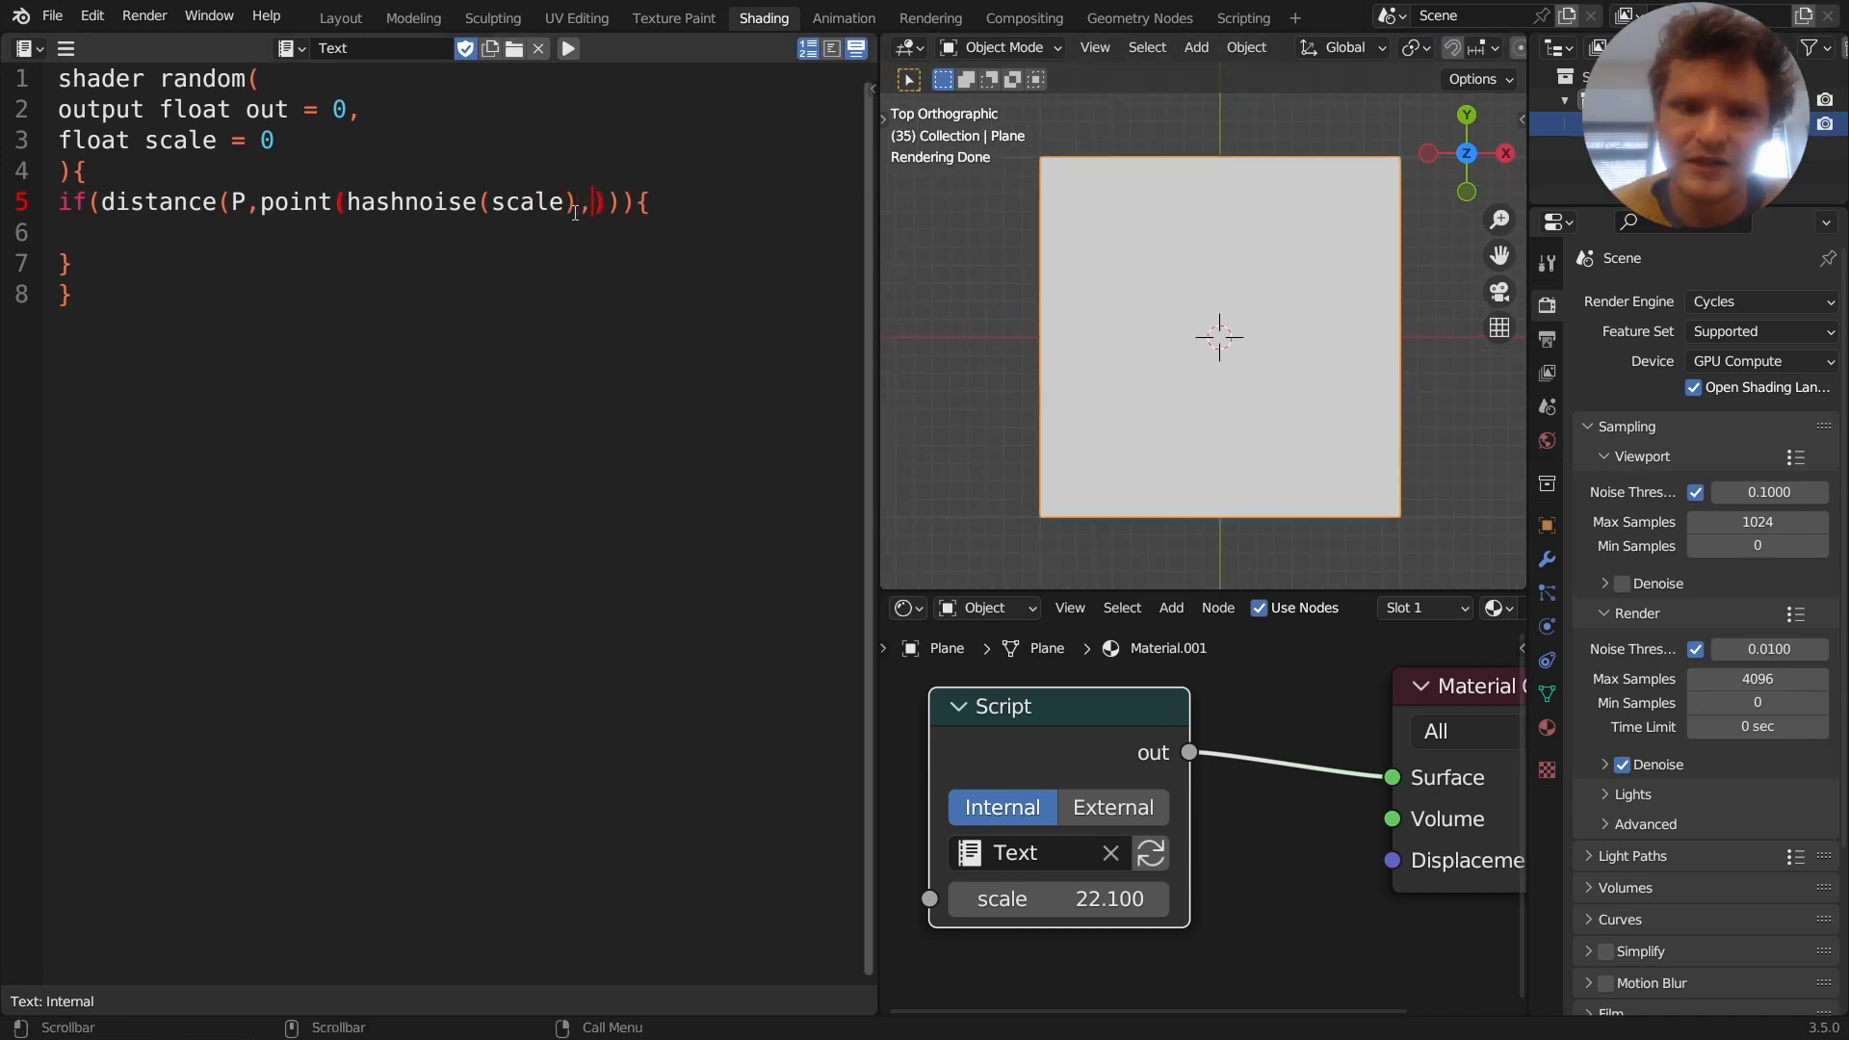
pyautogui.write('hash')
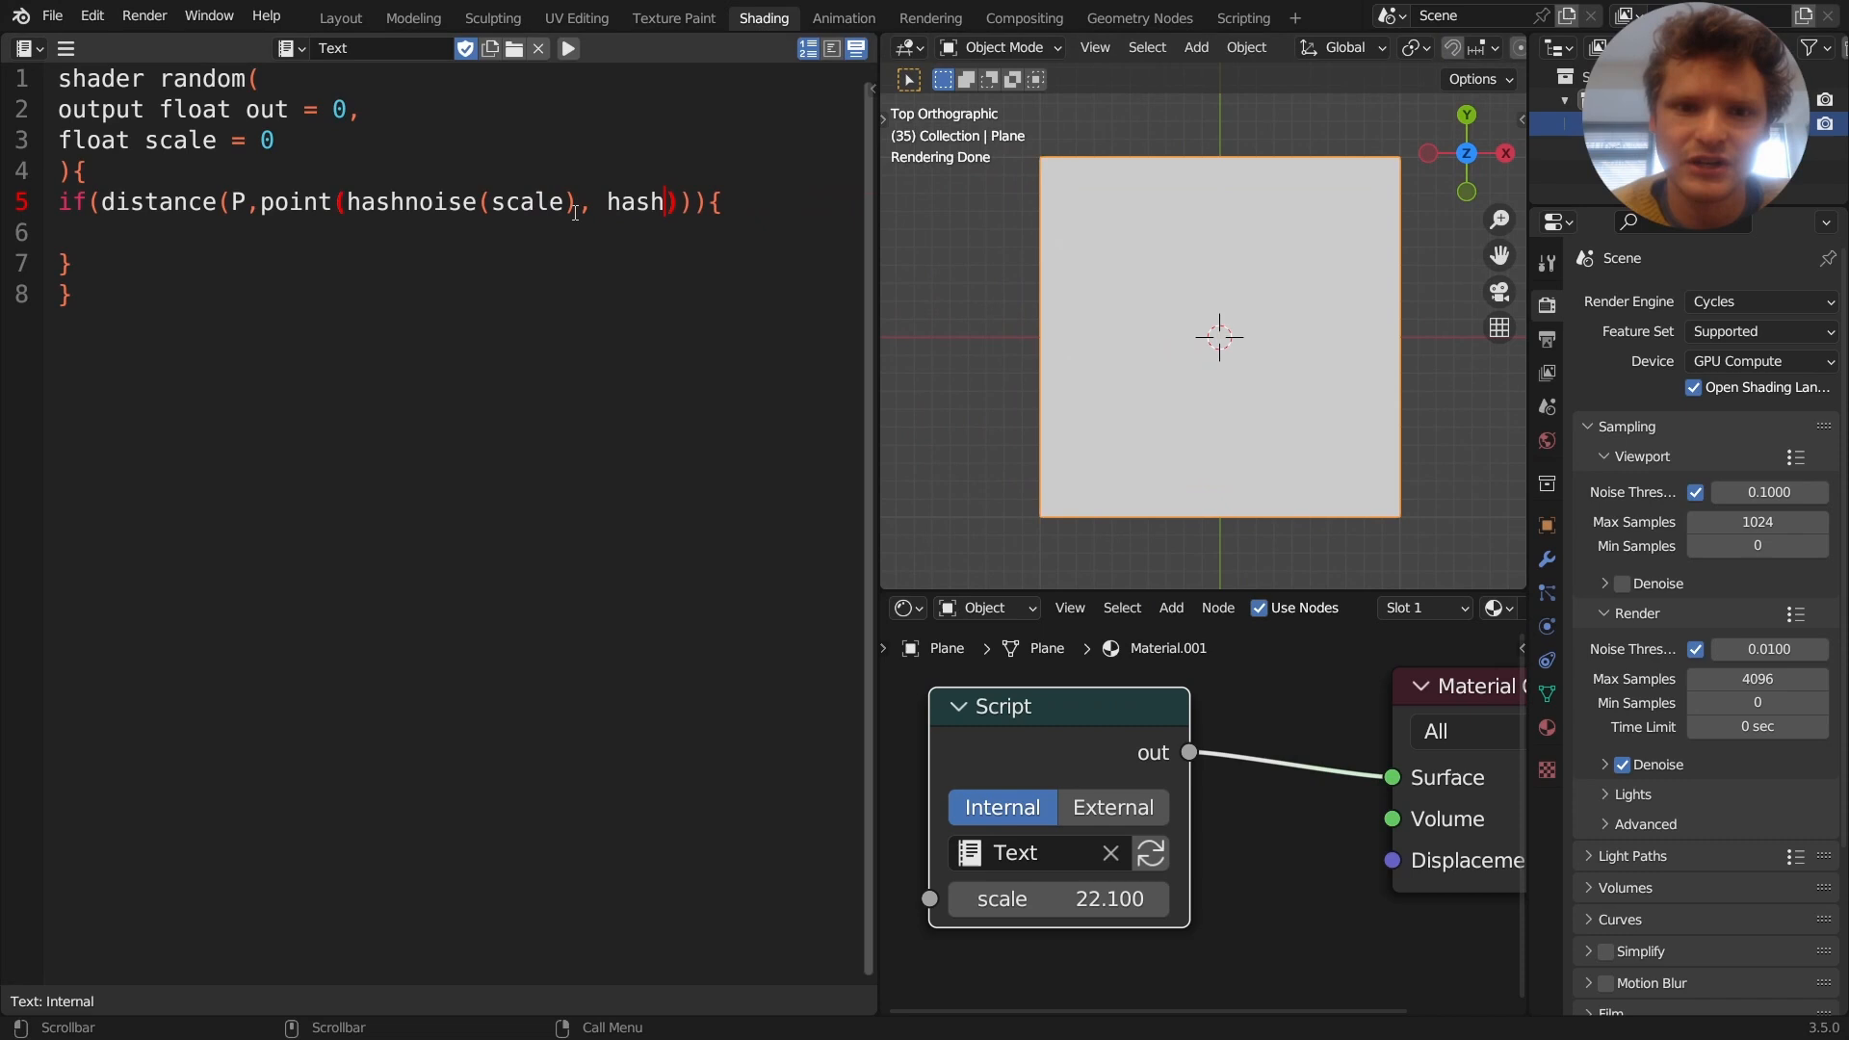
pyautogui.press('Backspace')
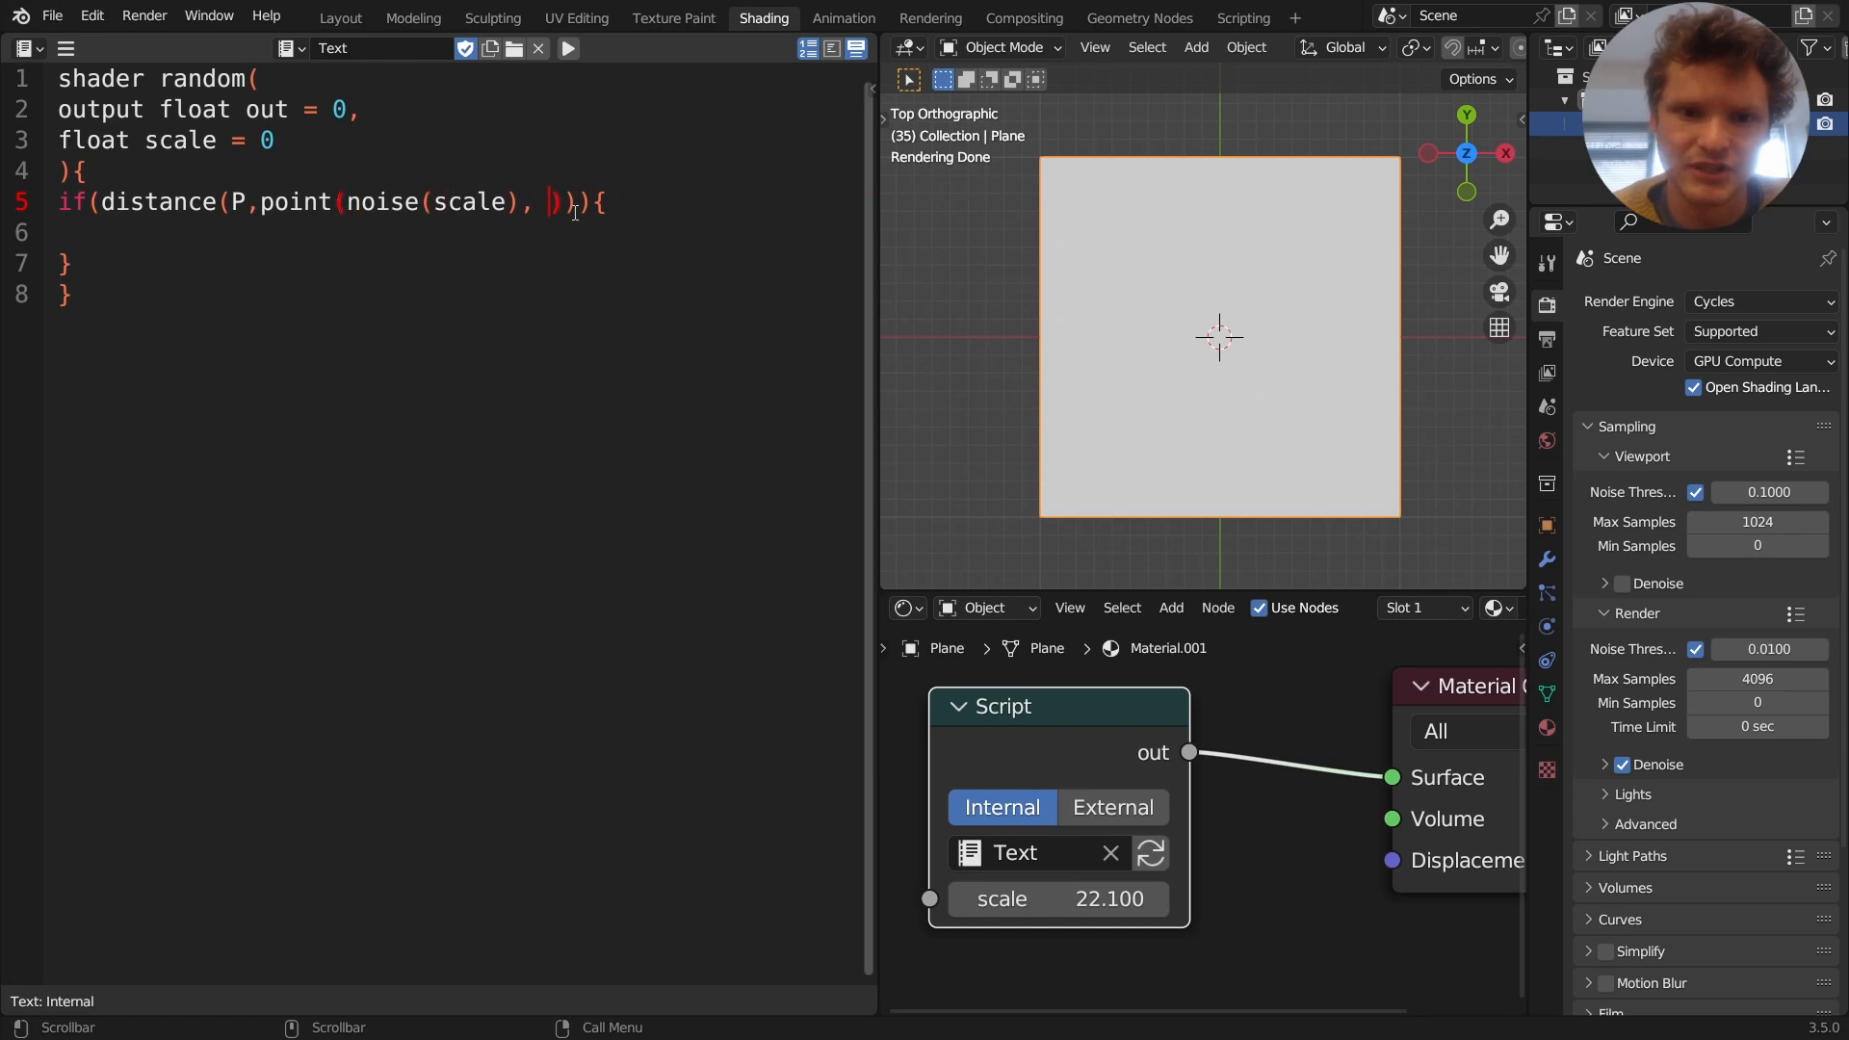
pyautogui.write('noise')
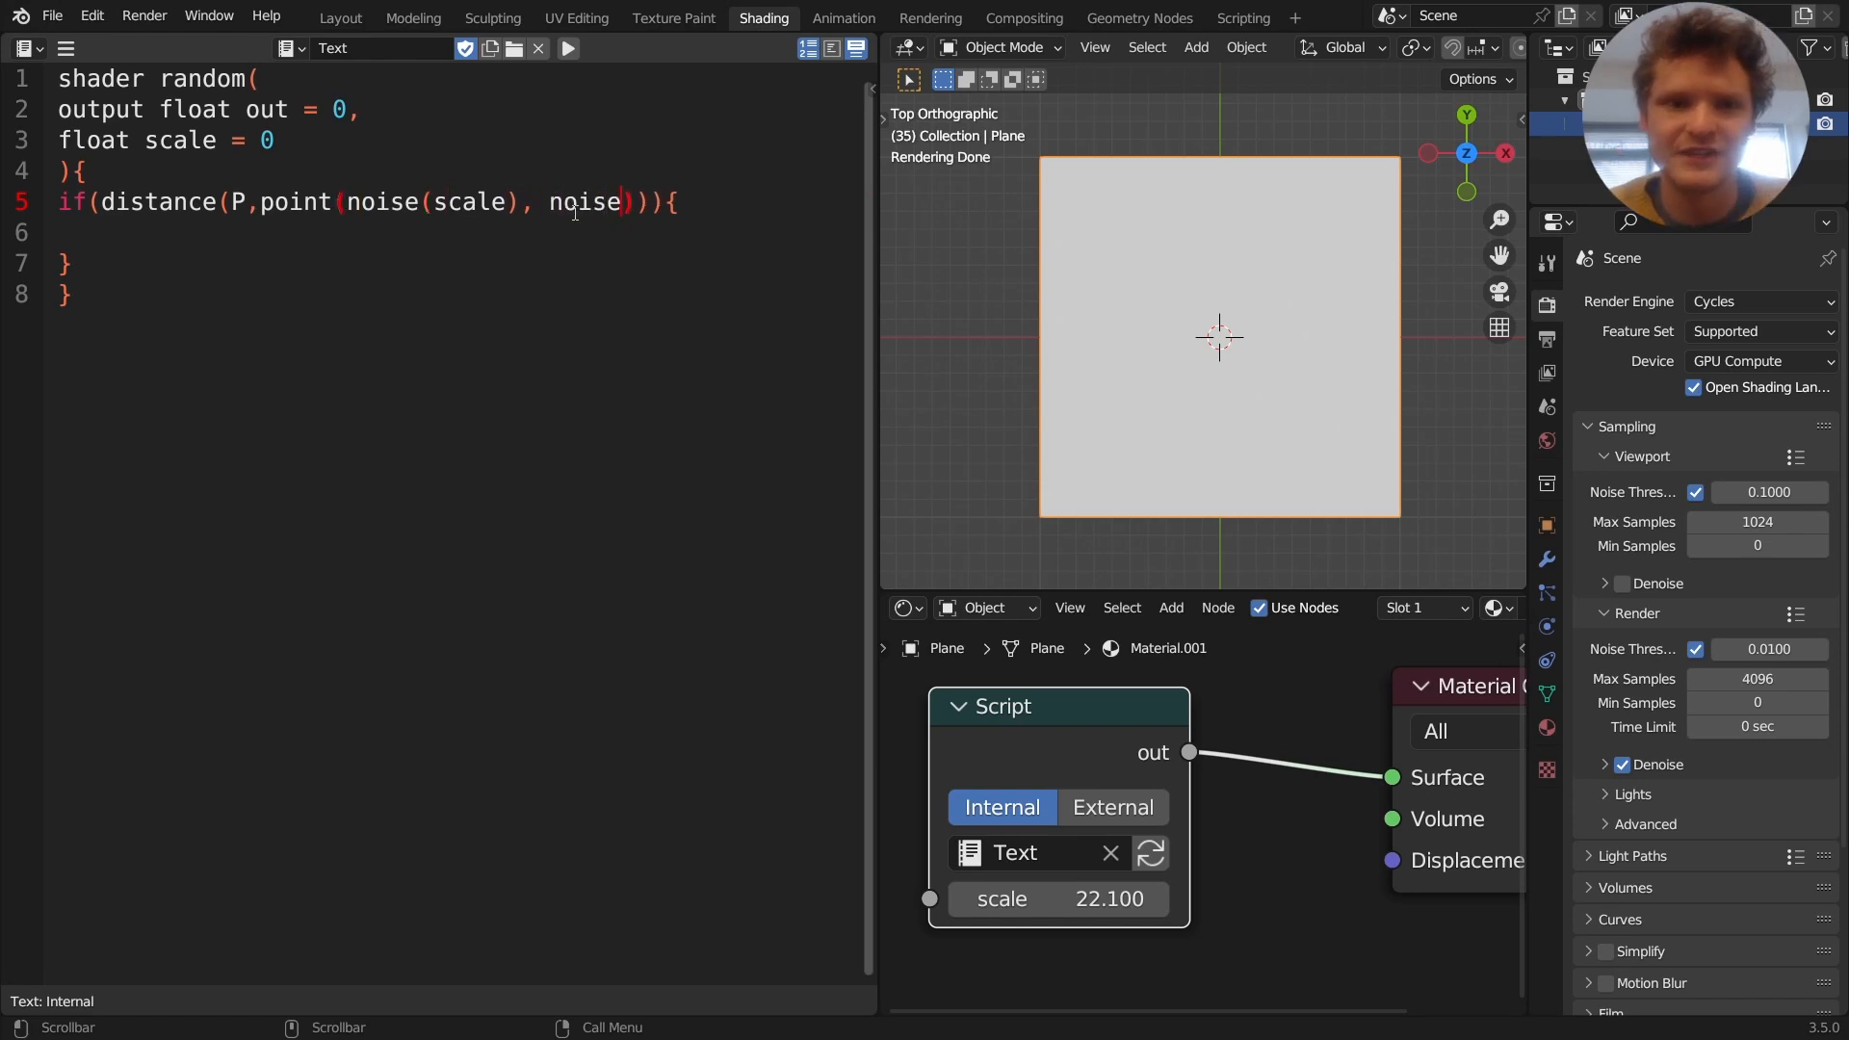
pyautogui.write('(scale+1')
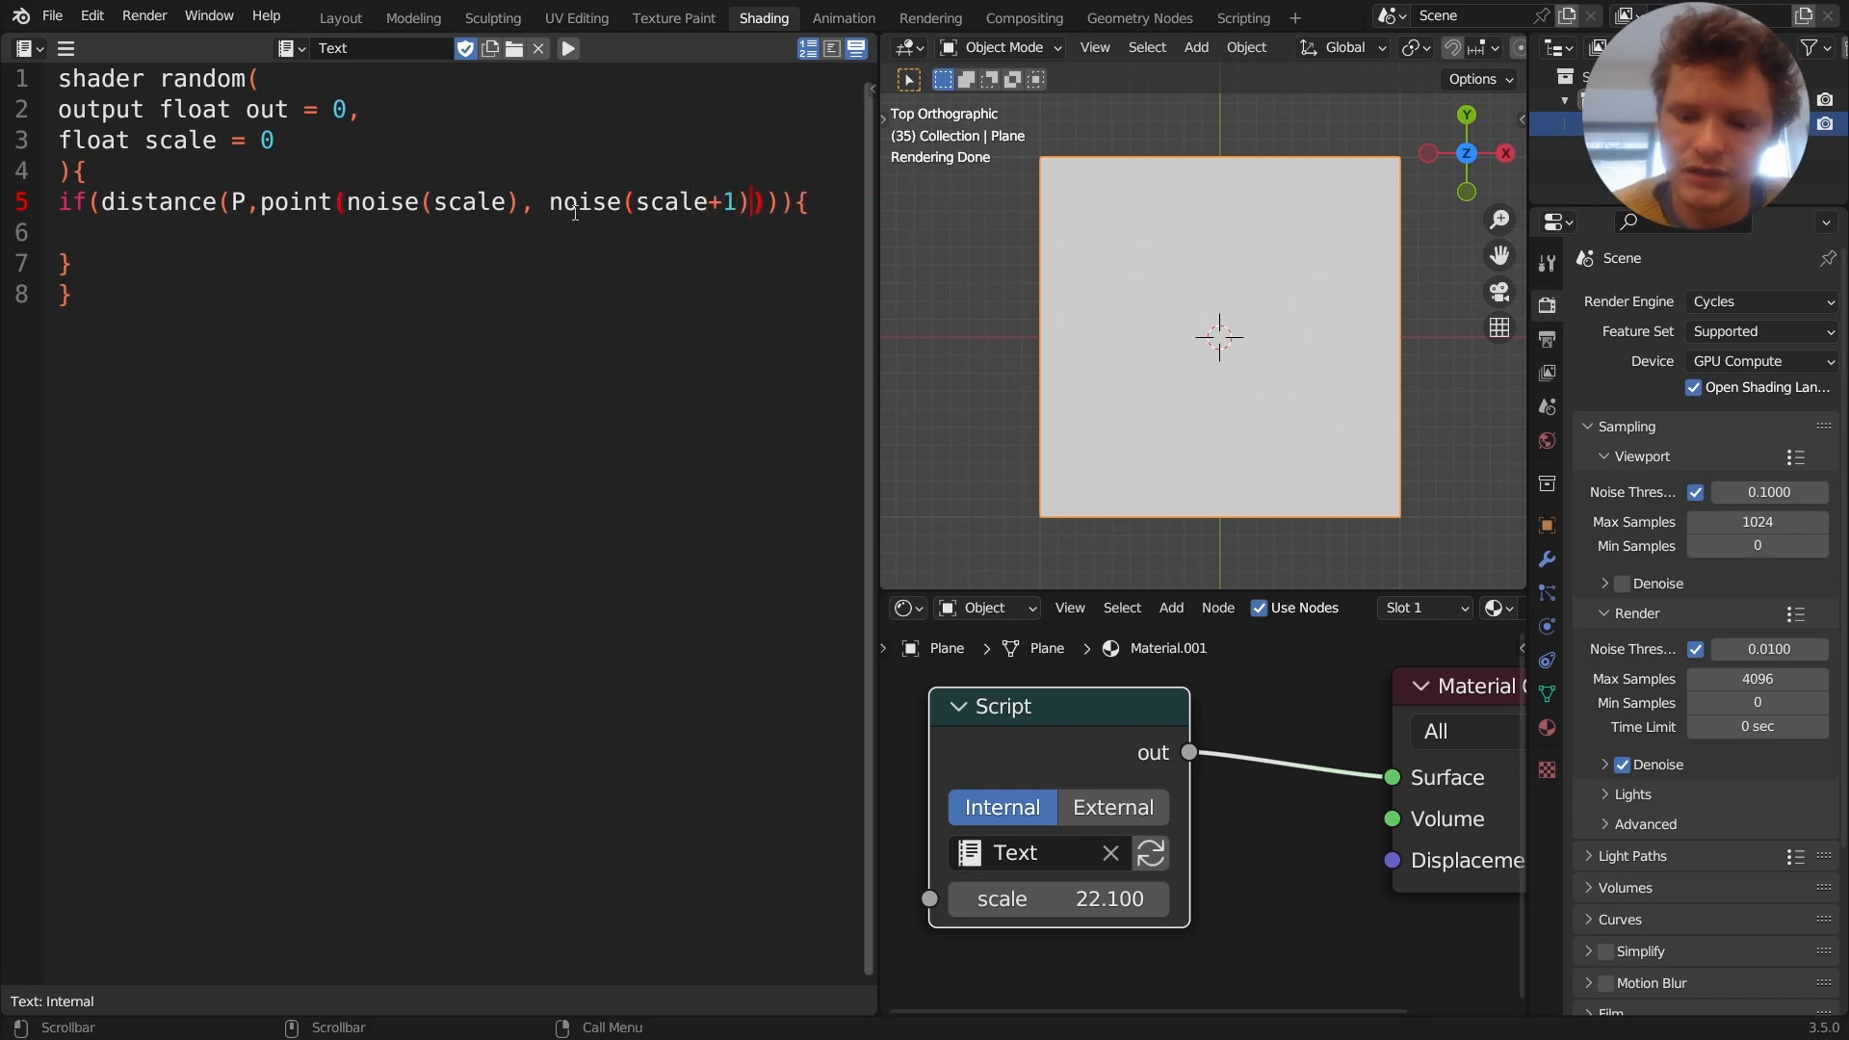
pyautogui.write(',0')
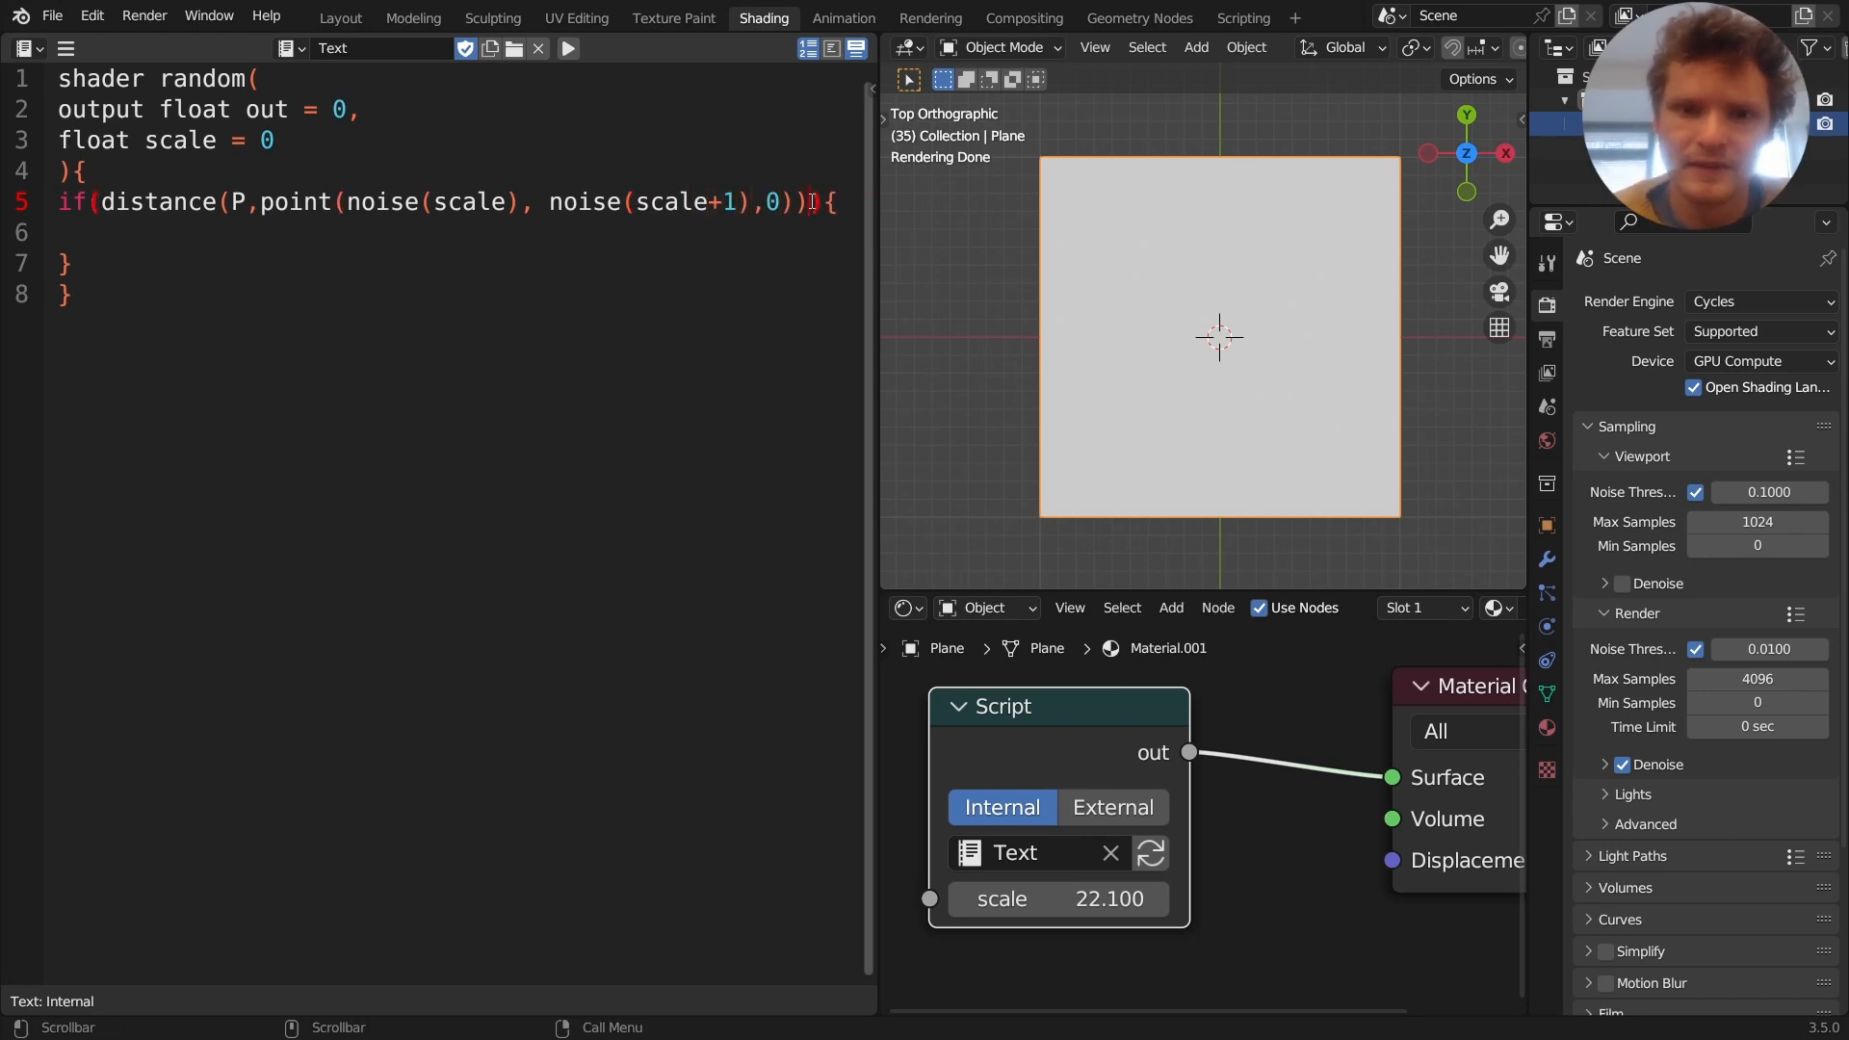
pyautogui.write('<.5')
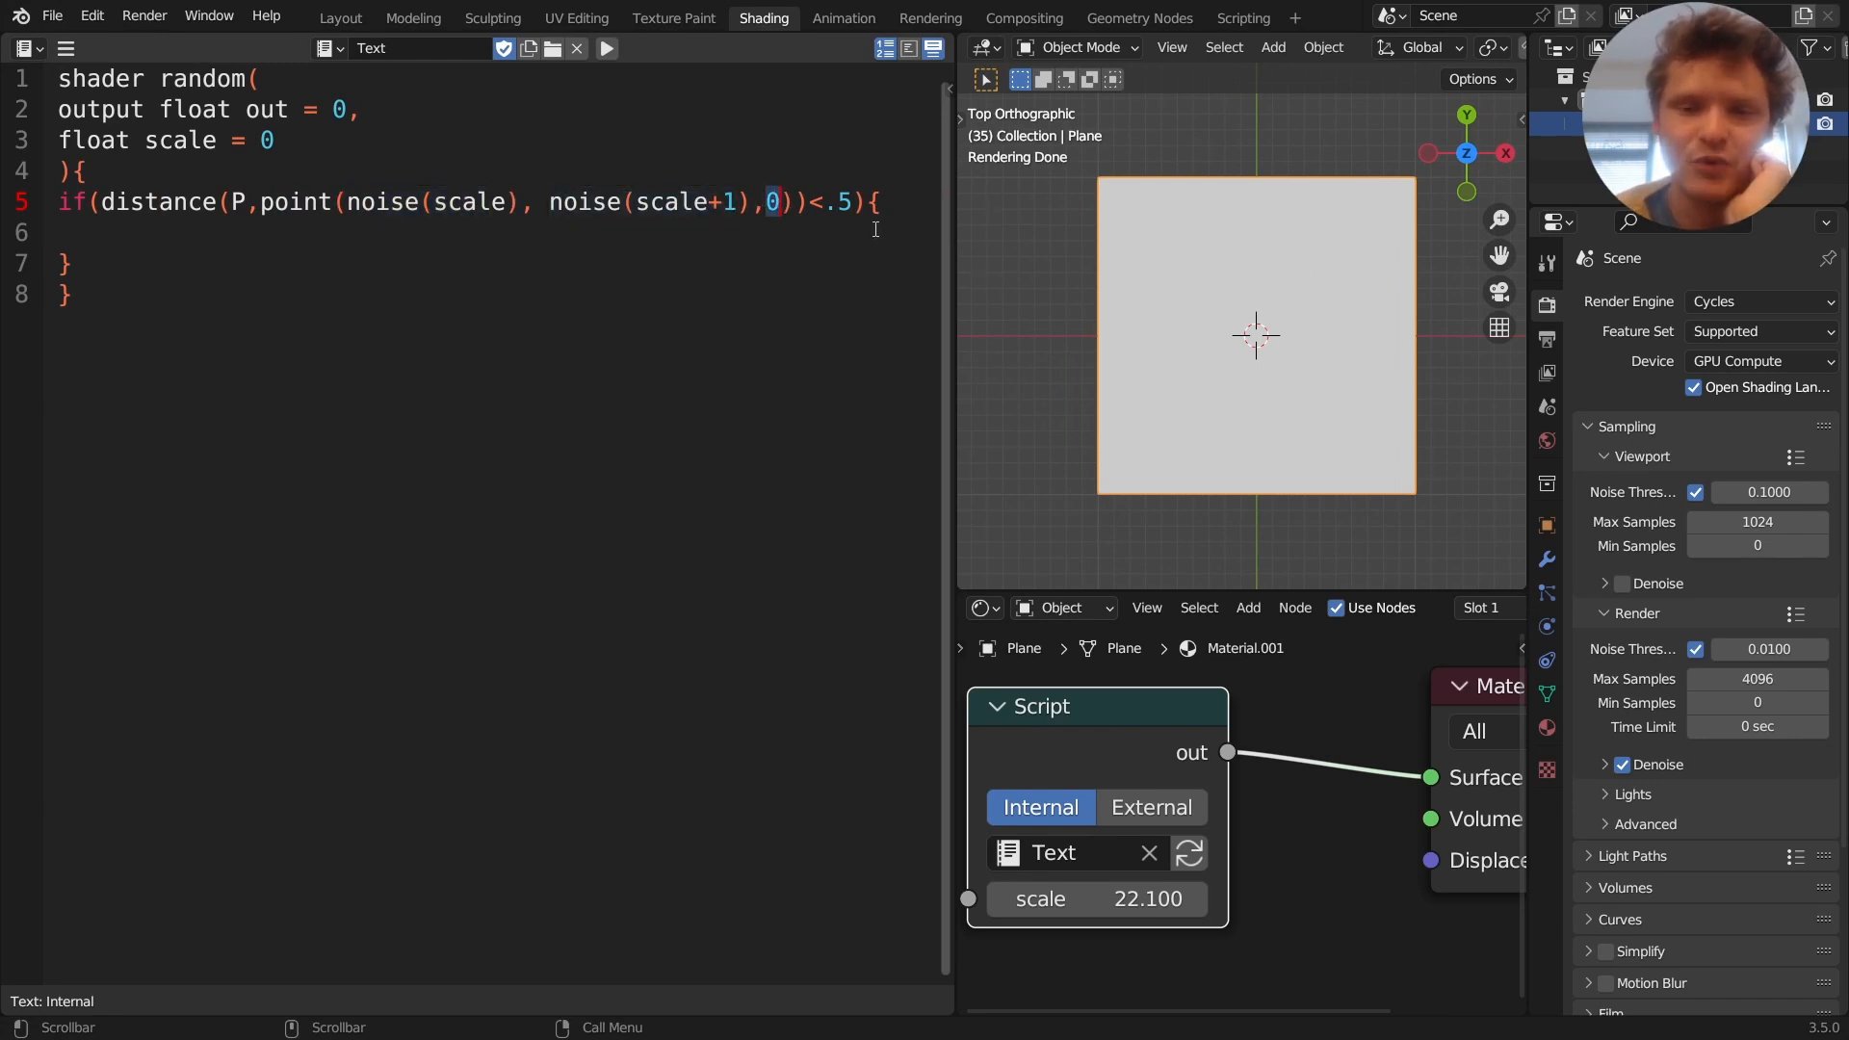
pyautogui.moveTo(256, 202); pyautogui.dragTo(793, 203)
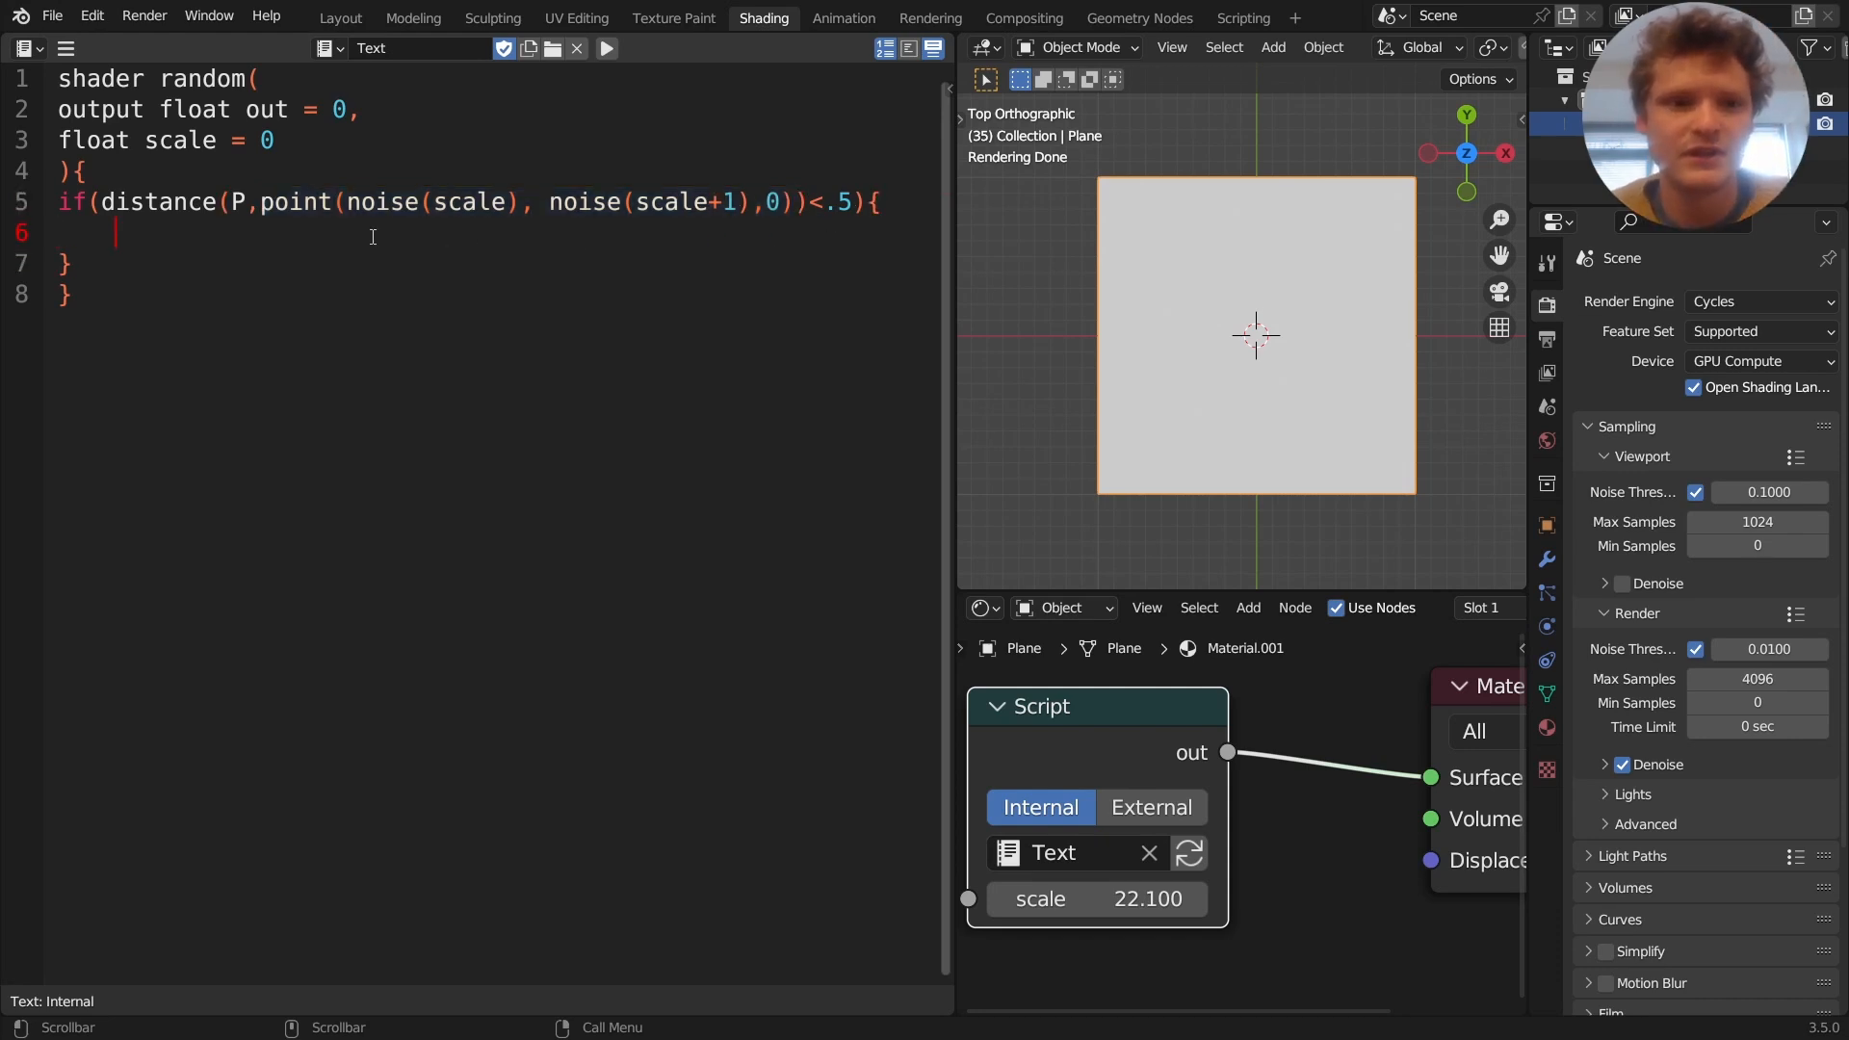
# Set out = 1 in the if block, recompile, raise scale to 32.4, and make the first coordinate hashnoise
pyautogui.write('out =')
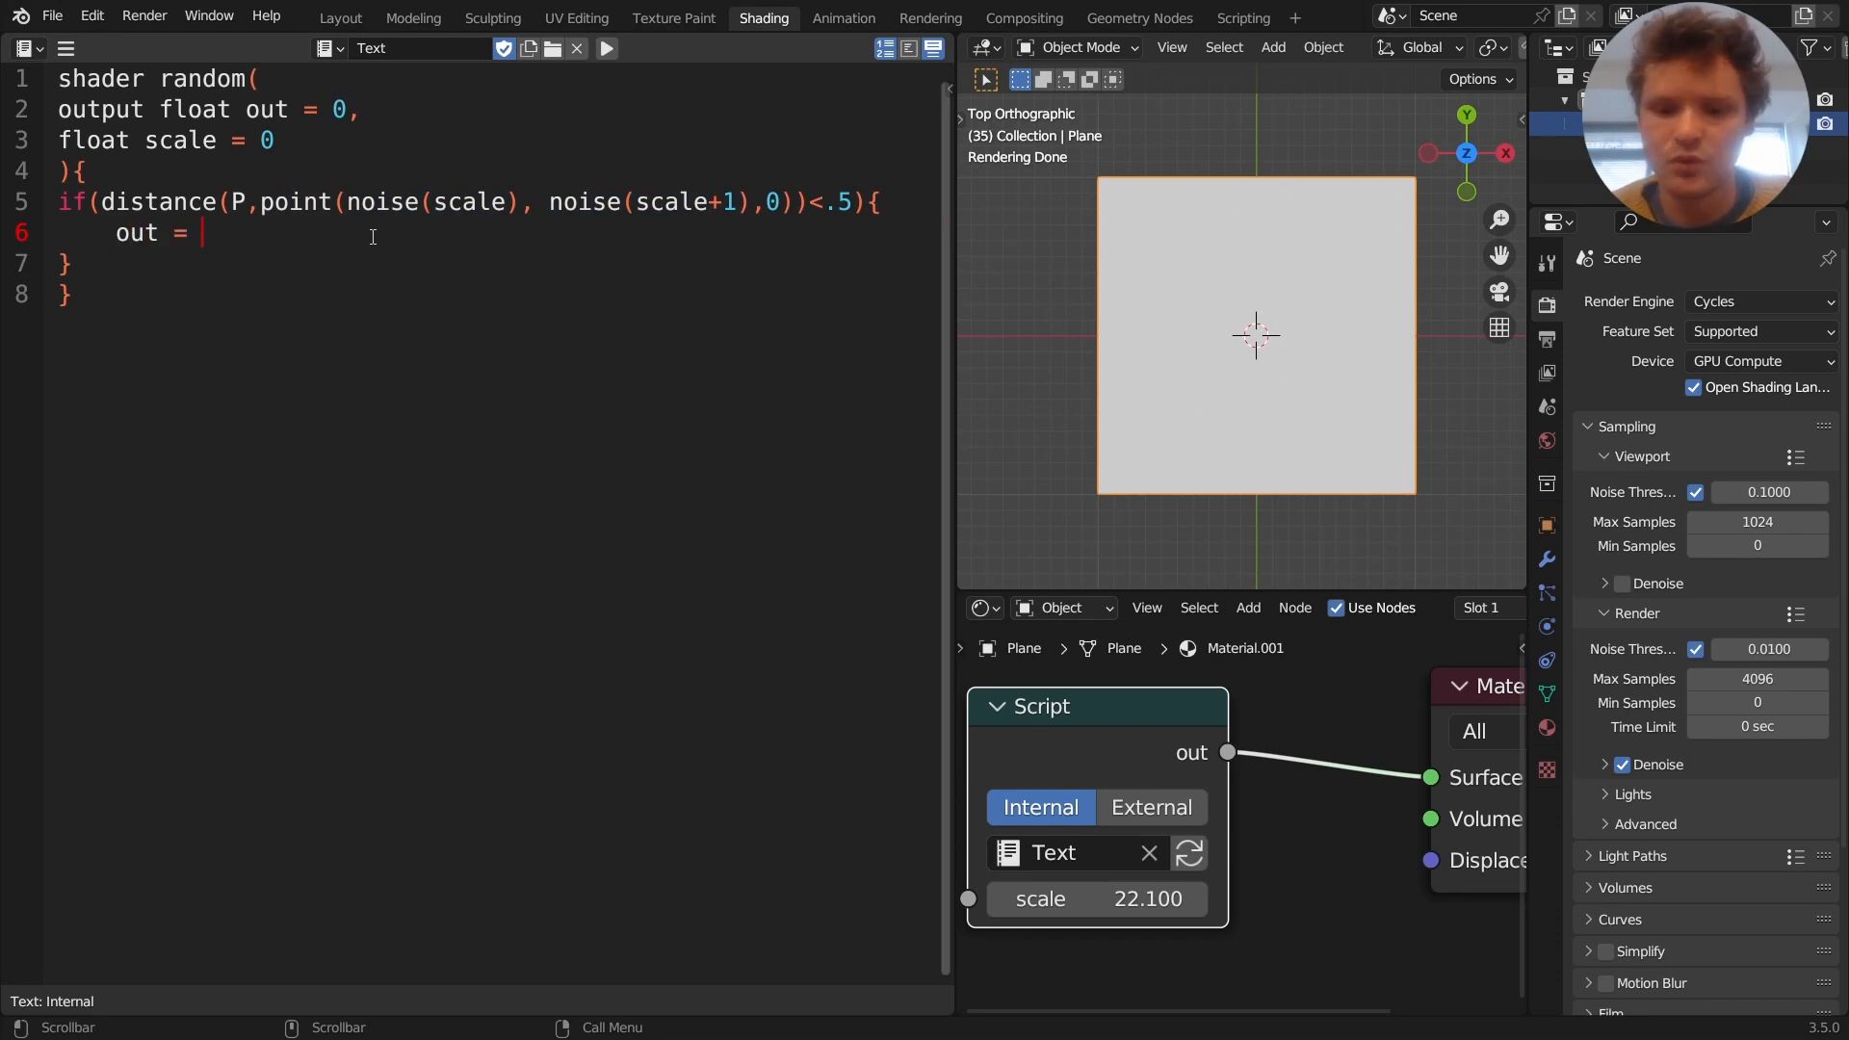
pyautogui.write('1;')
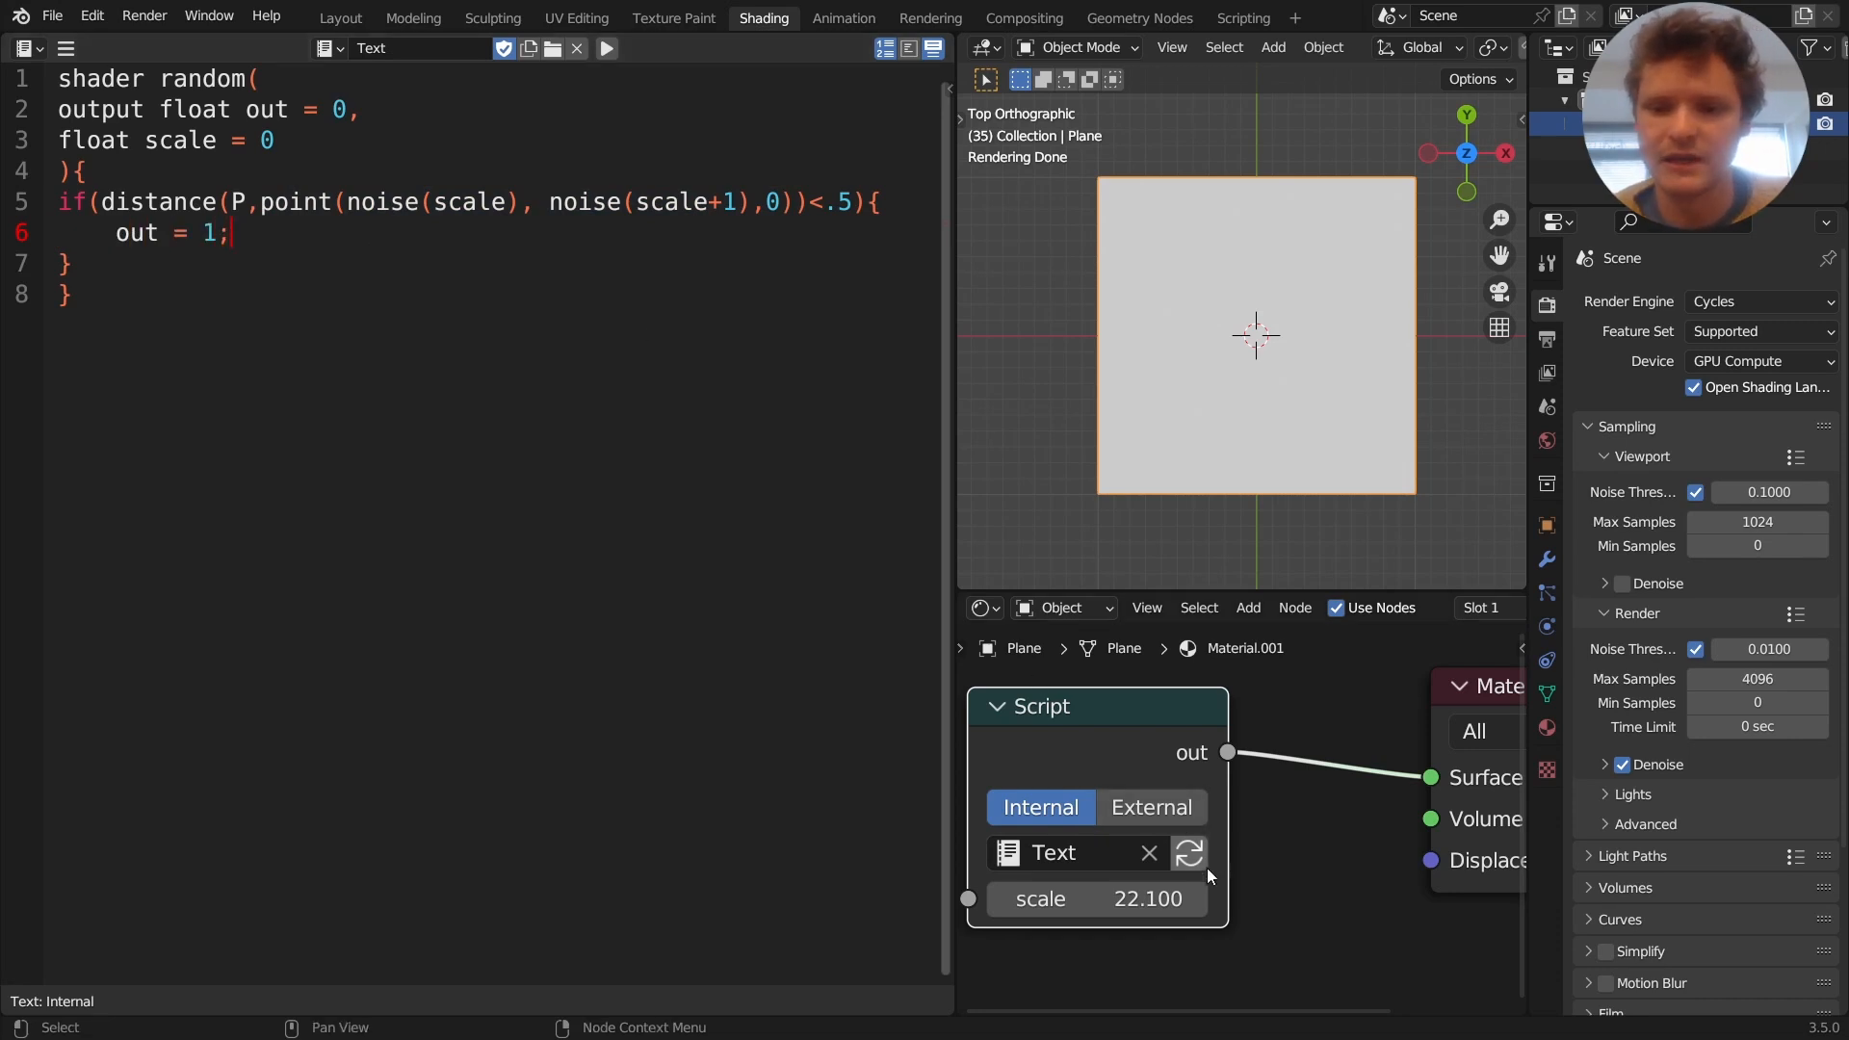
pyautogui.click(1189, 854)
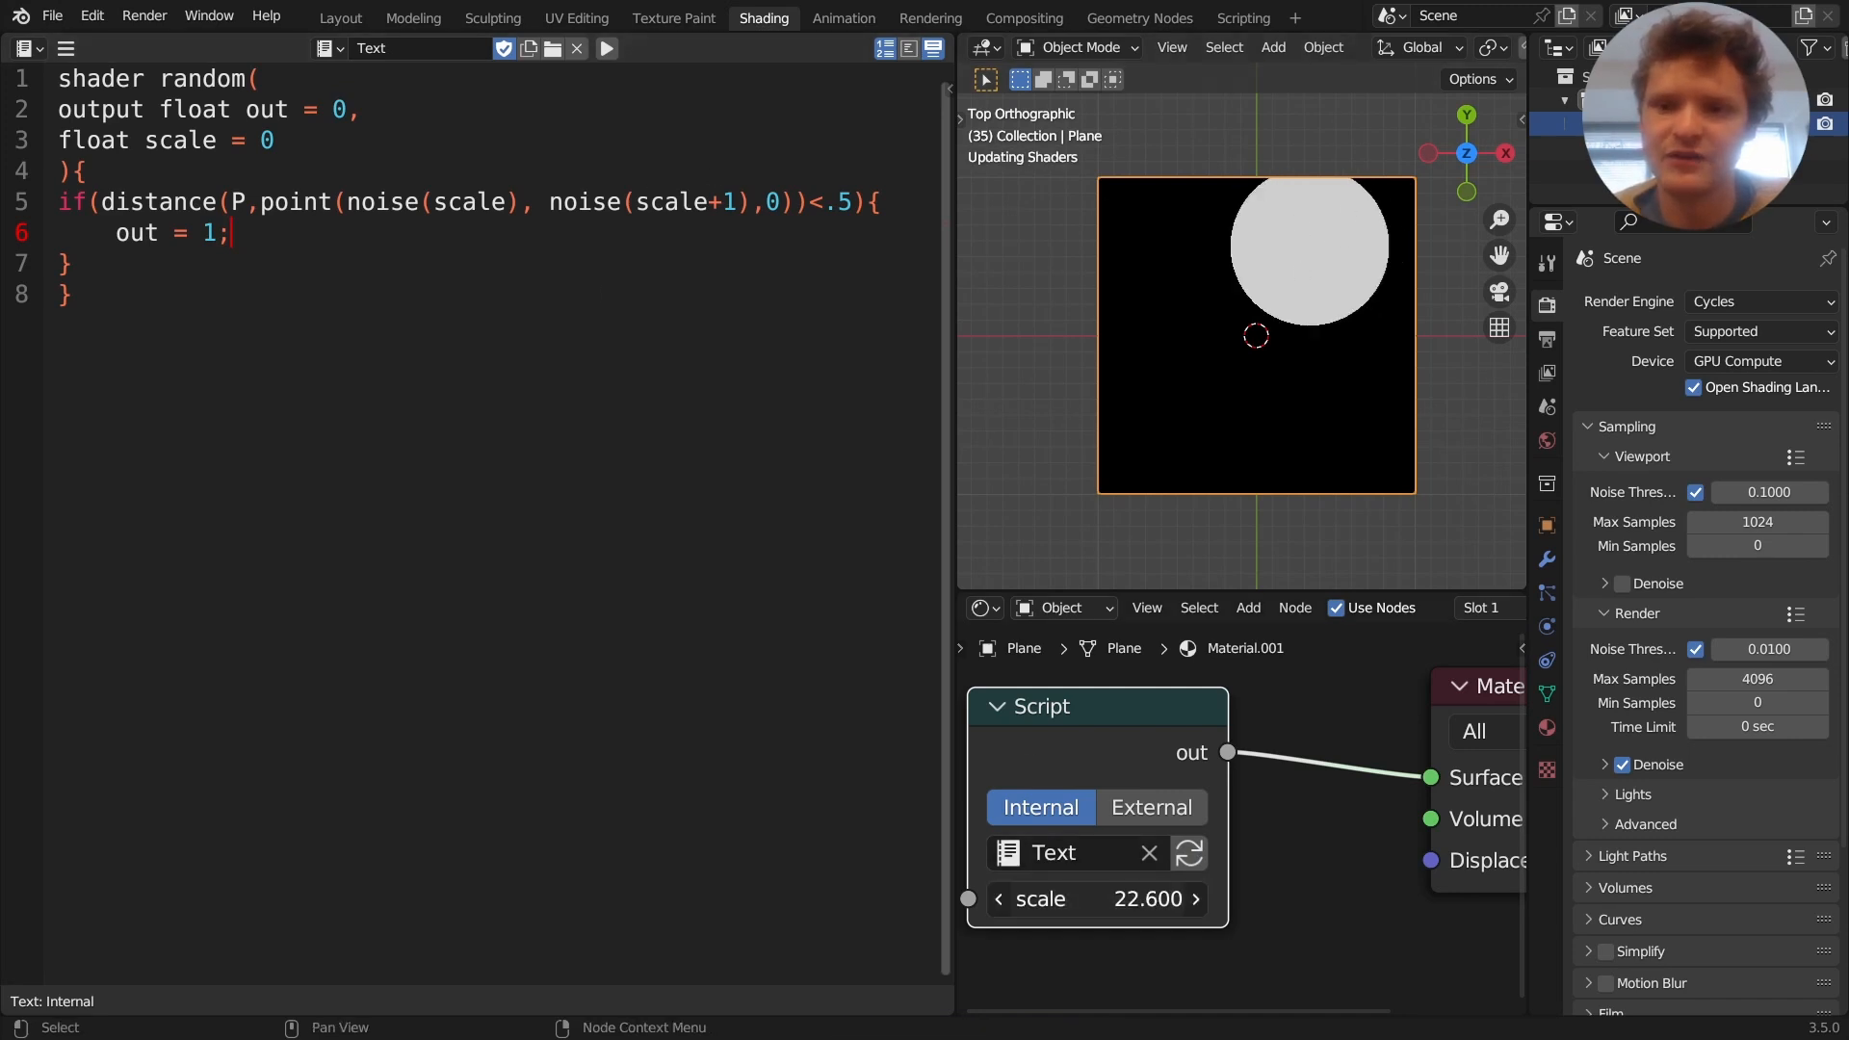
pyautogui.moveTo(1096, 899); pyautogui.dragTo(1178, 899)
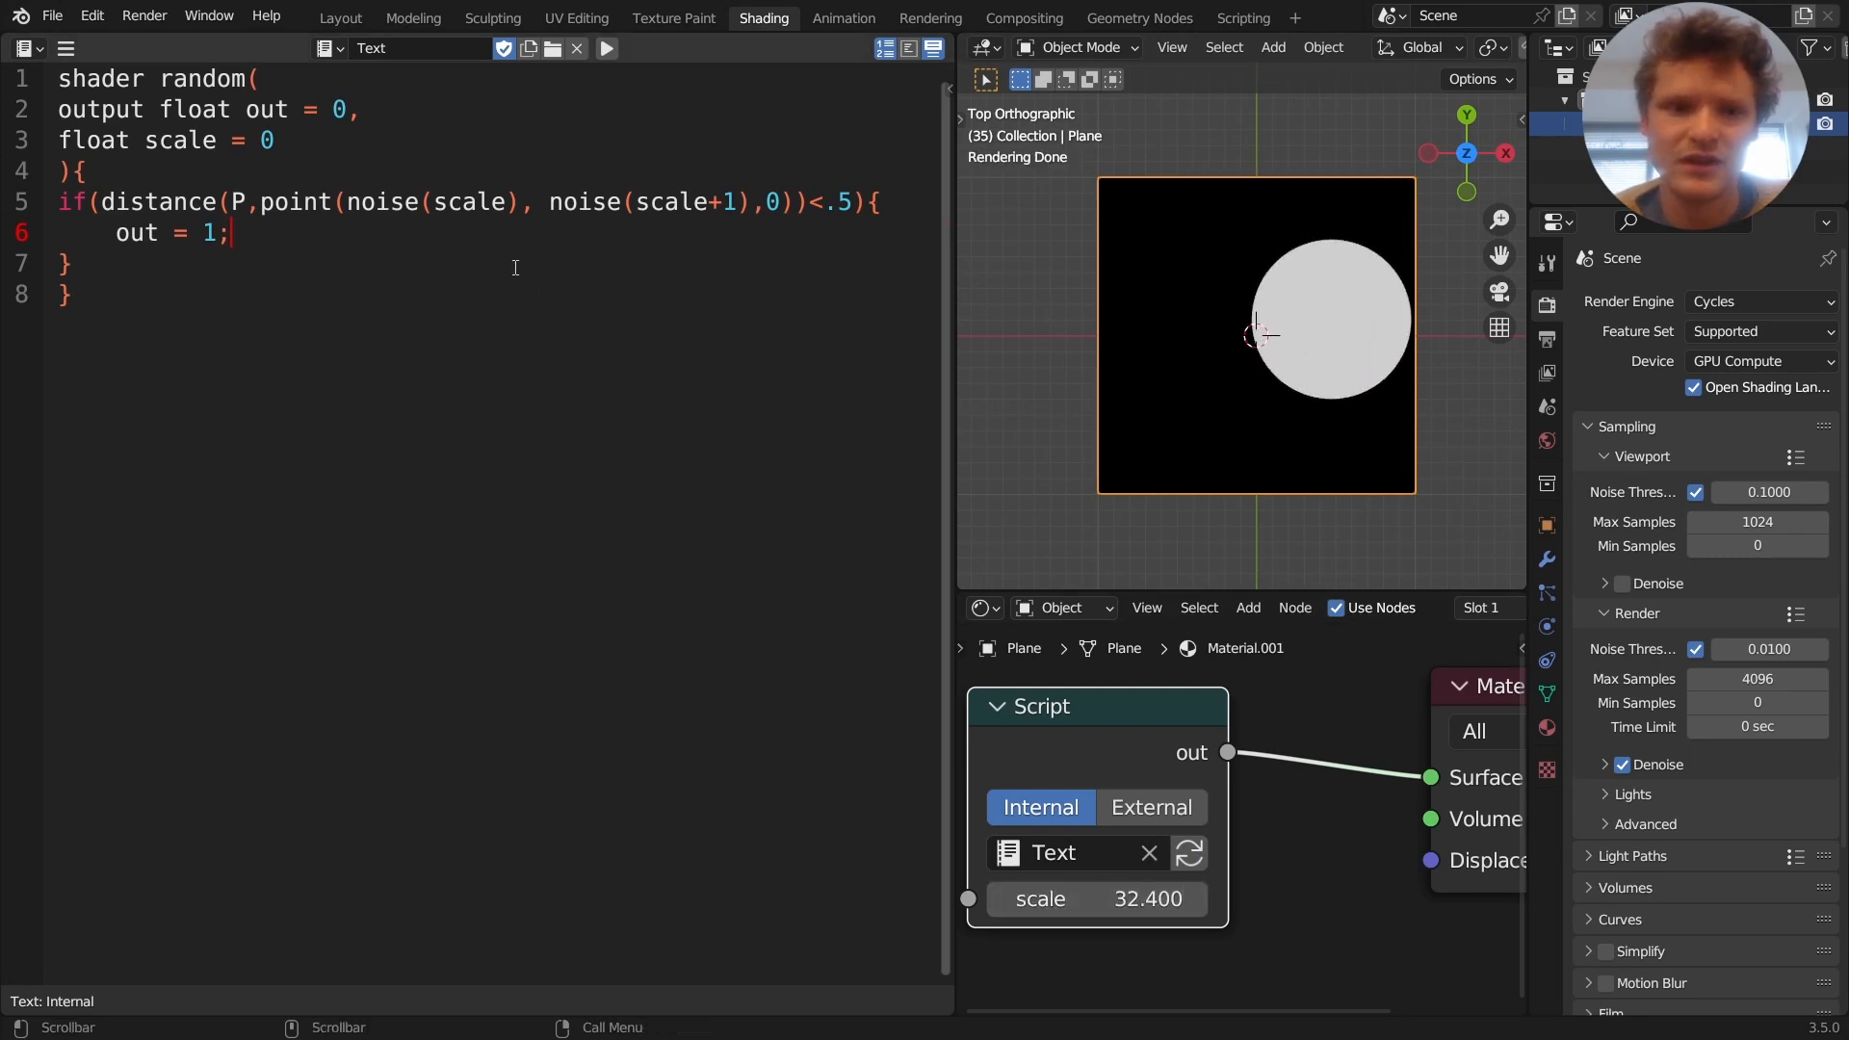
pyautogui.write('hash')
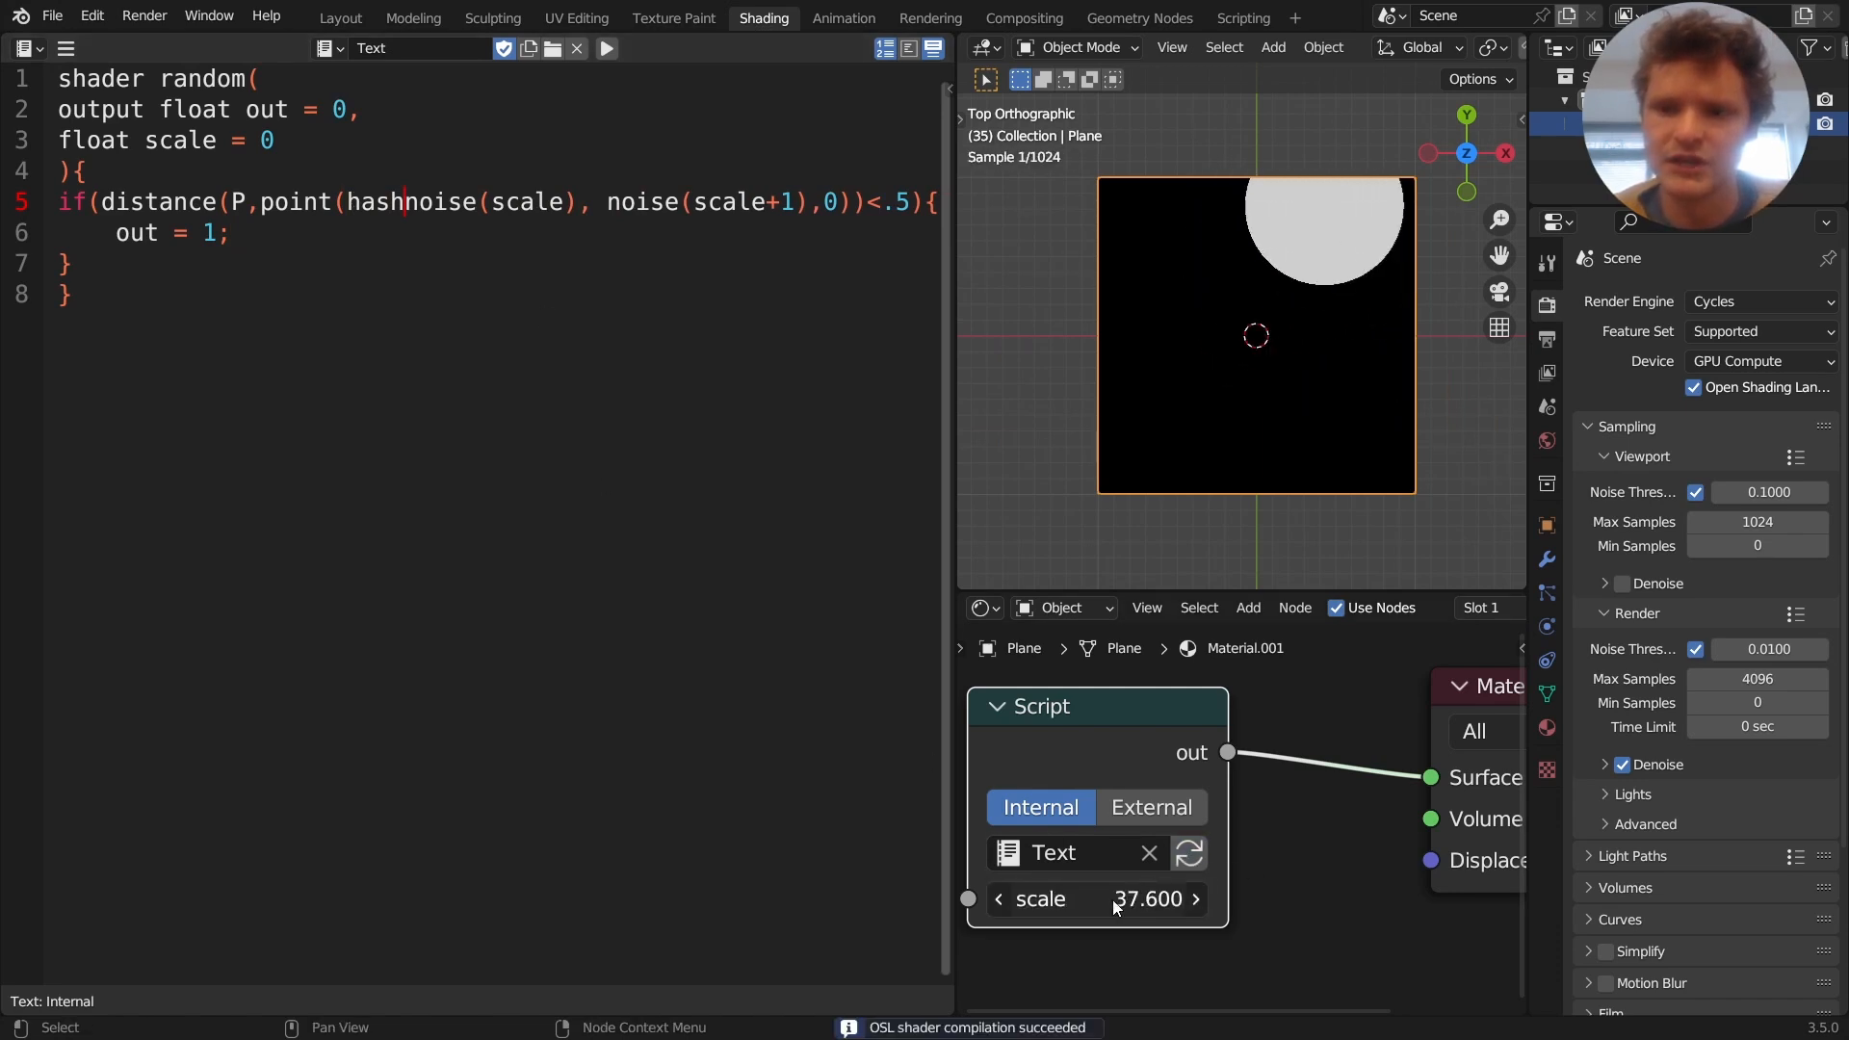
# Make the centre coordinates hashnoise(scale)-.5 and noise(scale+1)-.5 after nudging the scale value
pyautogui.moveTo(1150, 899); pyautogui.dragTo(1101, 900)
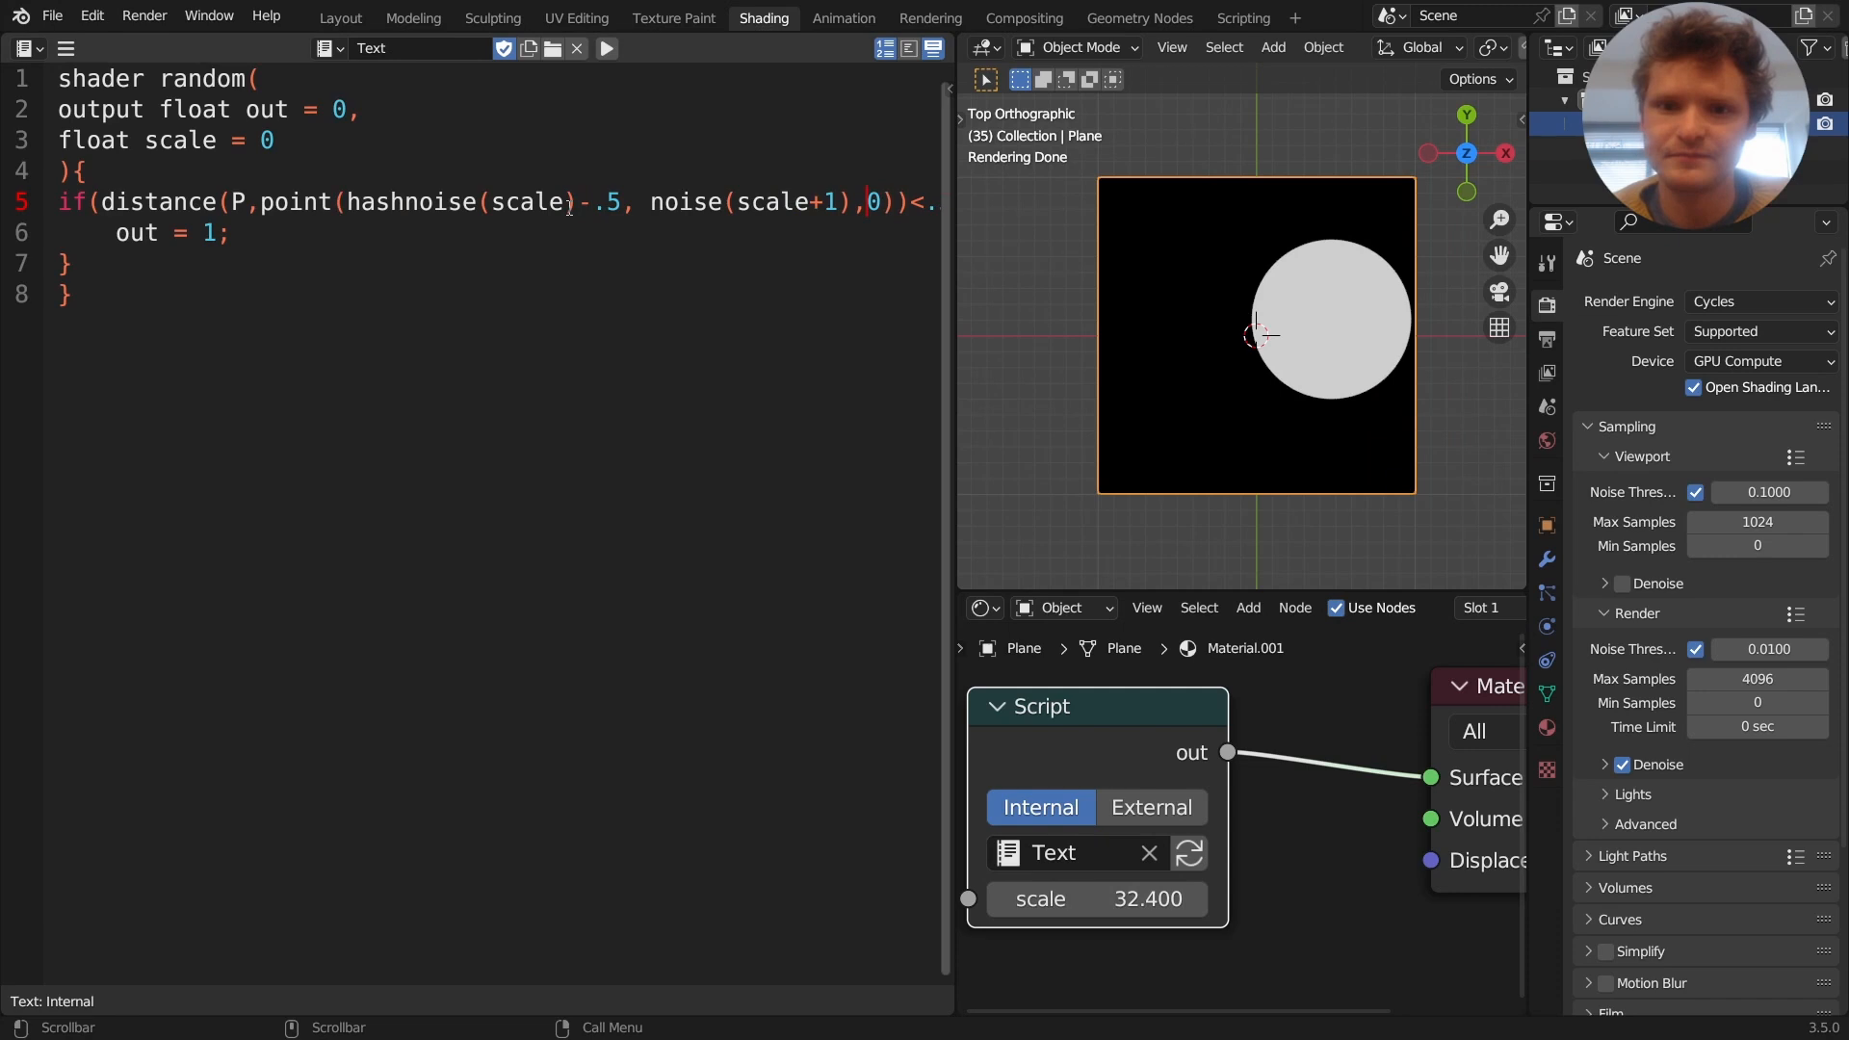
pyautogui.write('-.5')
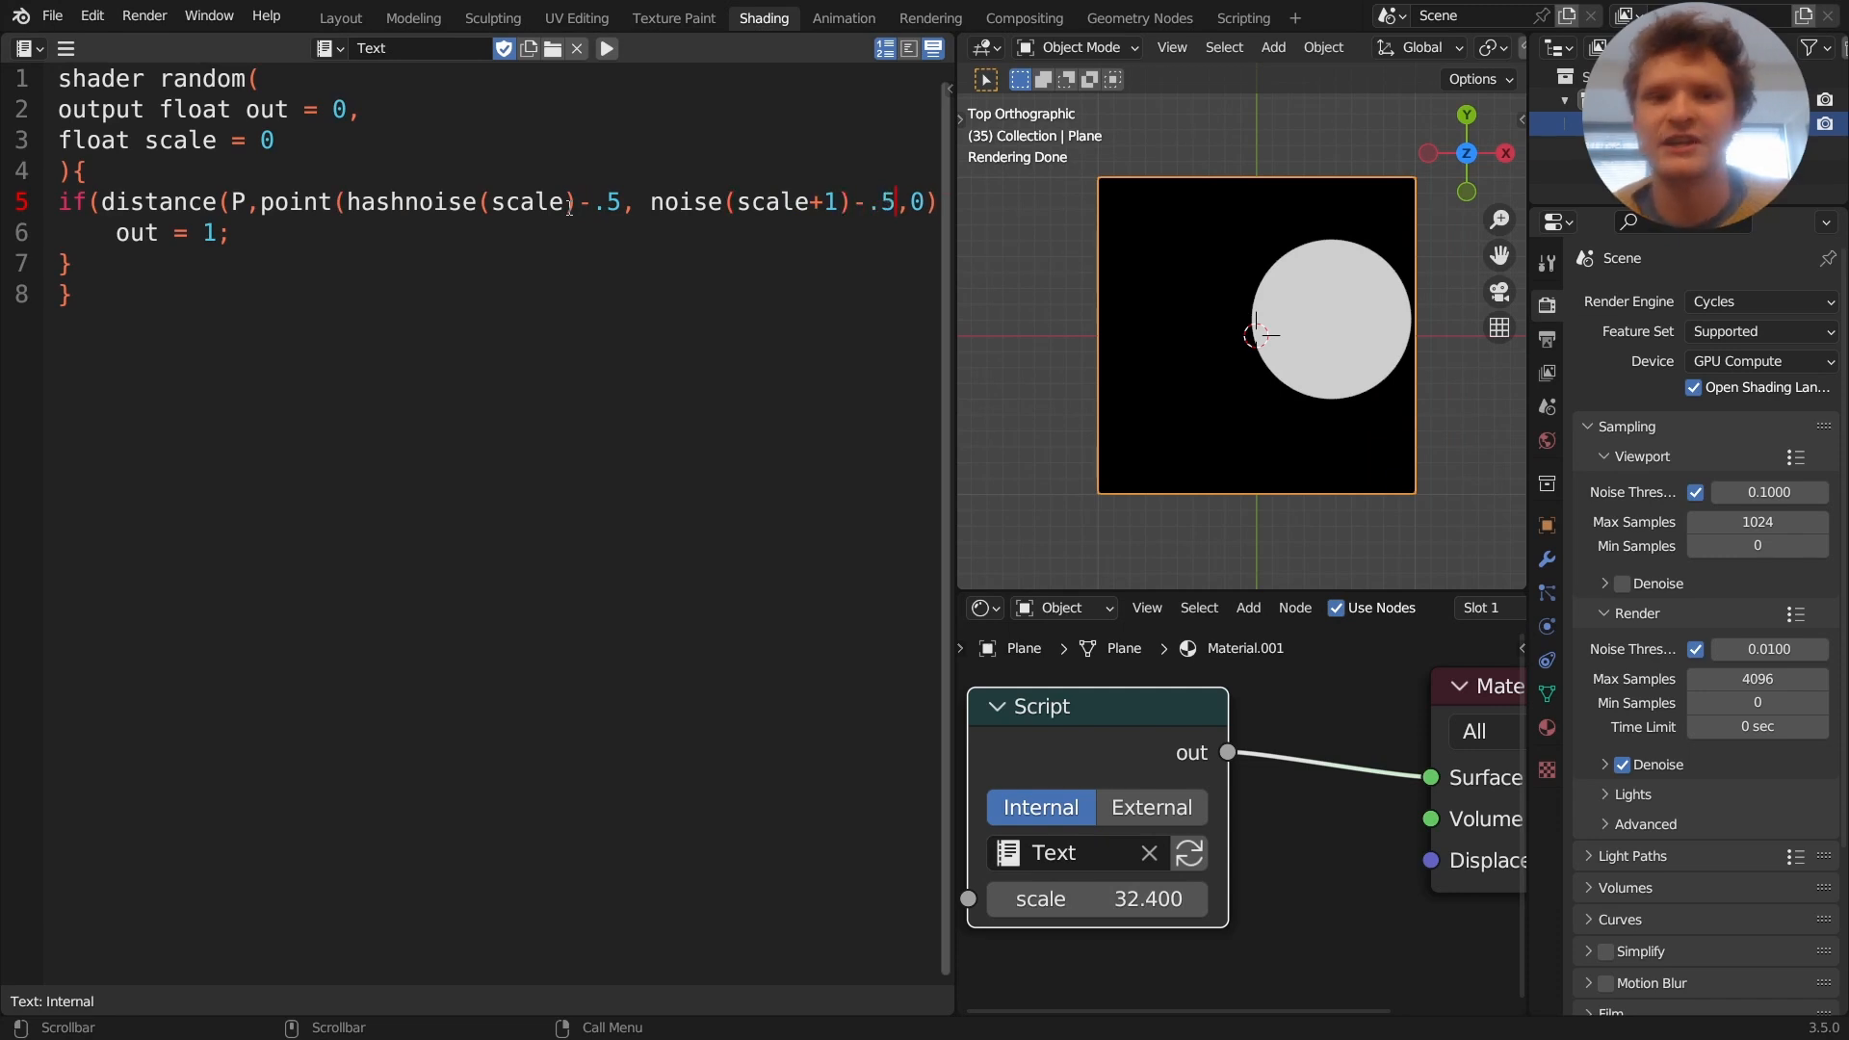